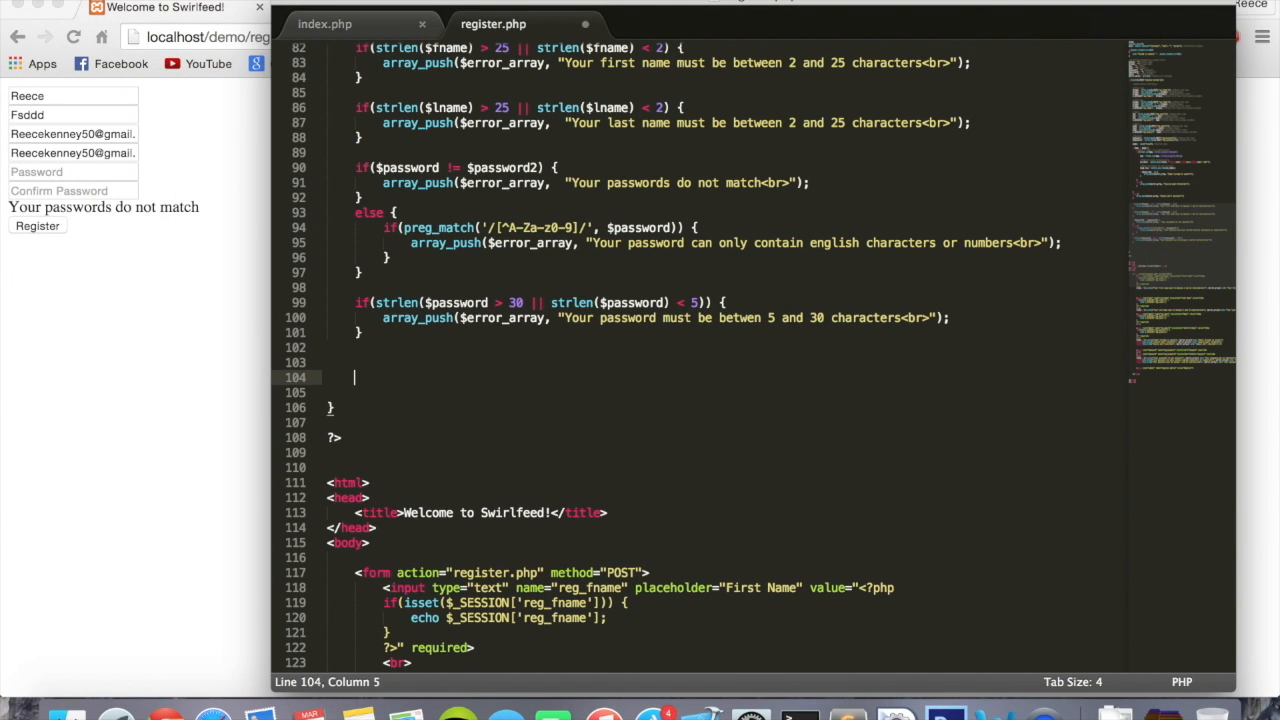
Step: Write if(empty($error_array)) { after the password length check and open its body
scroll("down", 3)
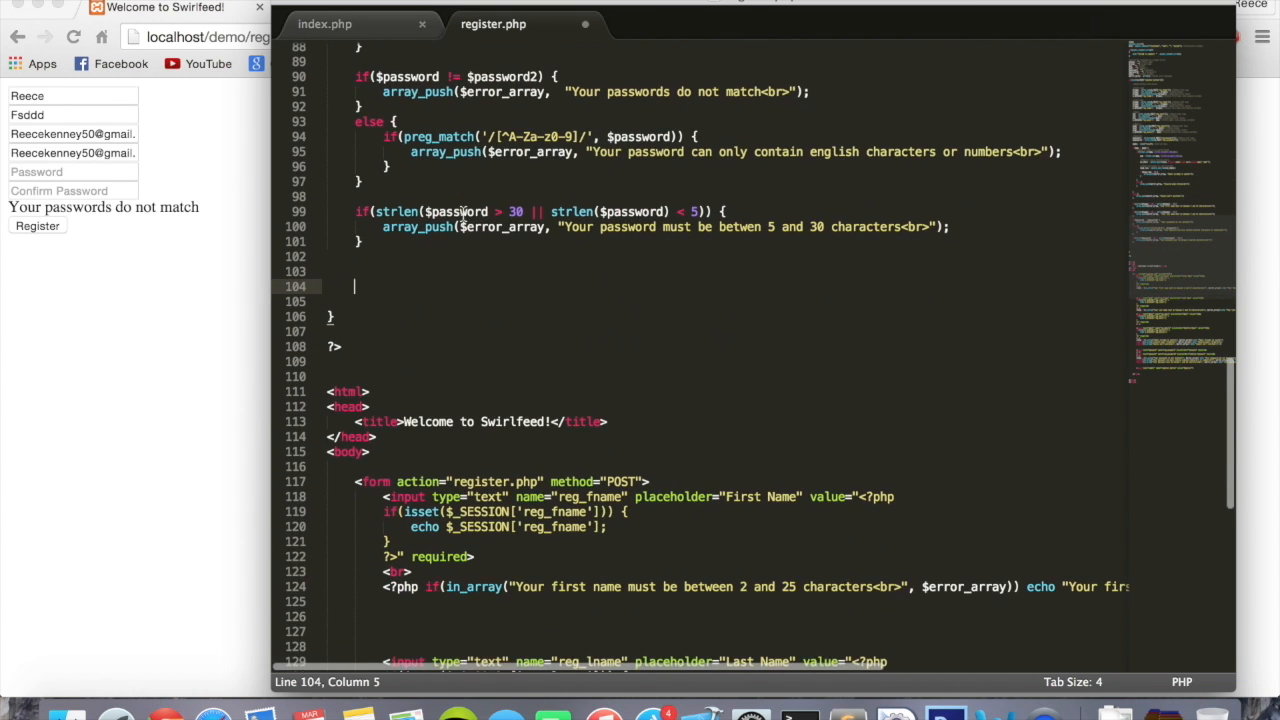
type("if()")
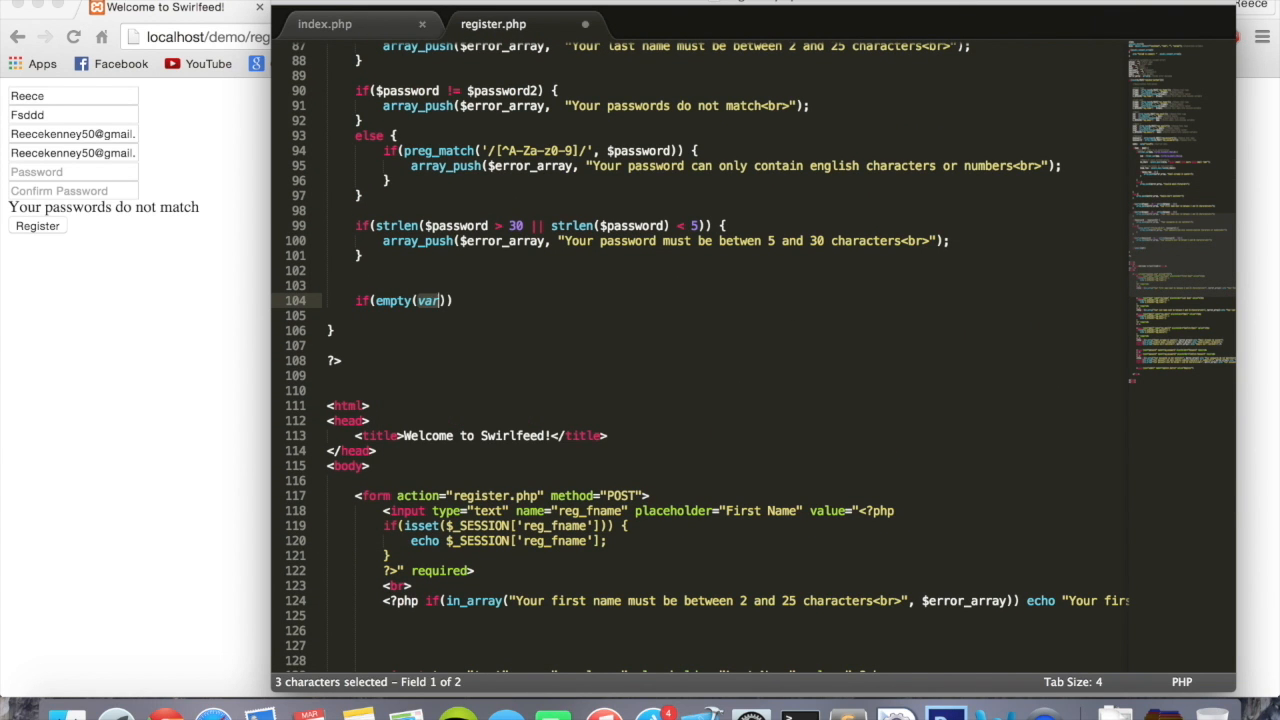
type("$")
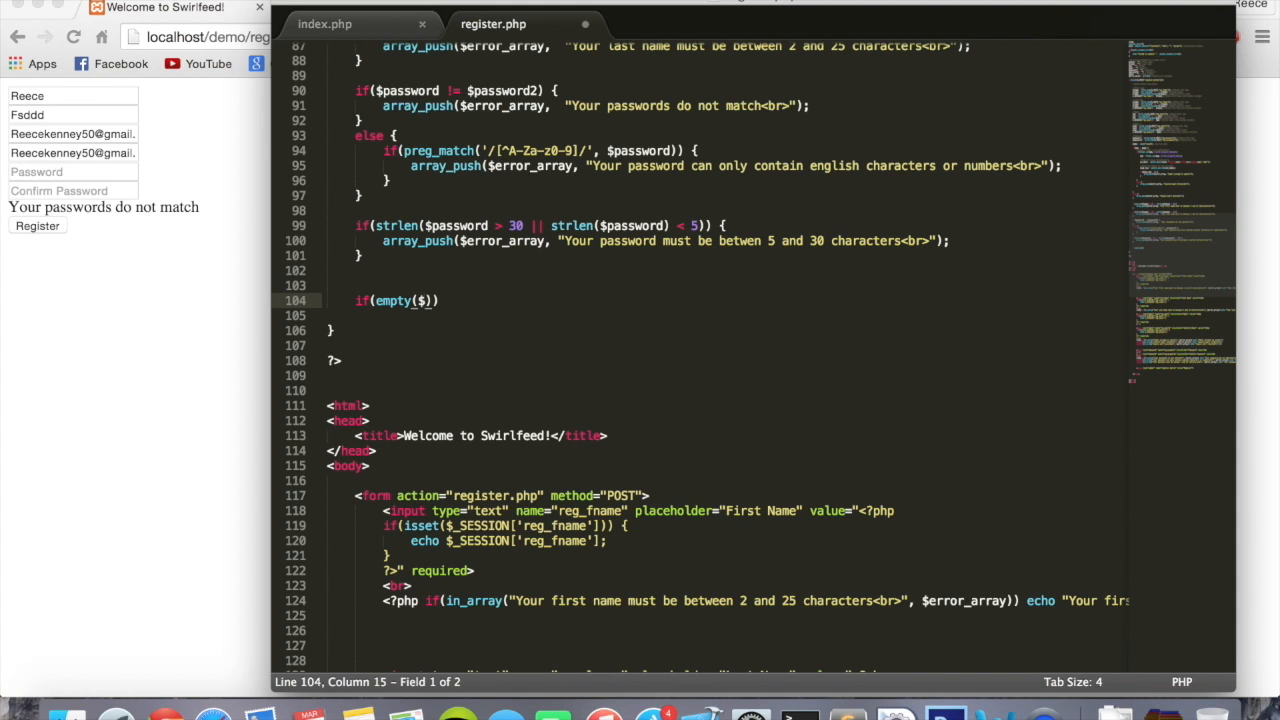
type("error_array")
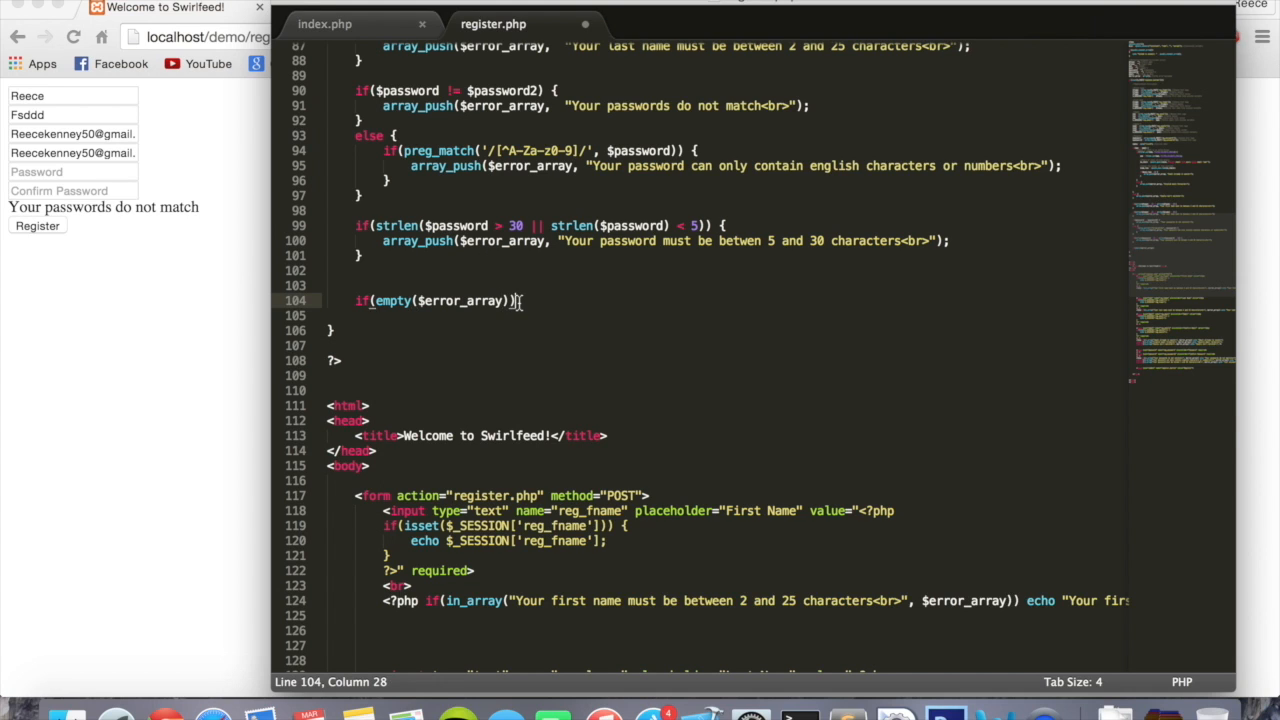
type("{")
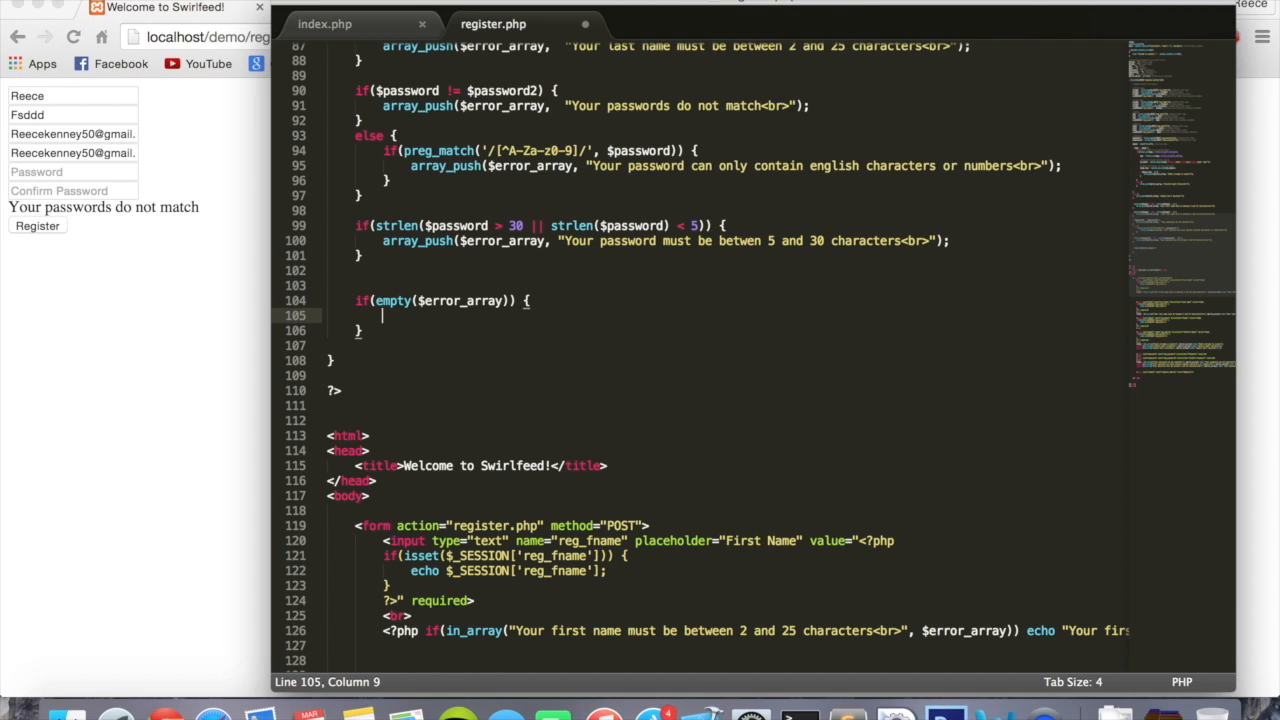
Step: Write $password = md5($password); inside the empty-errors block
type("$pass")
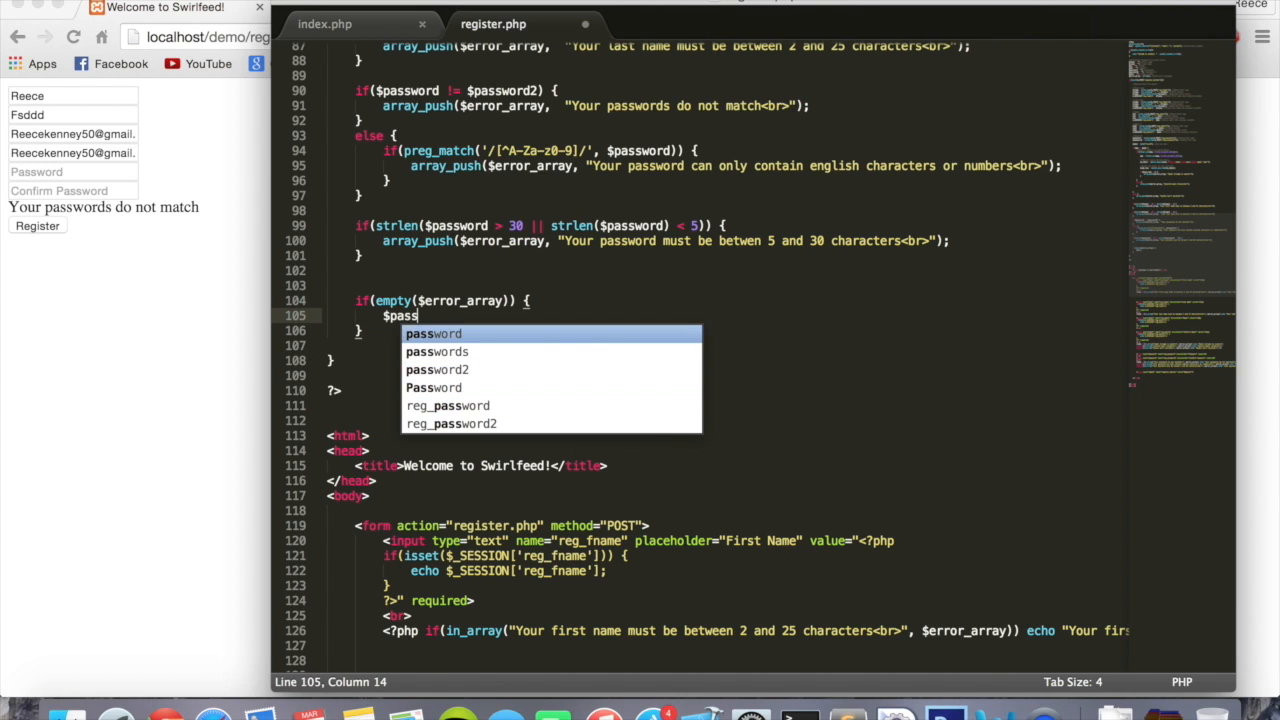
type("= md5(str")
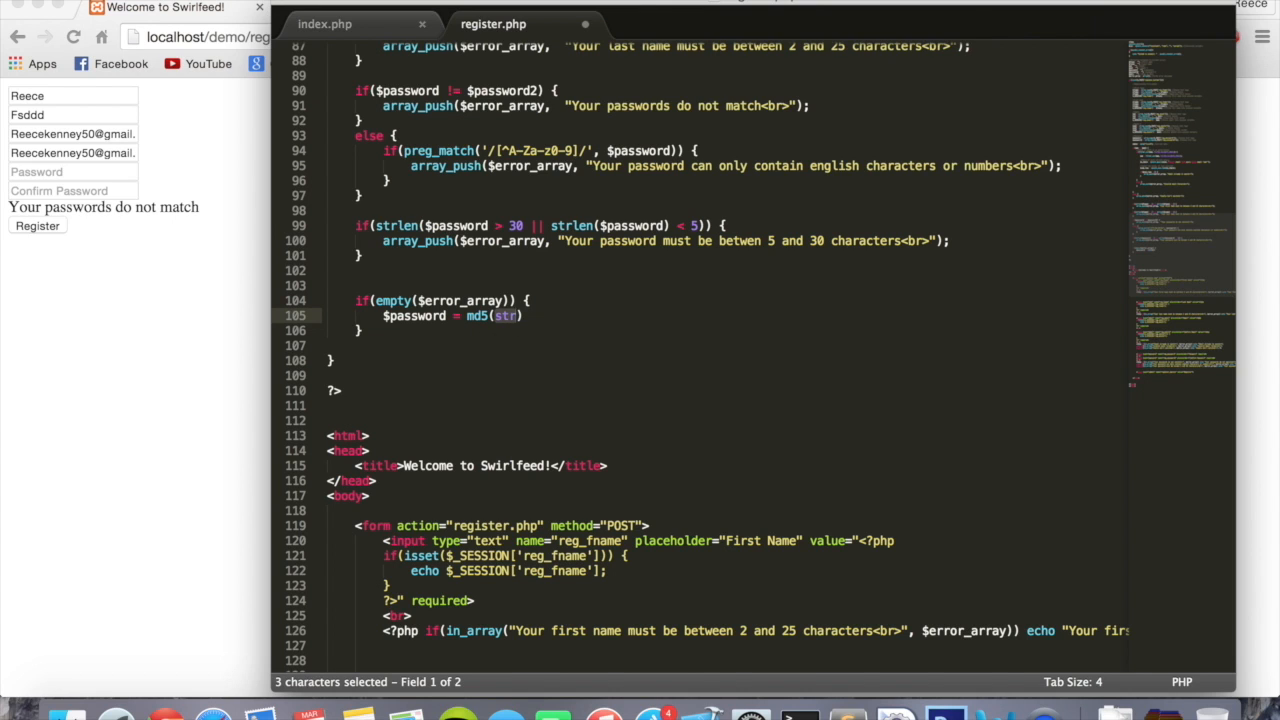
type("$password")
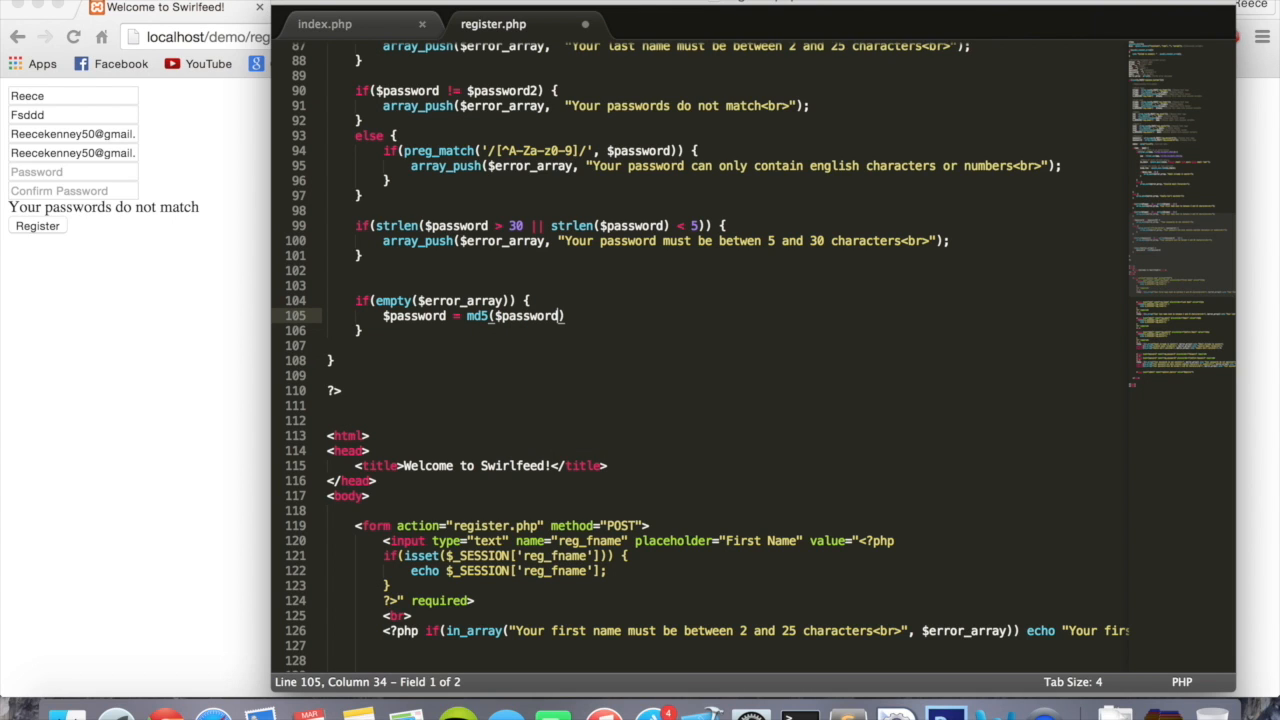
type(";")
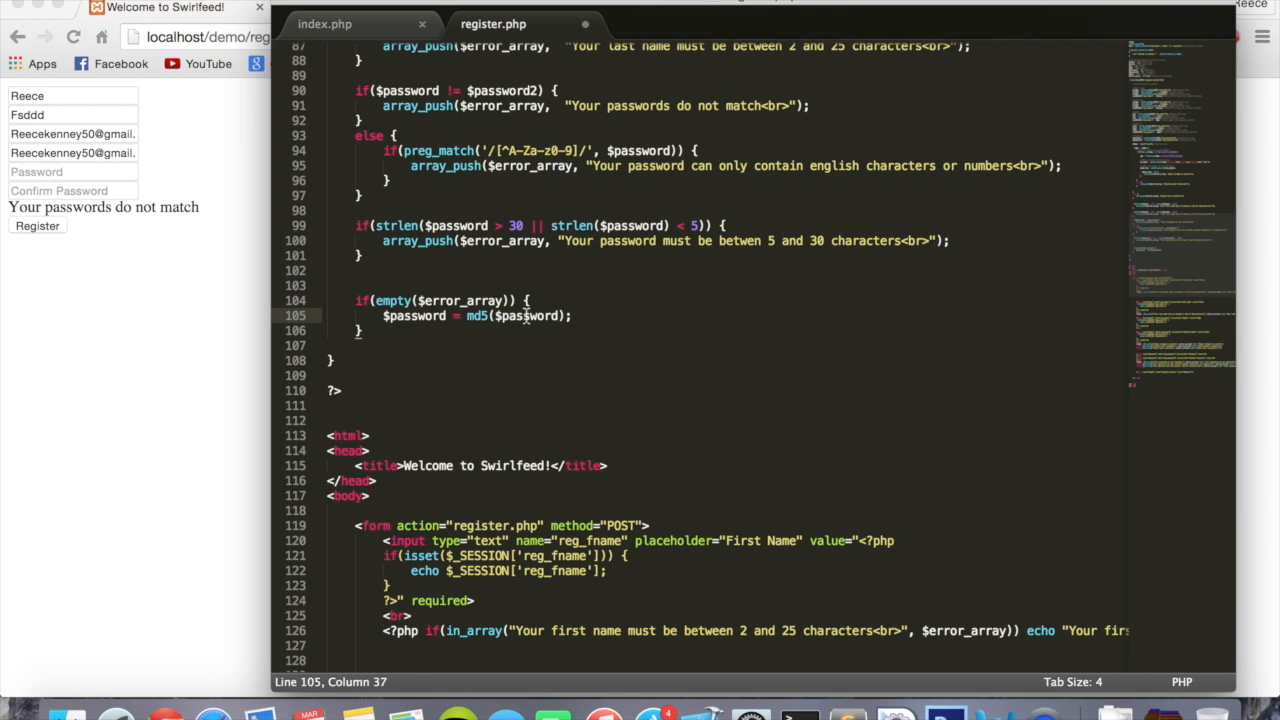
mouse_move(550, 320)
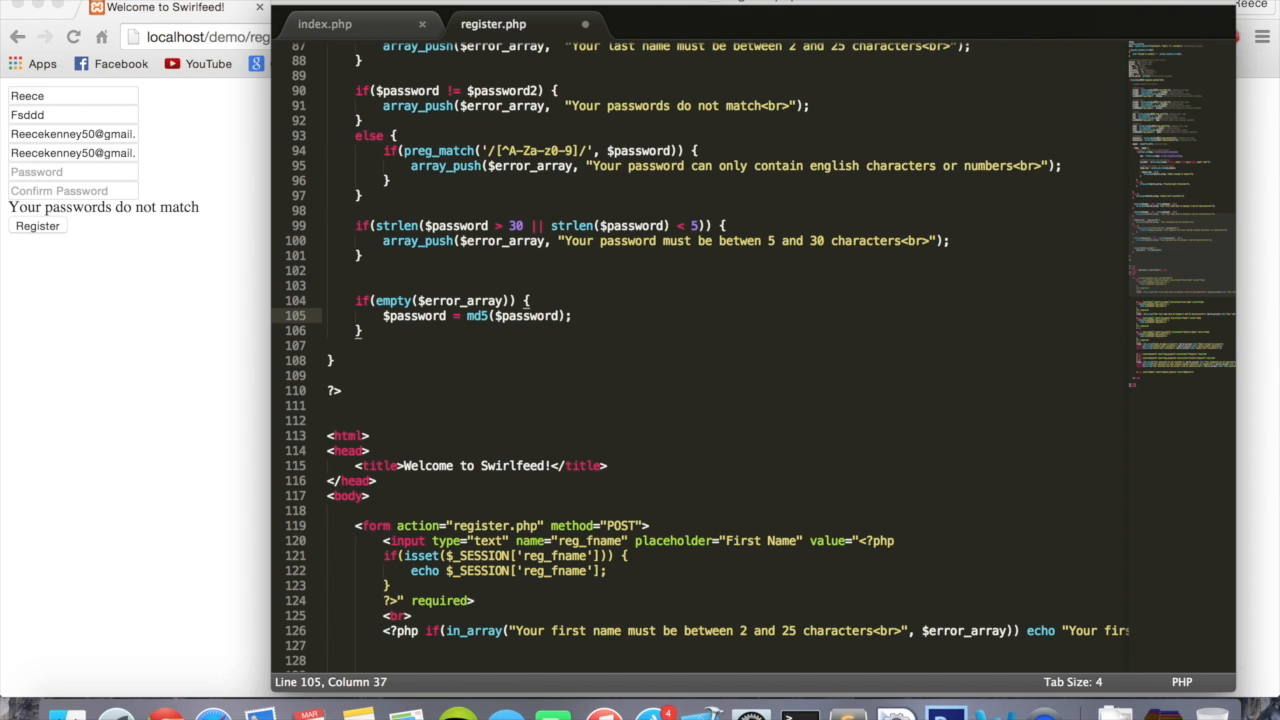
Step: Add the trailing comment //Encrypt password before sending to database
type("//Encrypt")
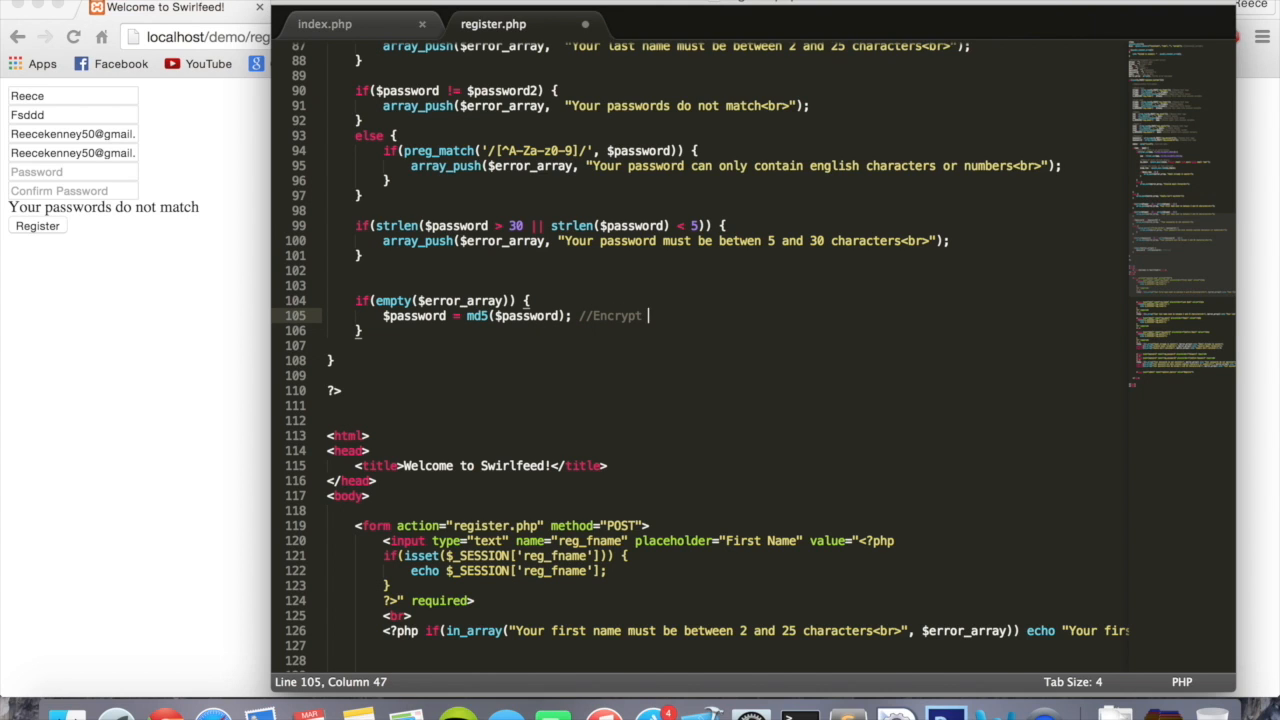
type("password bef")
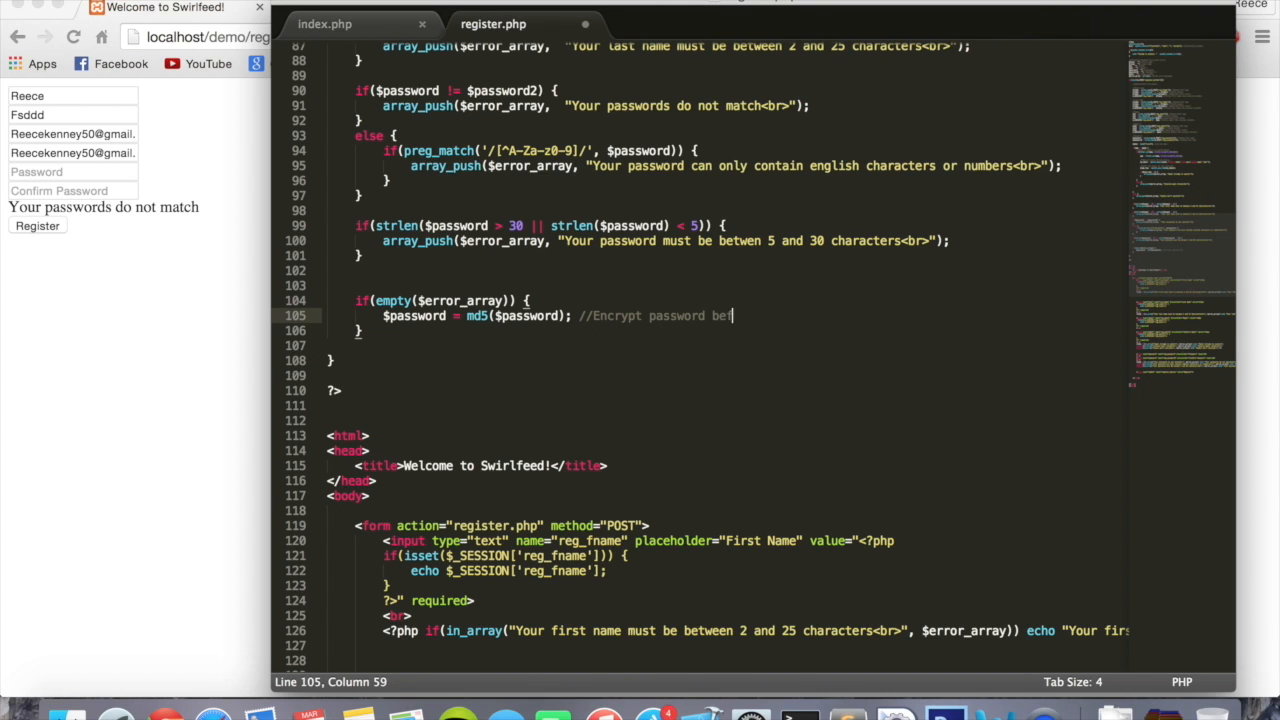
type("ore sending to")
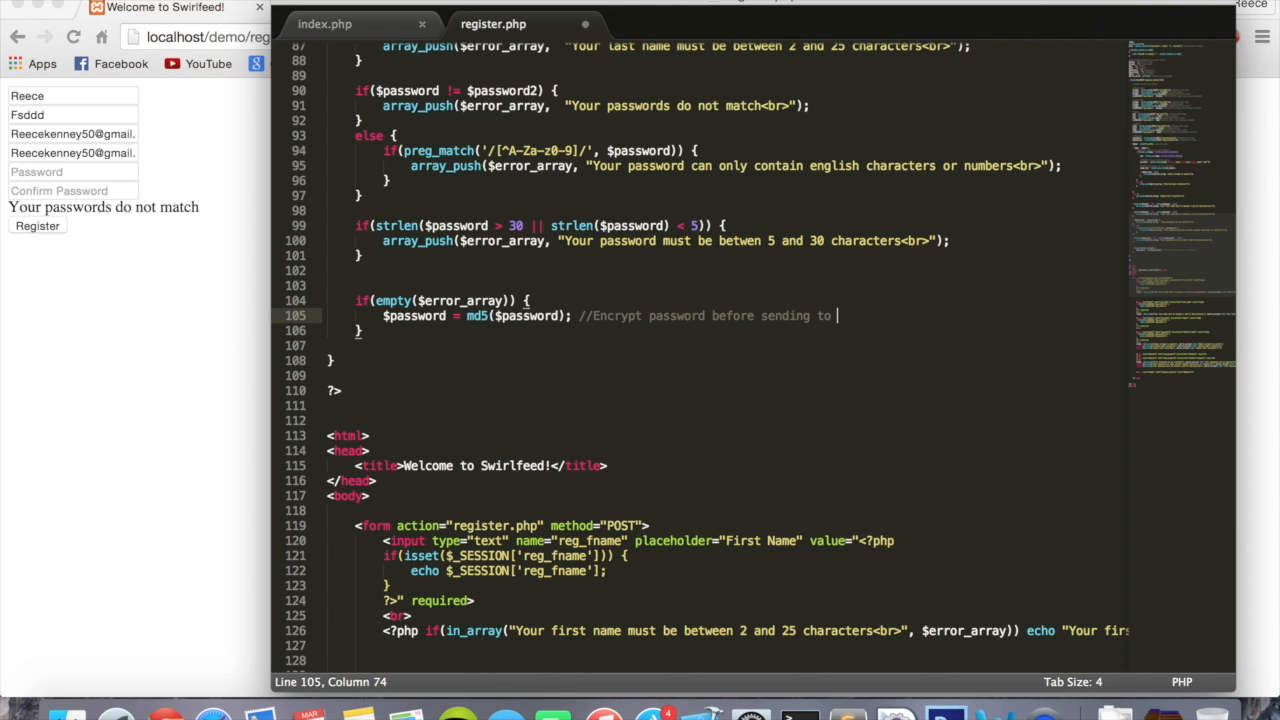
type("database")
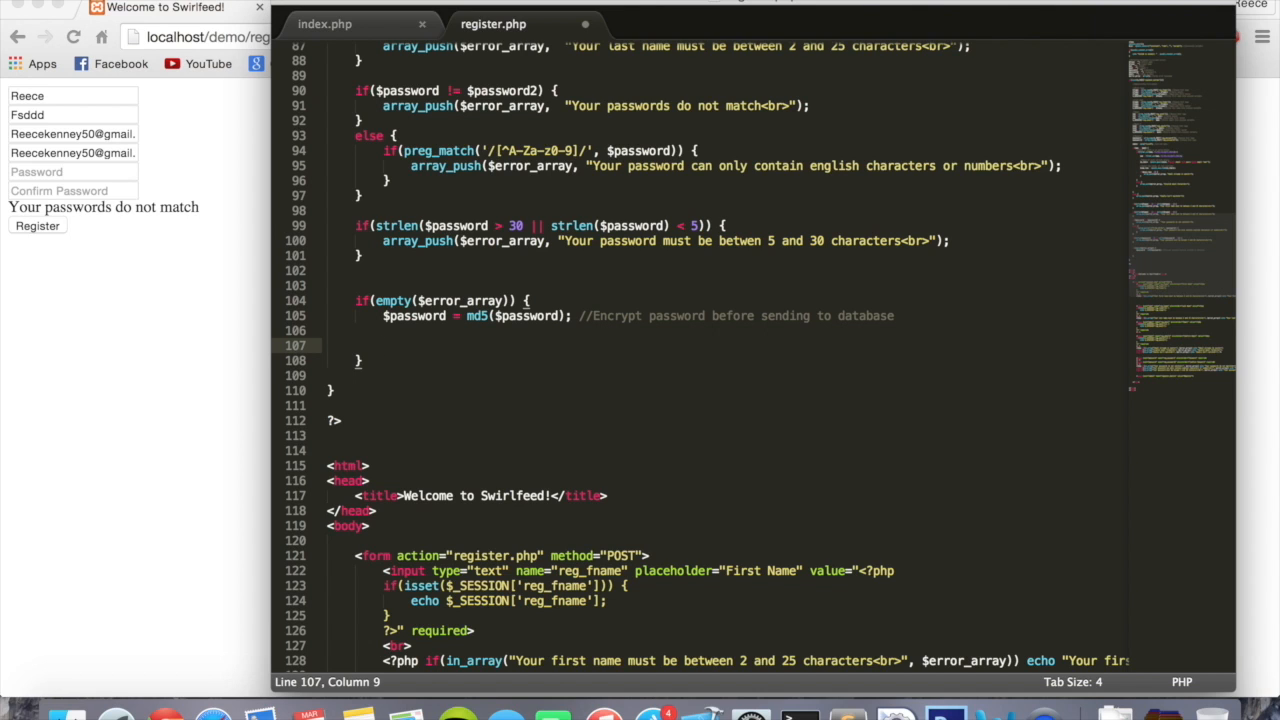
Step: Add a comment //Generate username by concatenating first name and last name
type("//c")
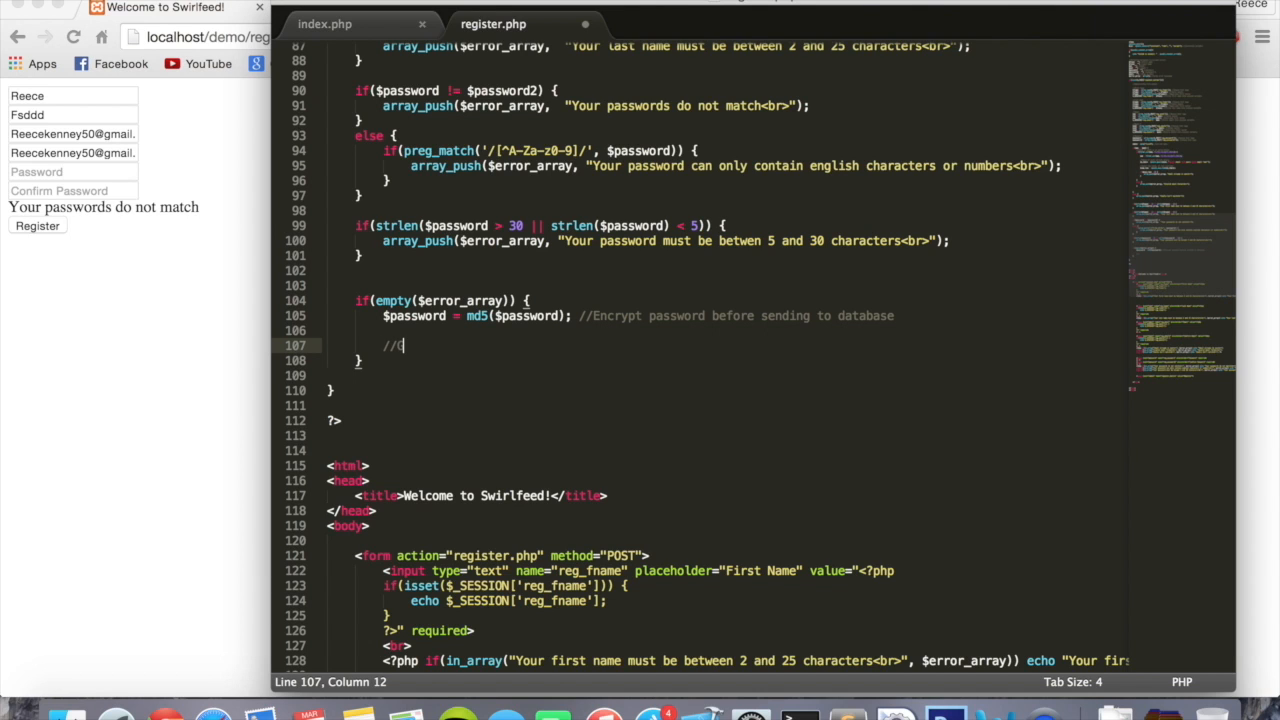
type("Generate")
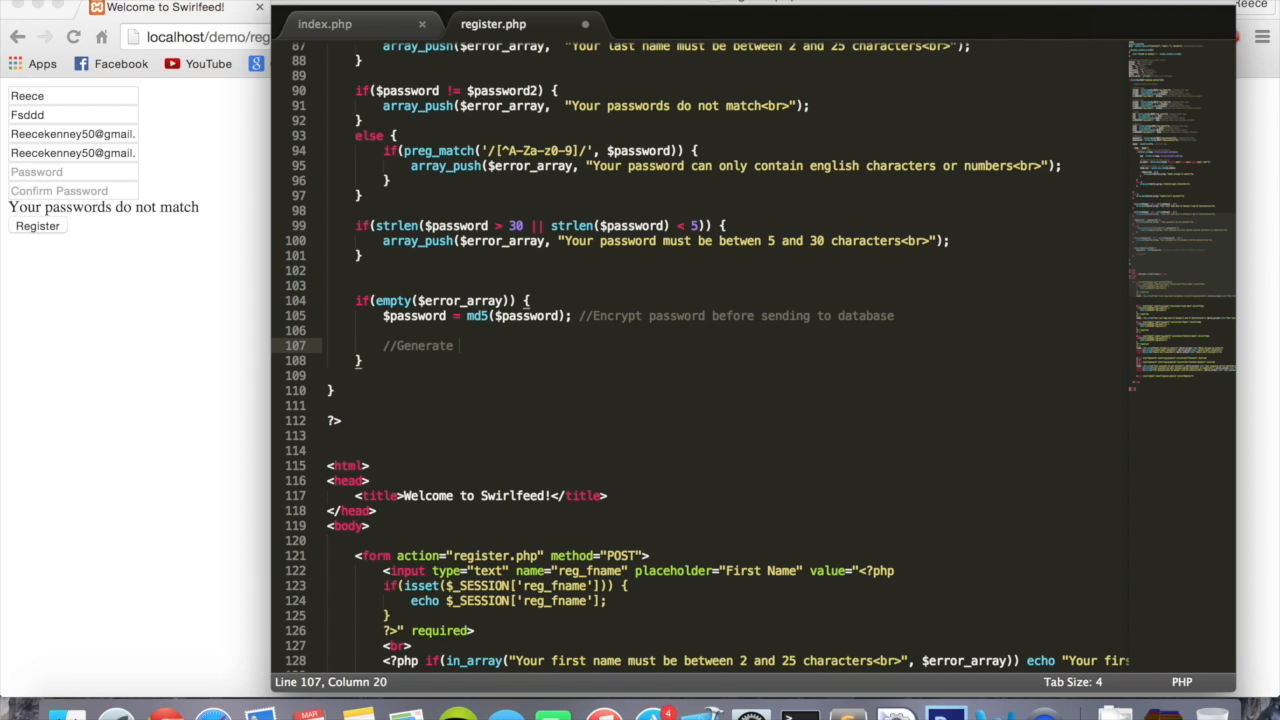
type("username by concatenat")
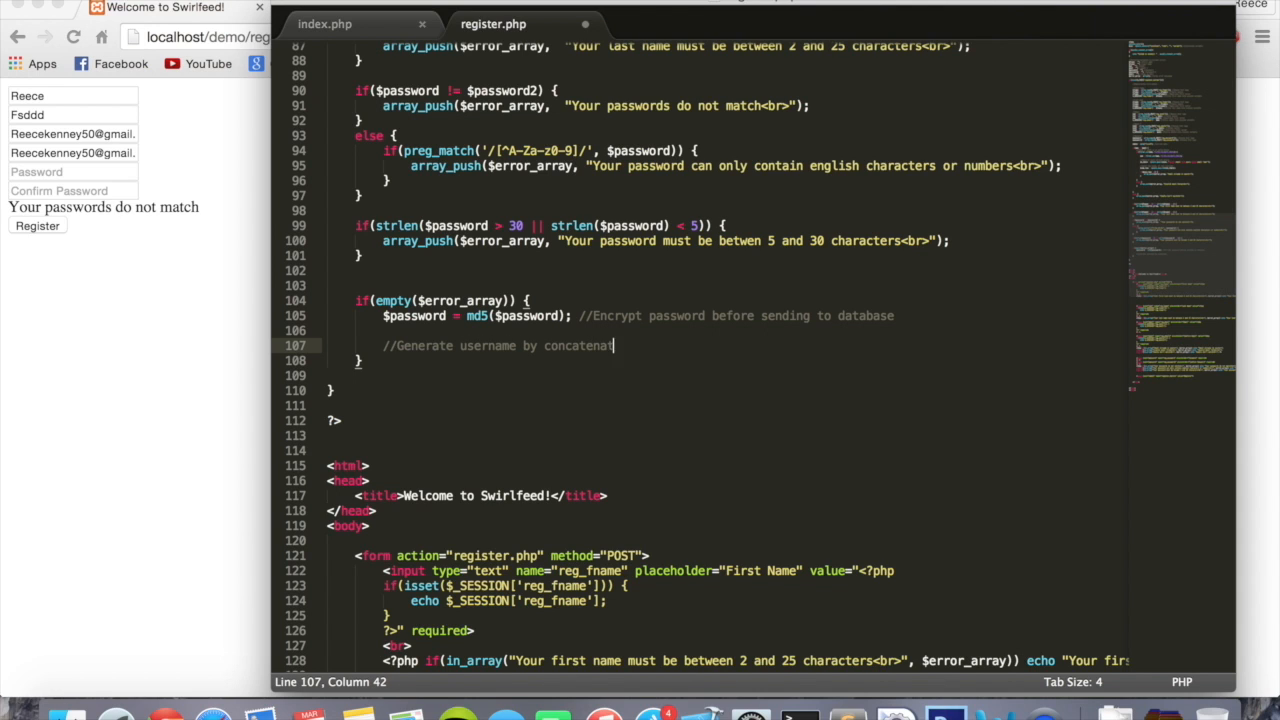
type("ing first n")
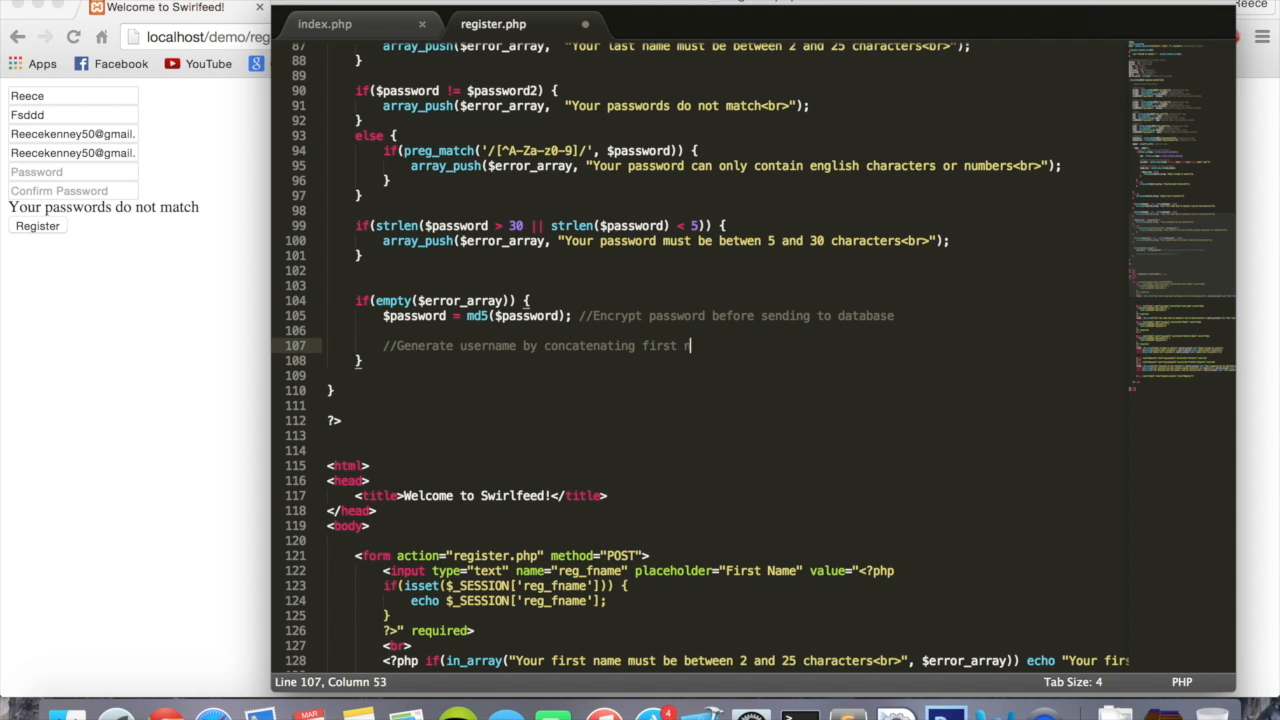
type("ame and last name")
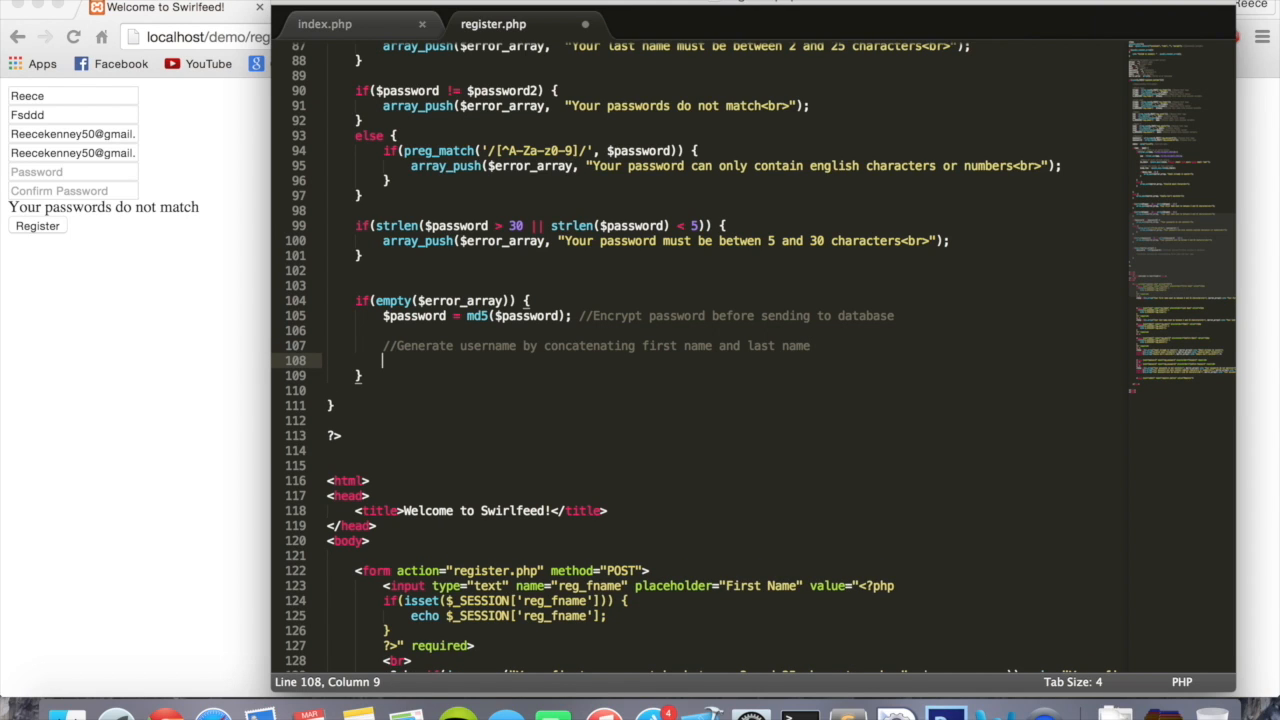
Step: Write $username = strtolower($fname . "_" . $lname);
type("$")
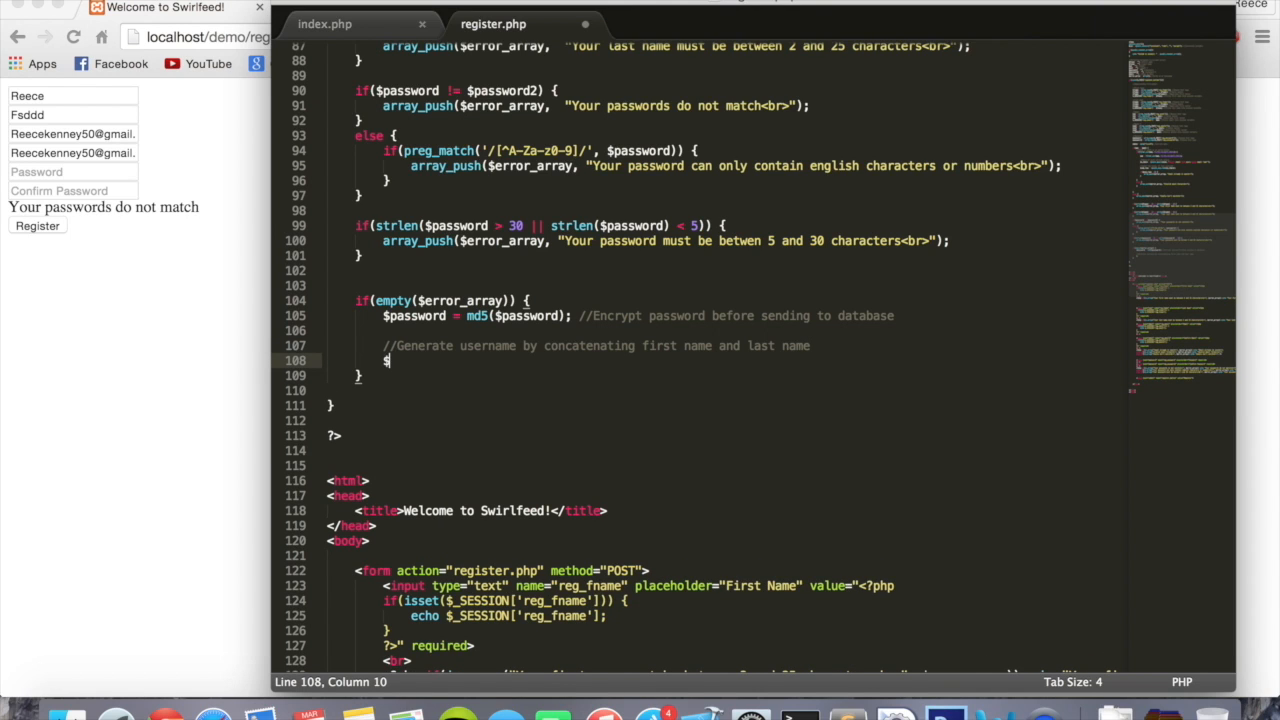
type("username =")
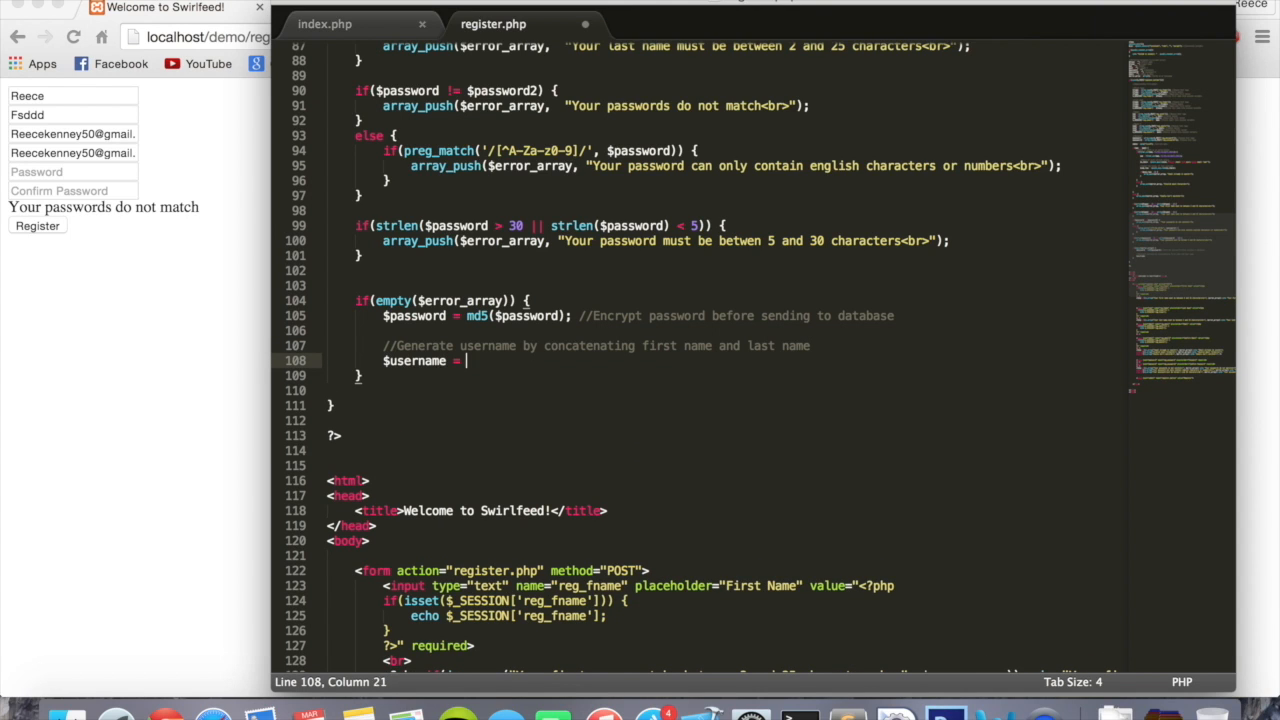
type("$")
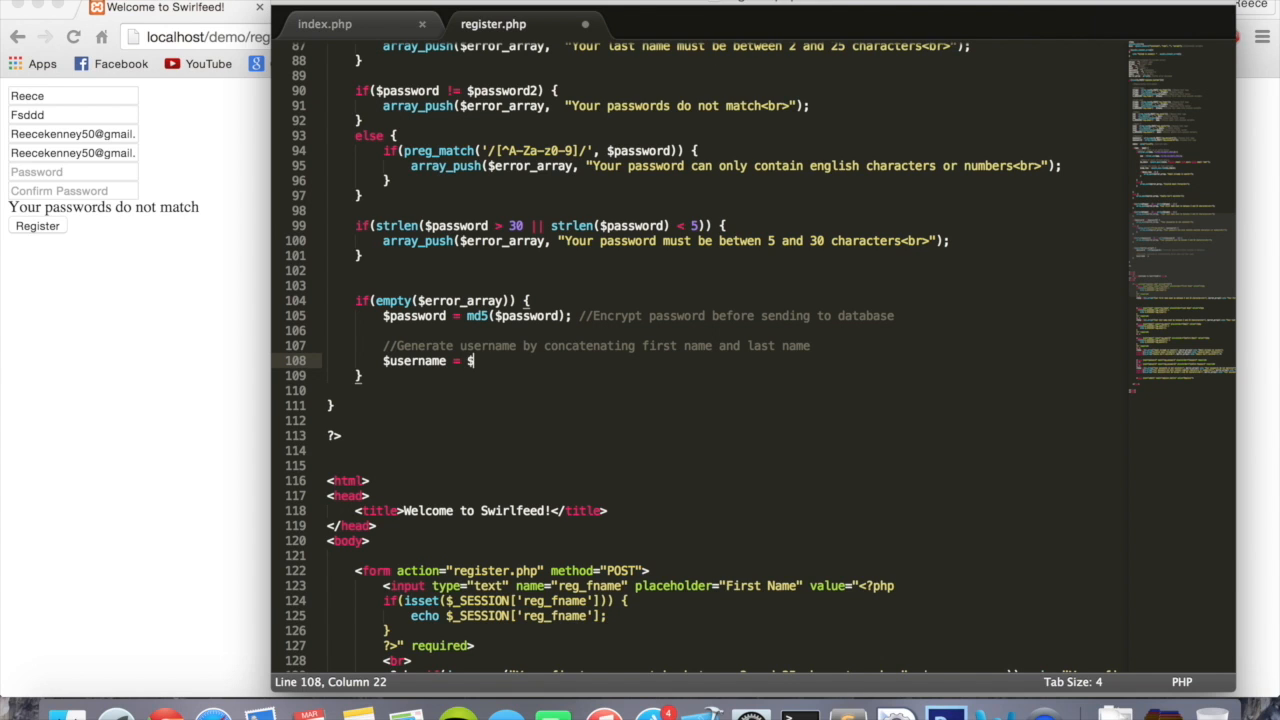
type("strtolower(str")
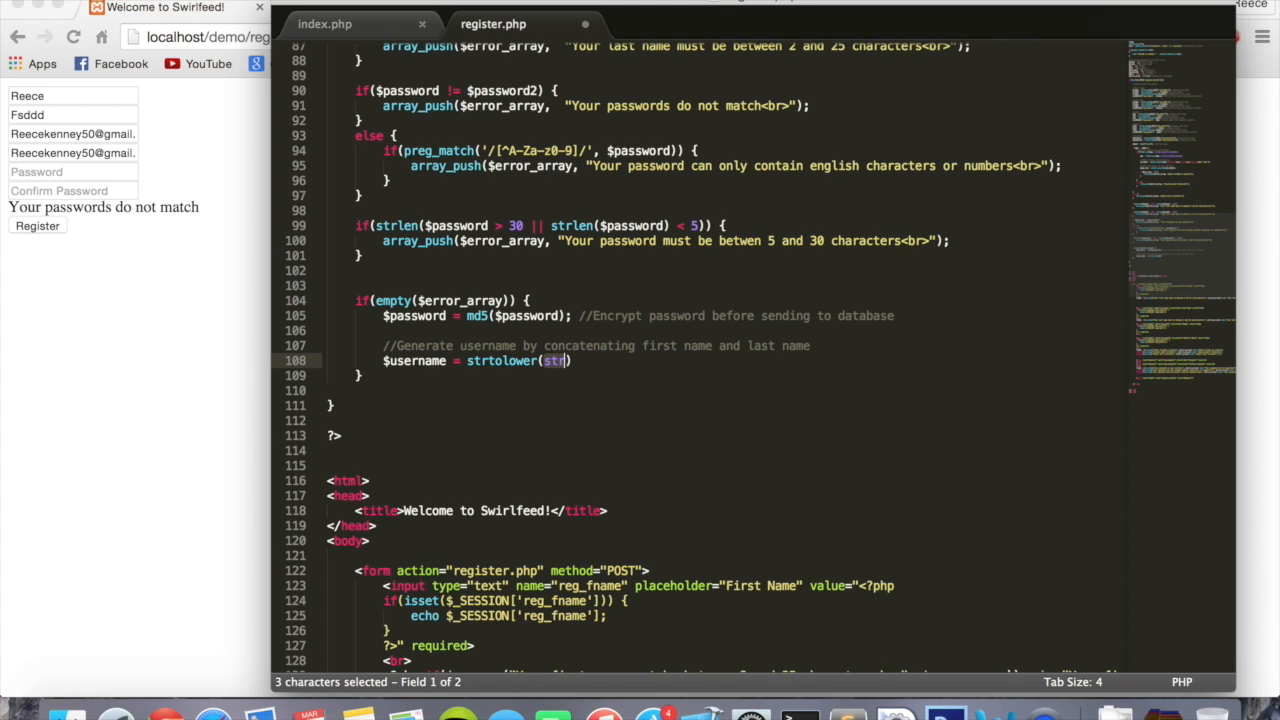
mouse_move(536, 332)
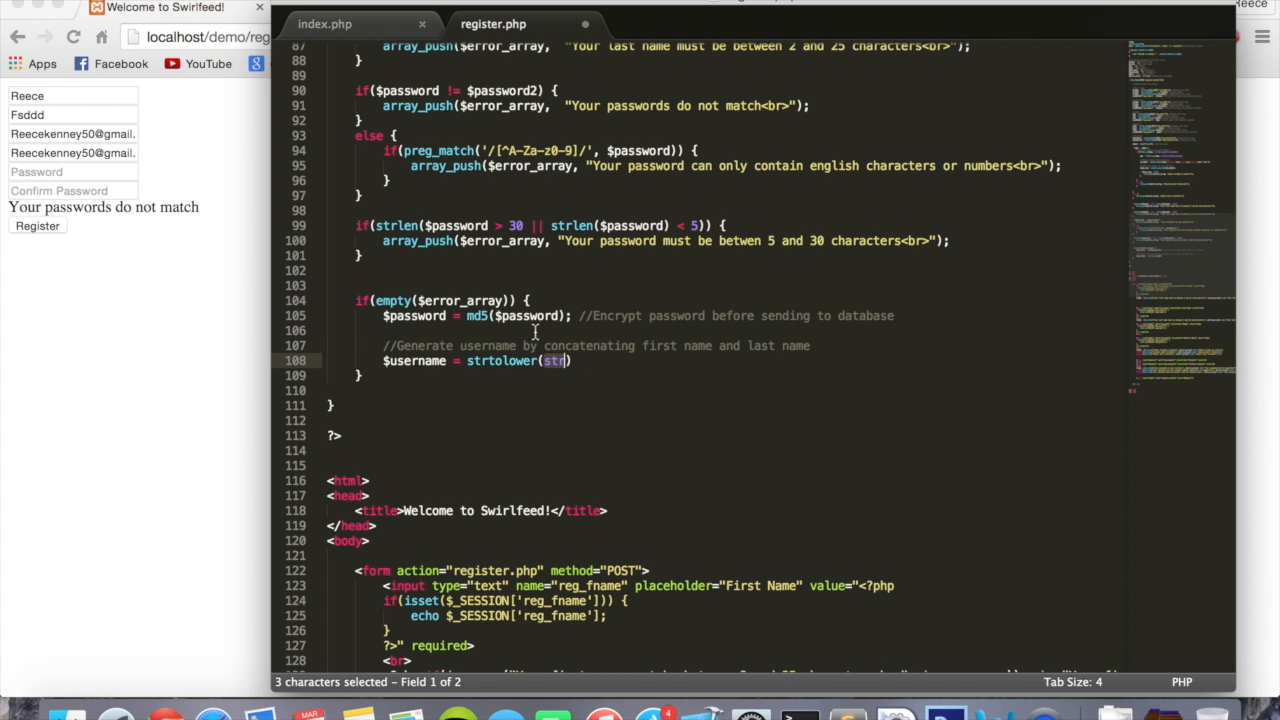
mouse_move(548, 368)
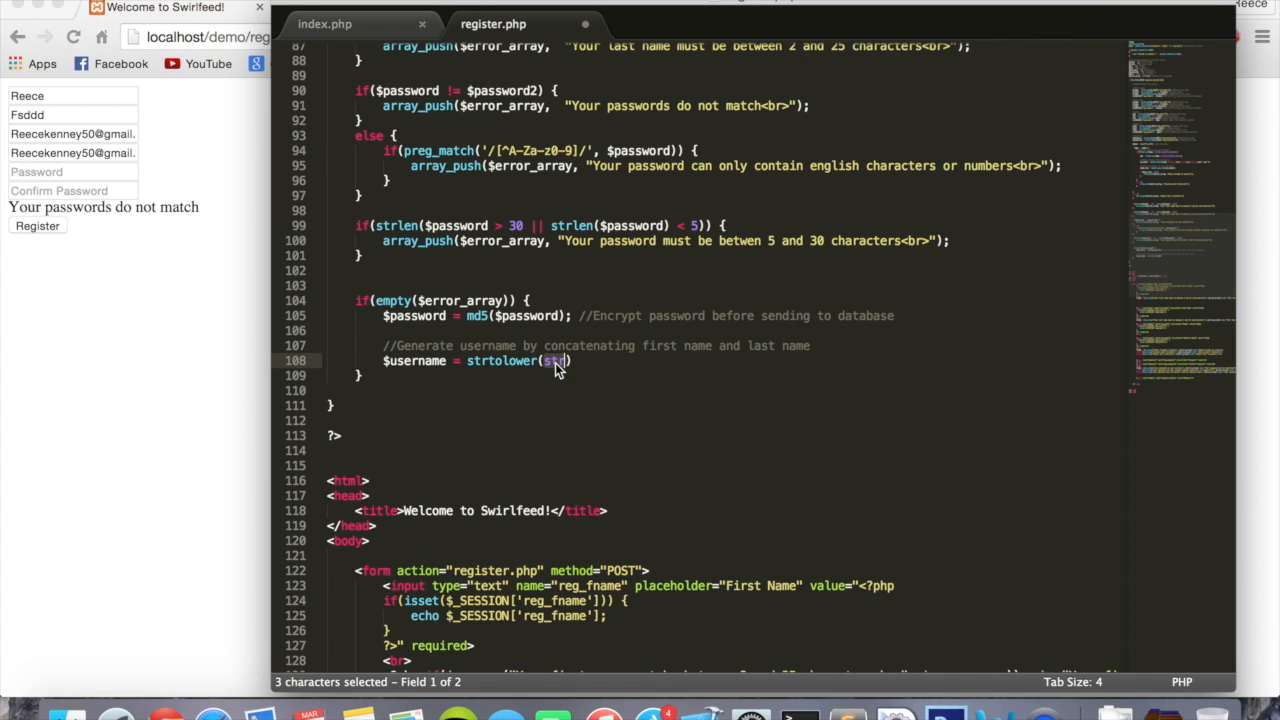
type("$fa")
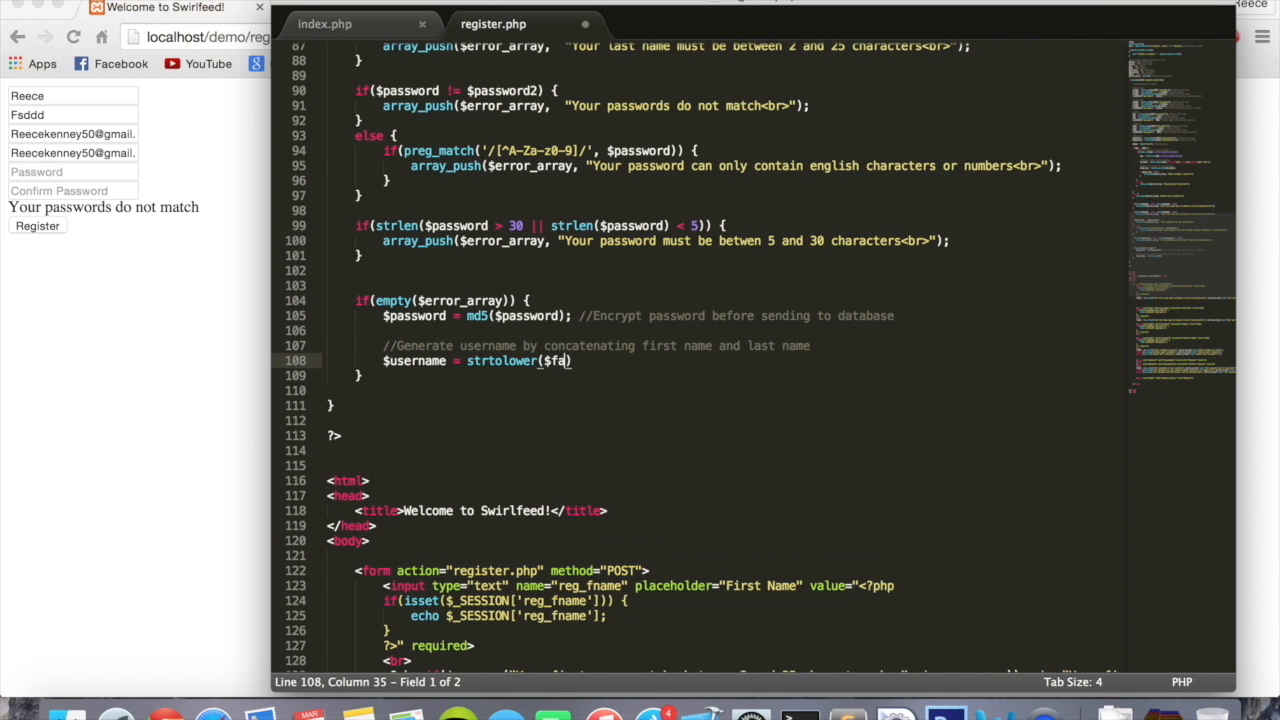
type("name")
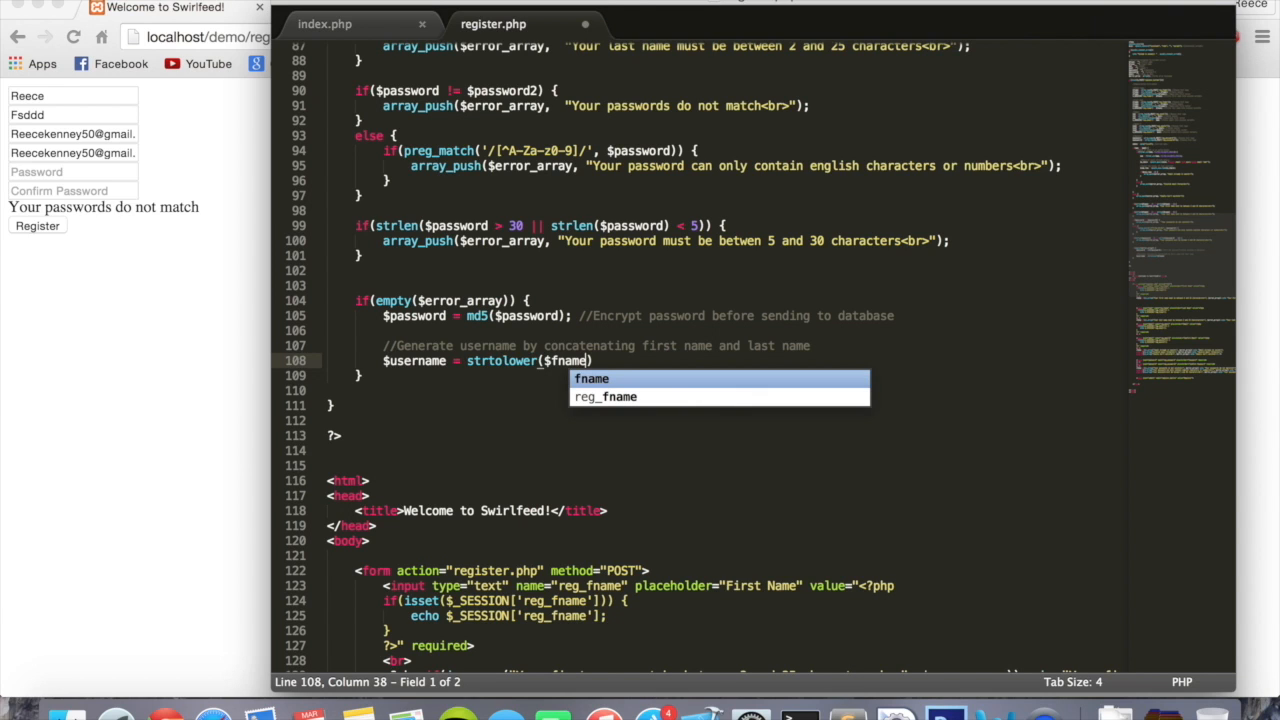
type(". \"\"")
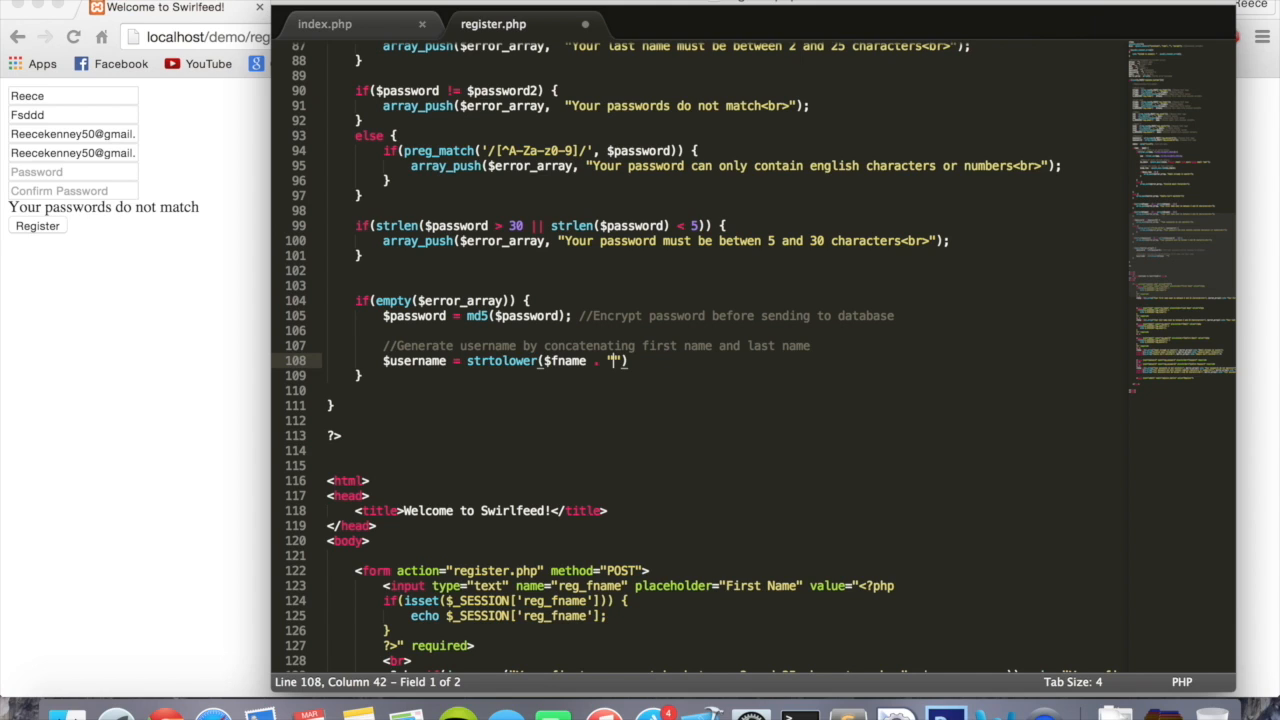
type("_")
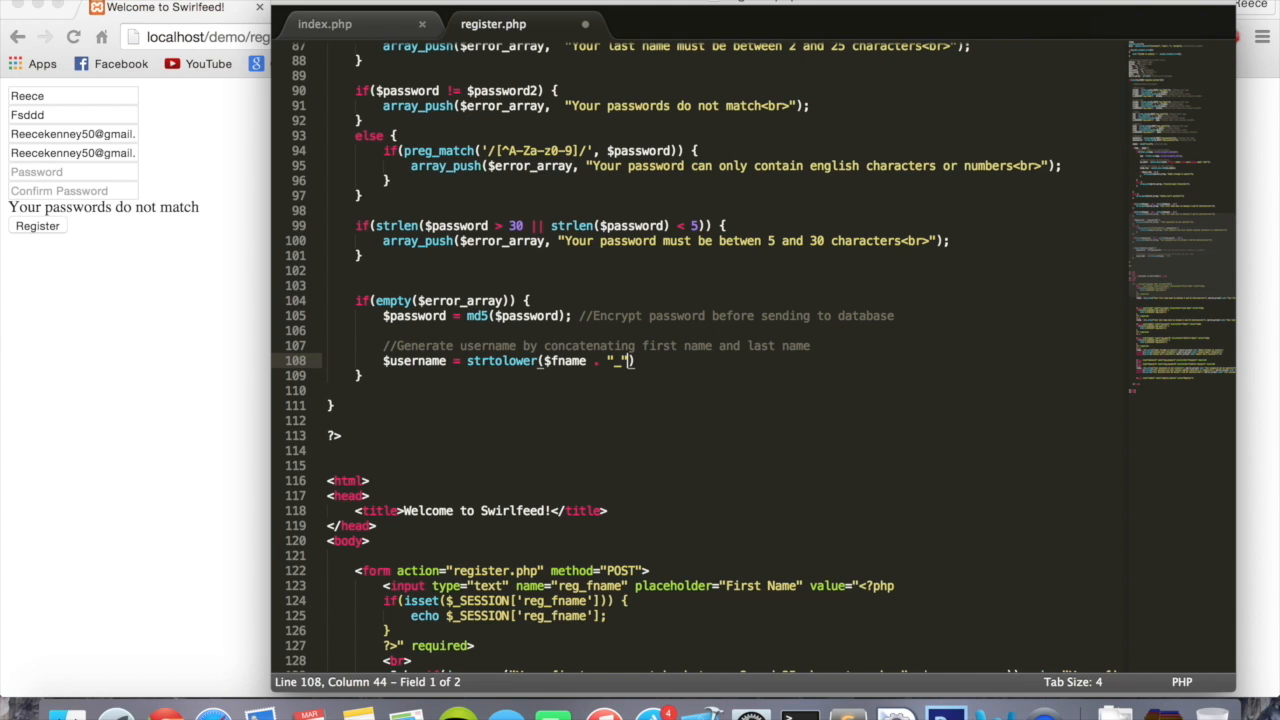
type("$")
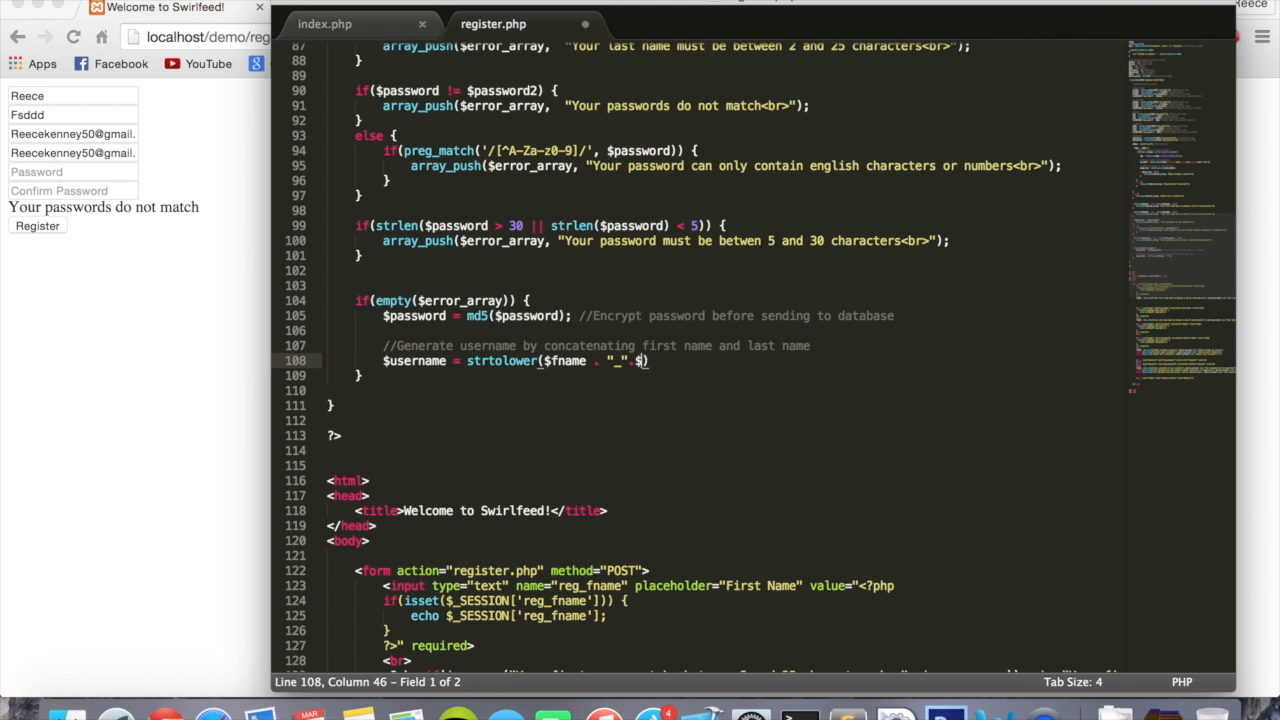
type("lname")
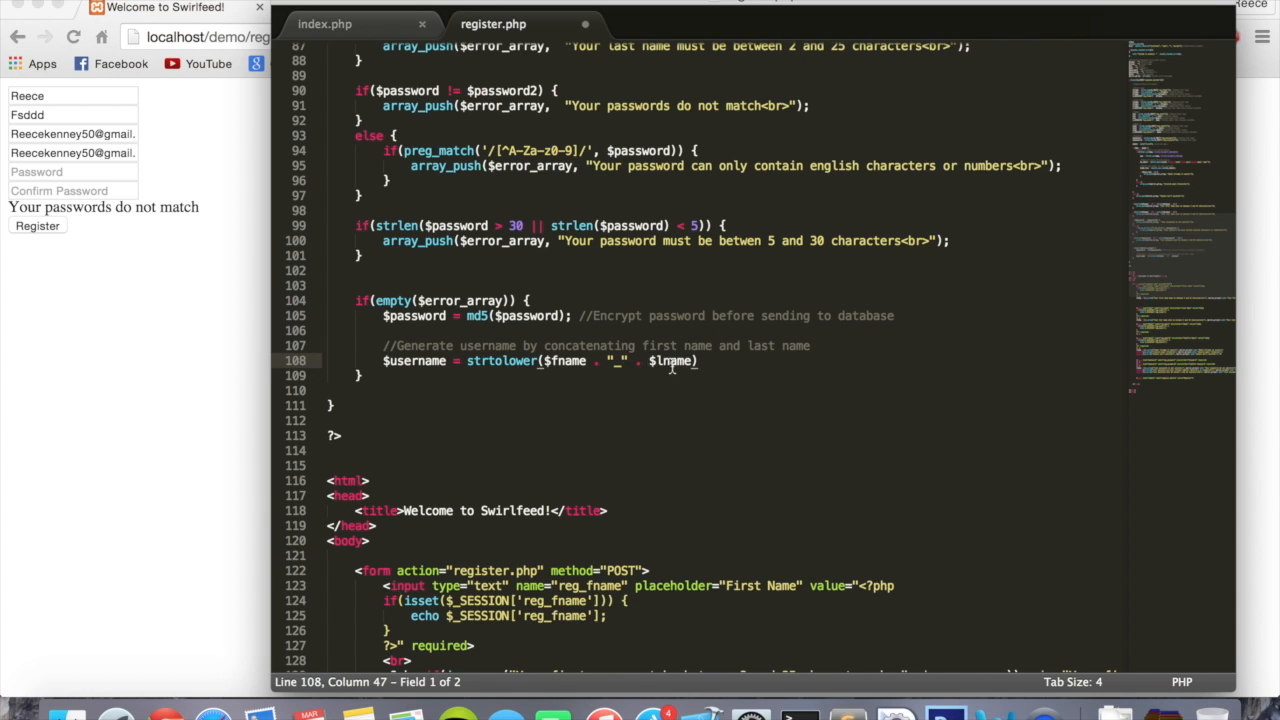
type(");")
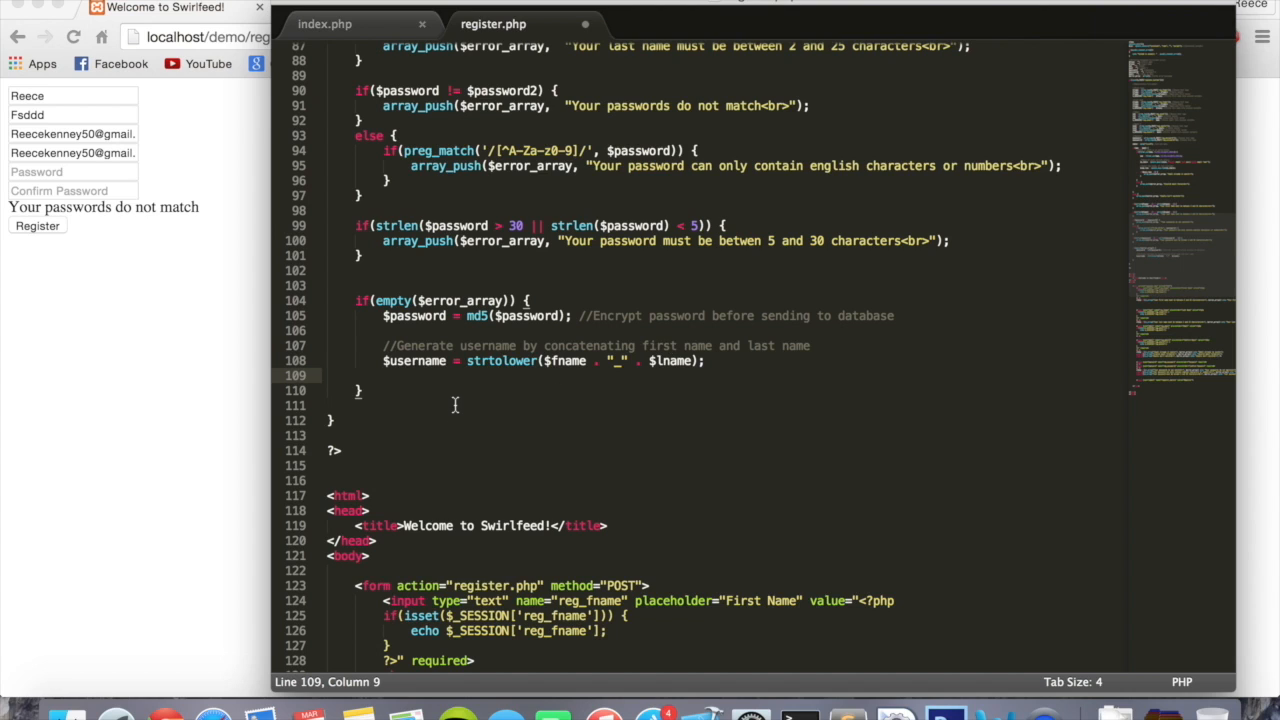
mouse_move(456, 404)
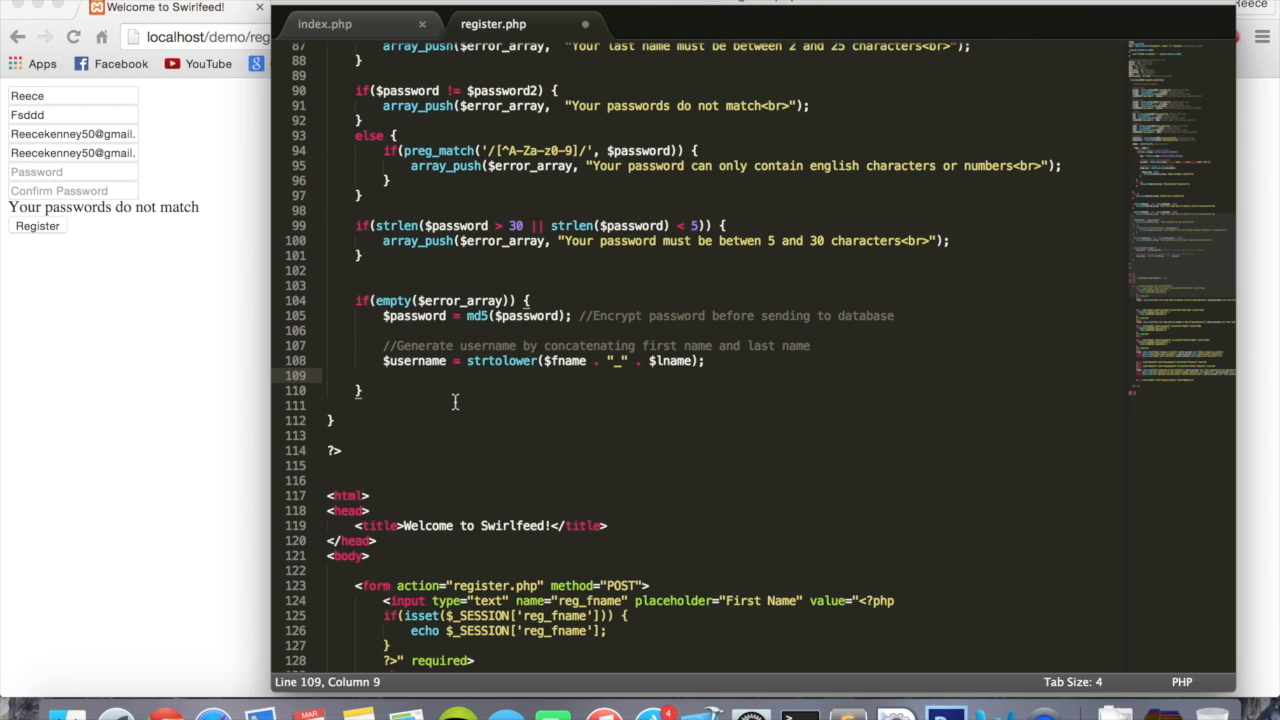
mouse_move(690, 346)
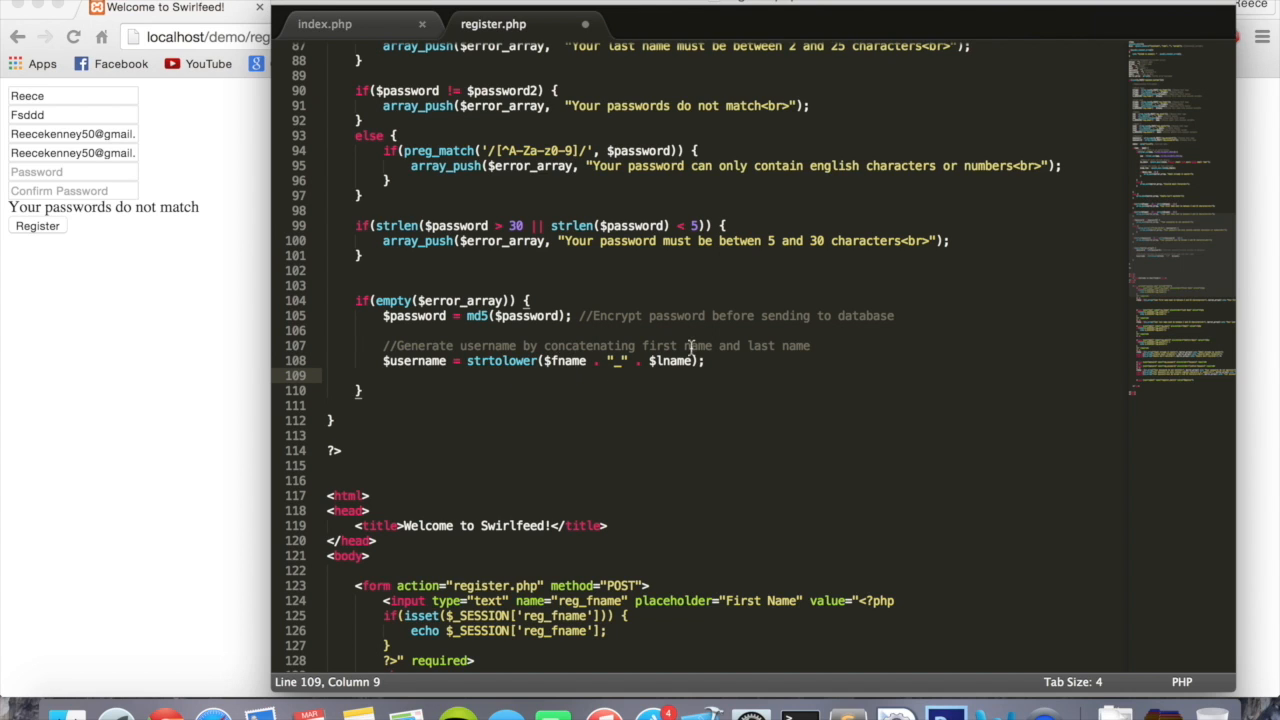
mouse_move(470, 374)
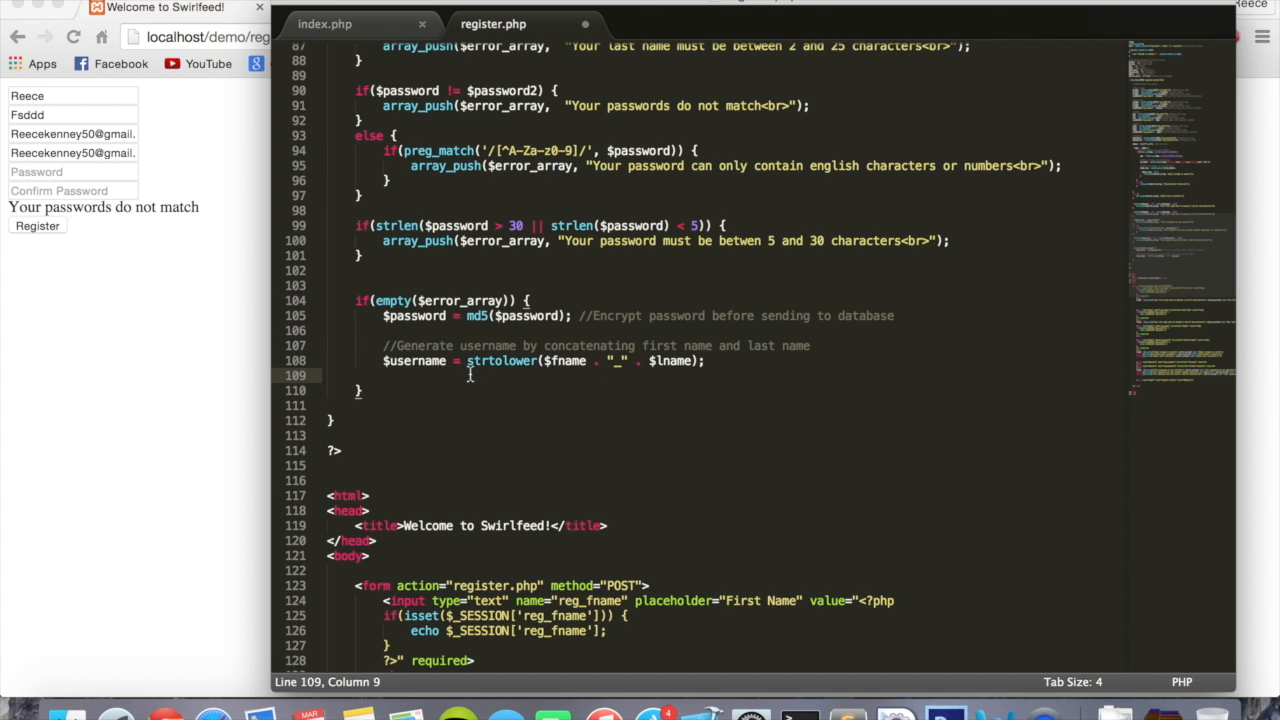
Step: Start $check_username_query = mysqli_query($con, ...) on a new line
type("$")
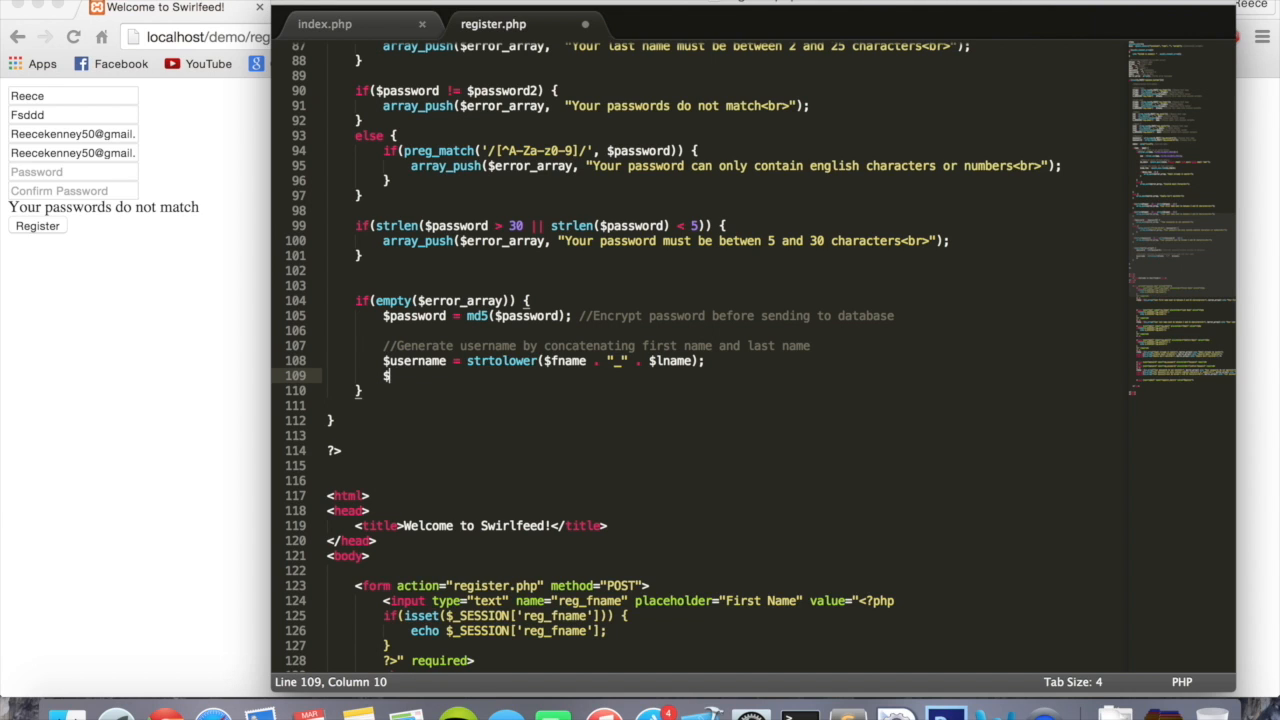
type("check_useran")
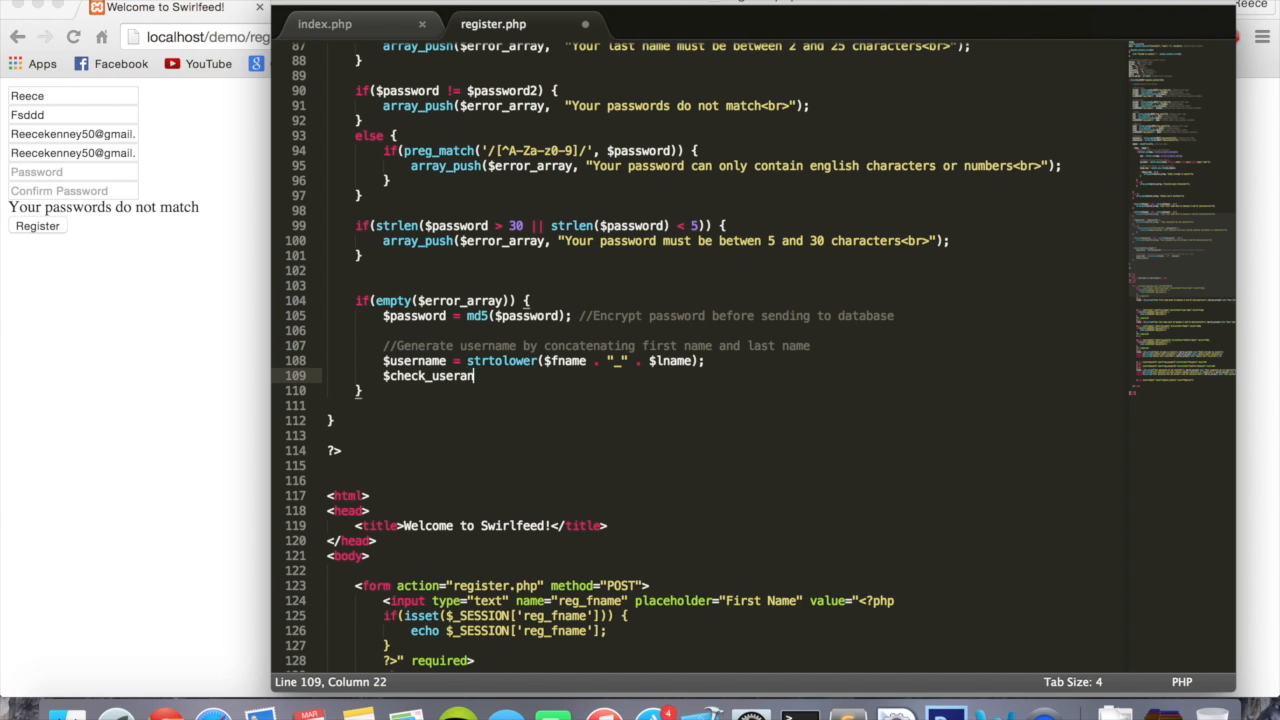
type("me")
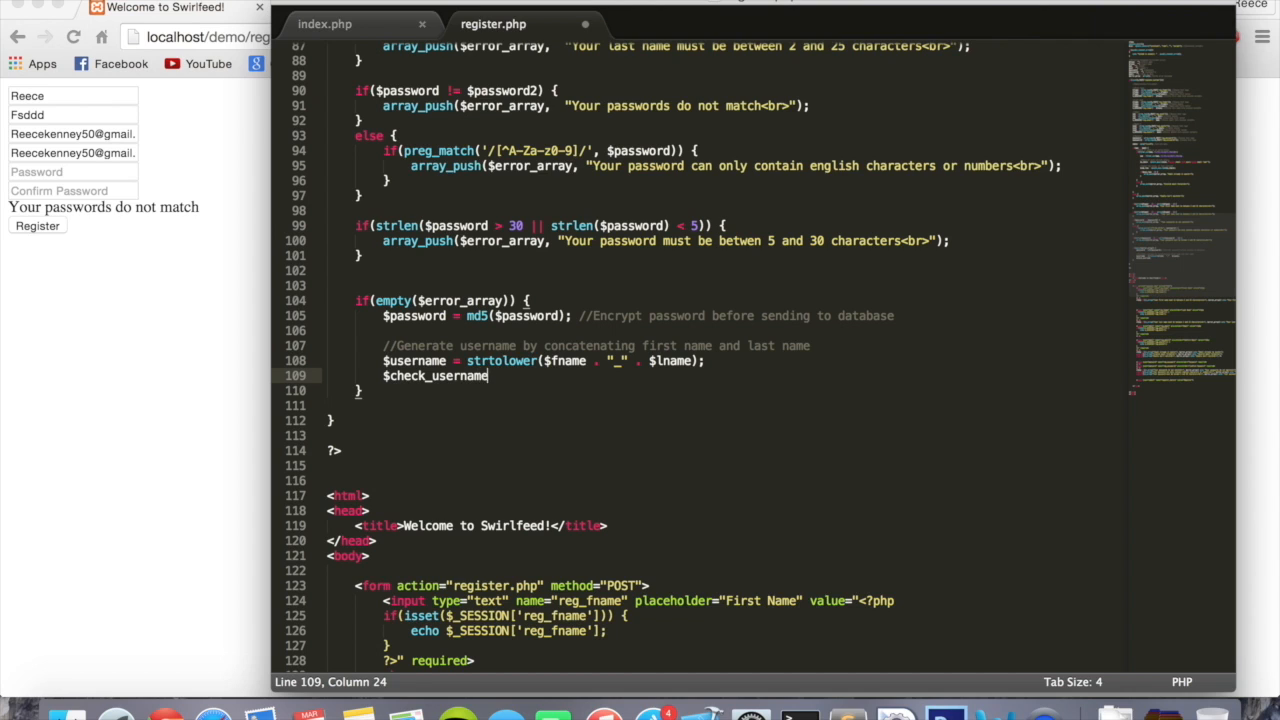
type("_query()")
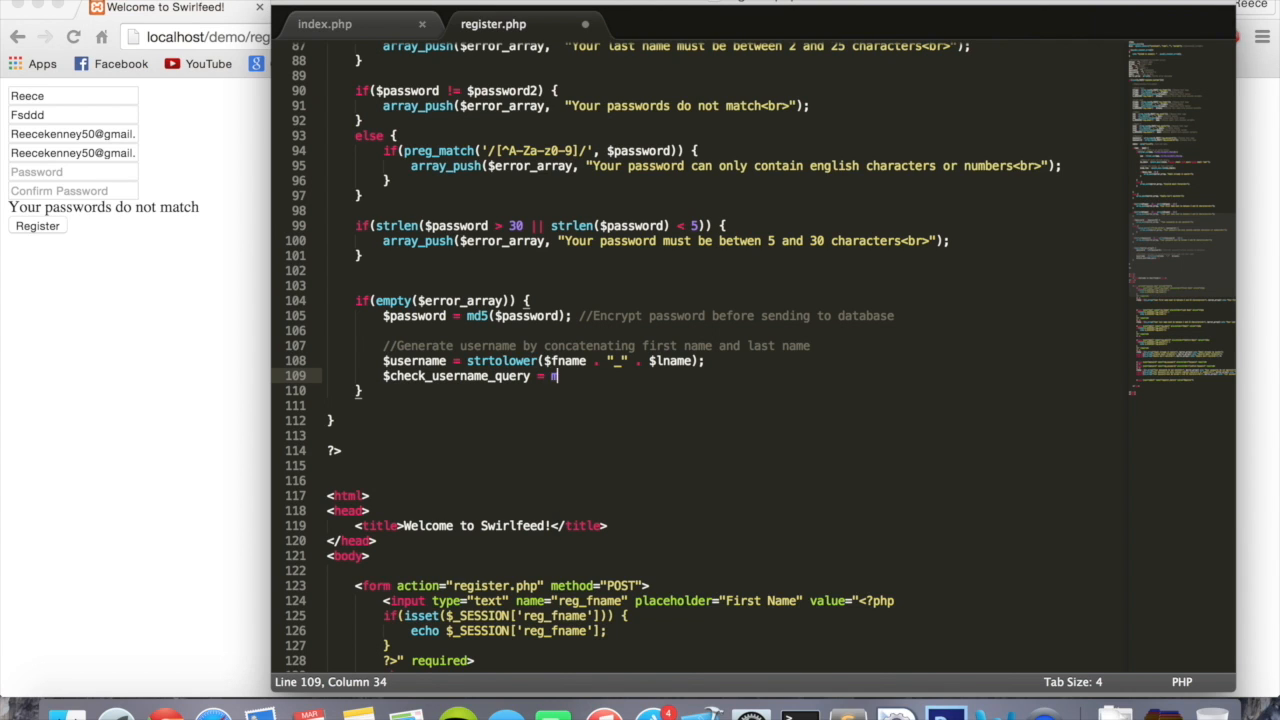
type("mysqli")
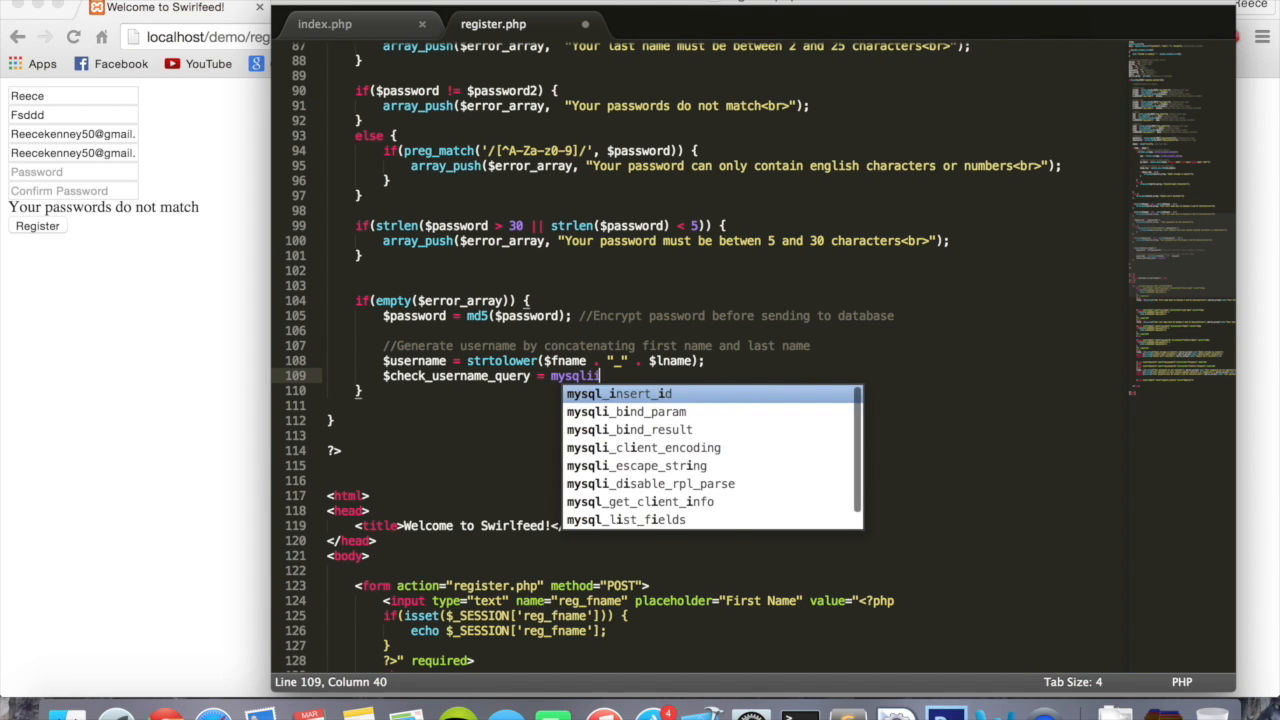
type("i_query")
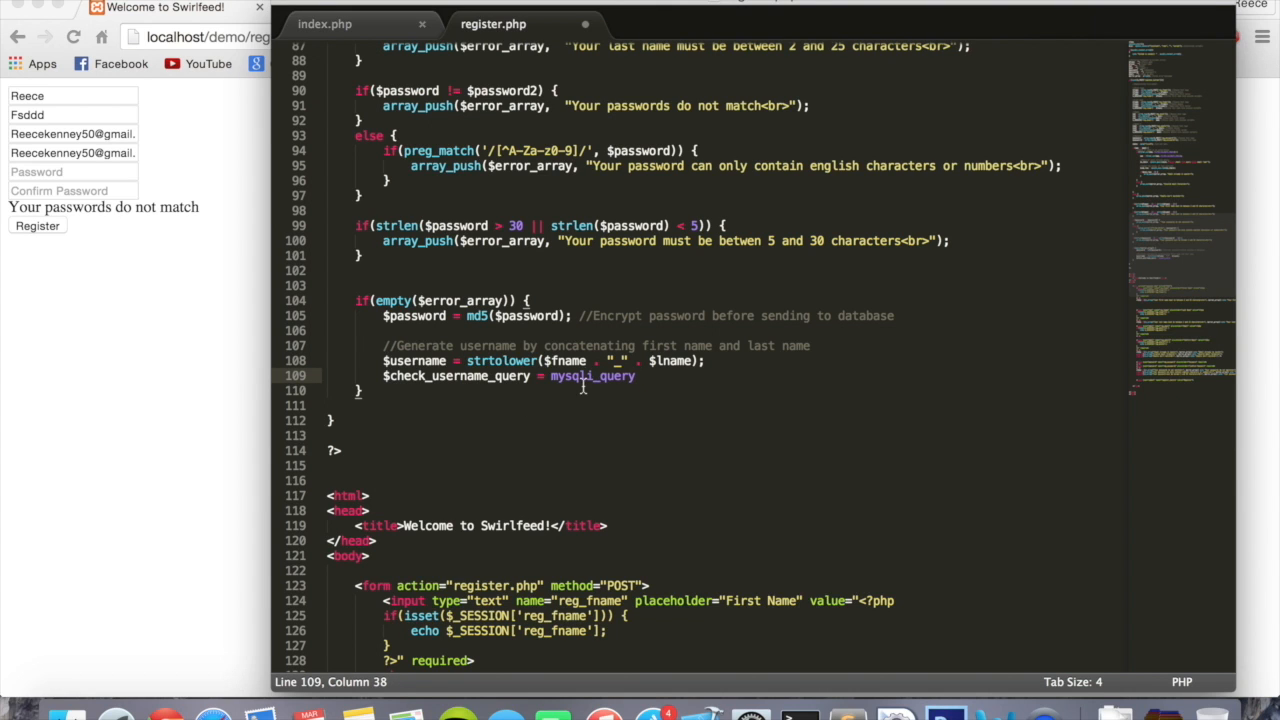
type("()")
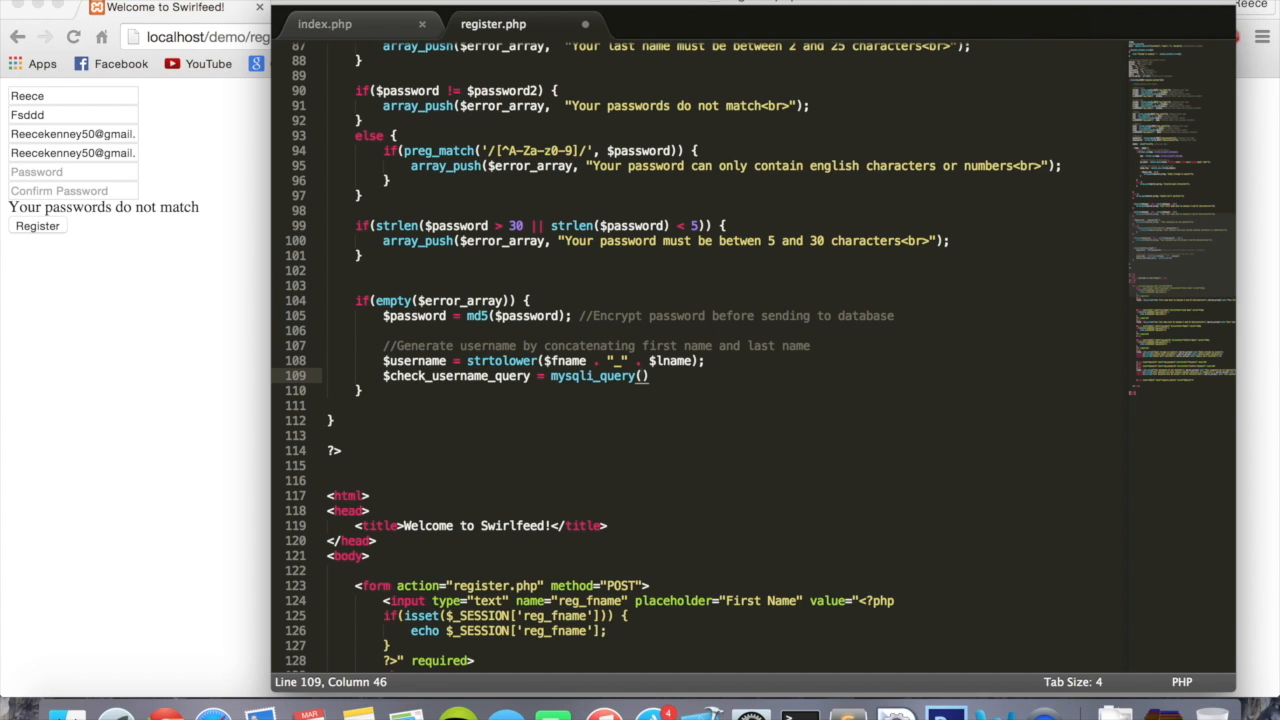
type("$con,")
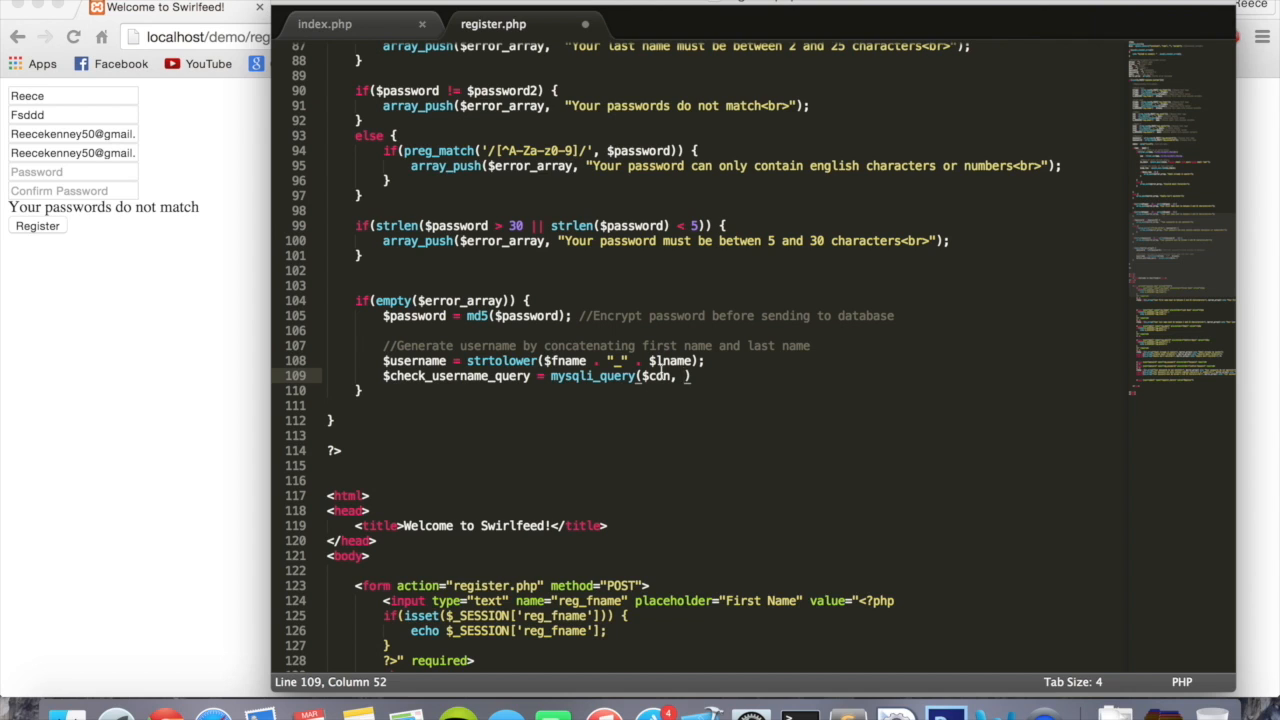
Step: Fill in the query string SELECT username FROM users WHERE username='$username'
type("\"\"")
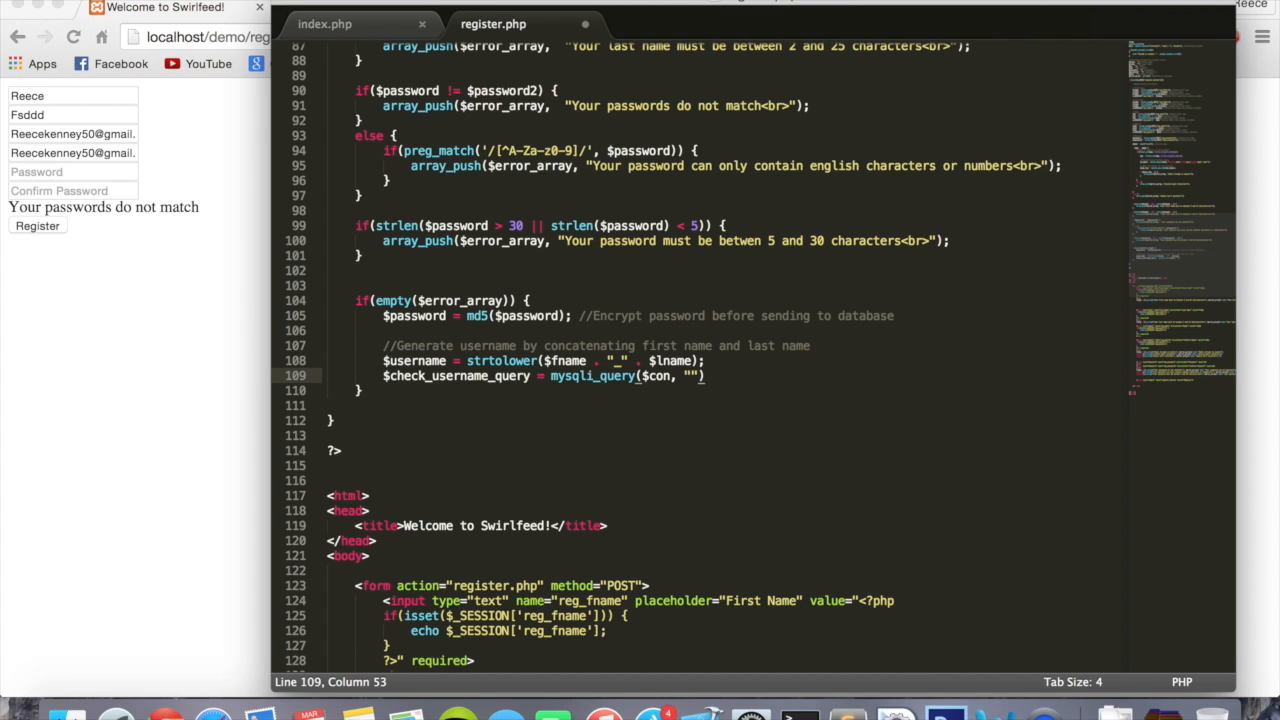
type("SELECT")
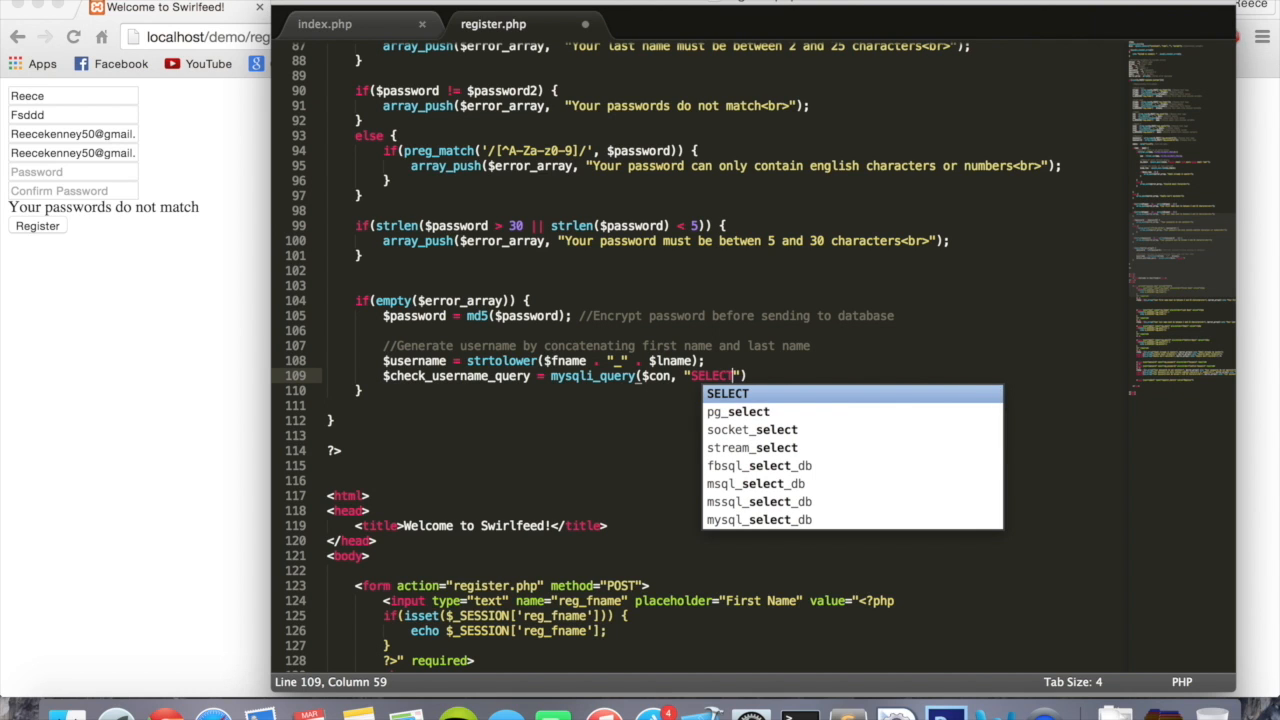
type("username")
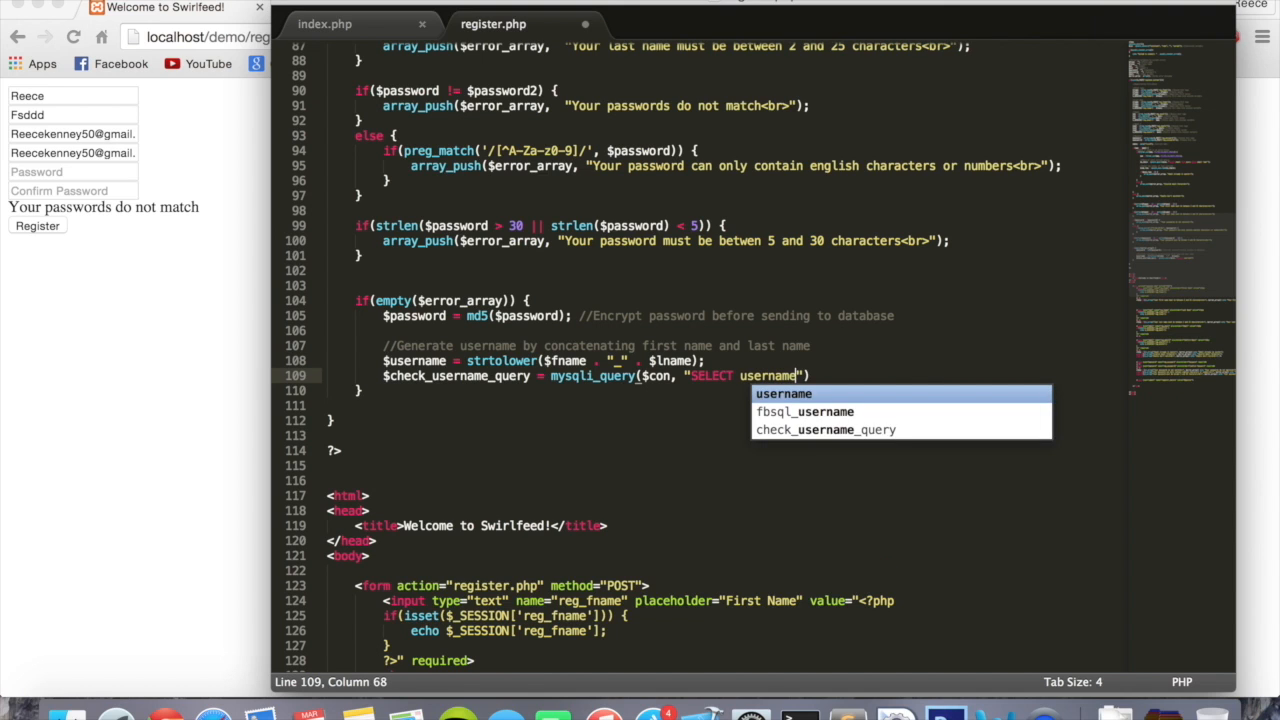
type("FROM")
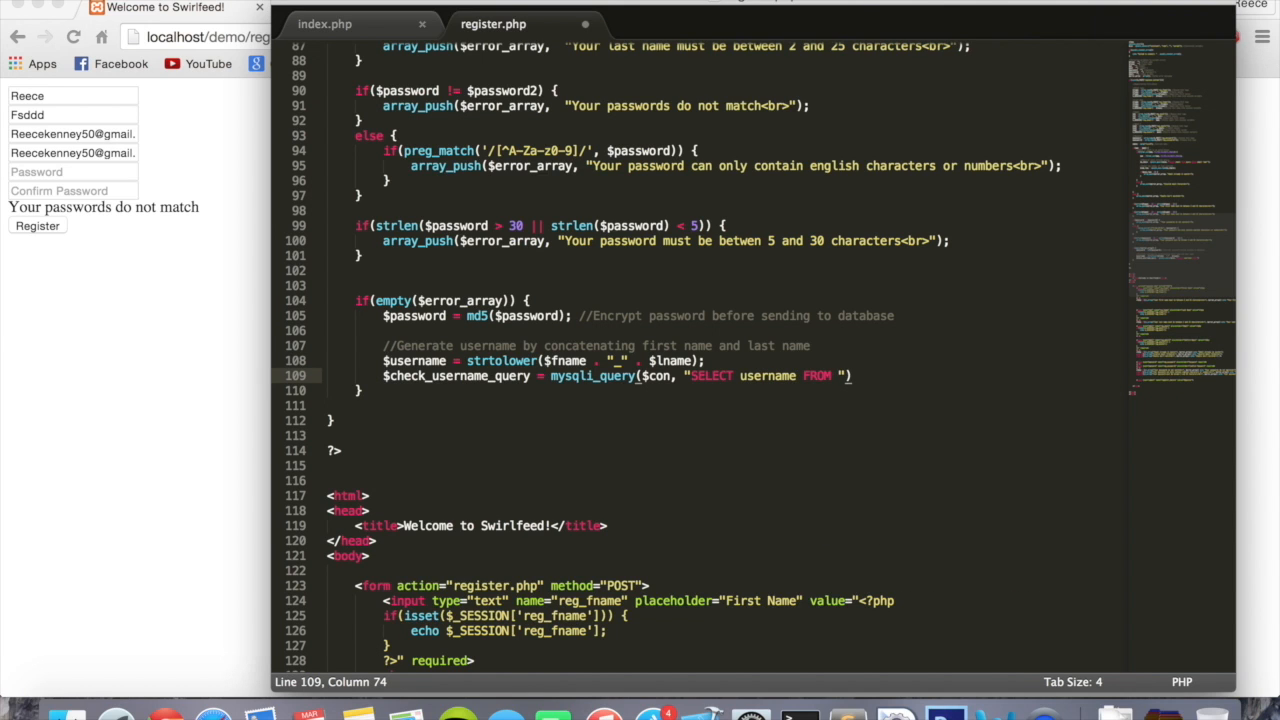
type("users Wh")
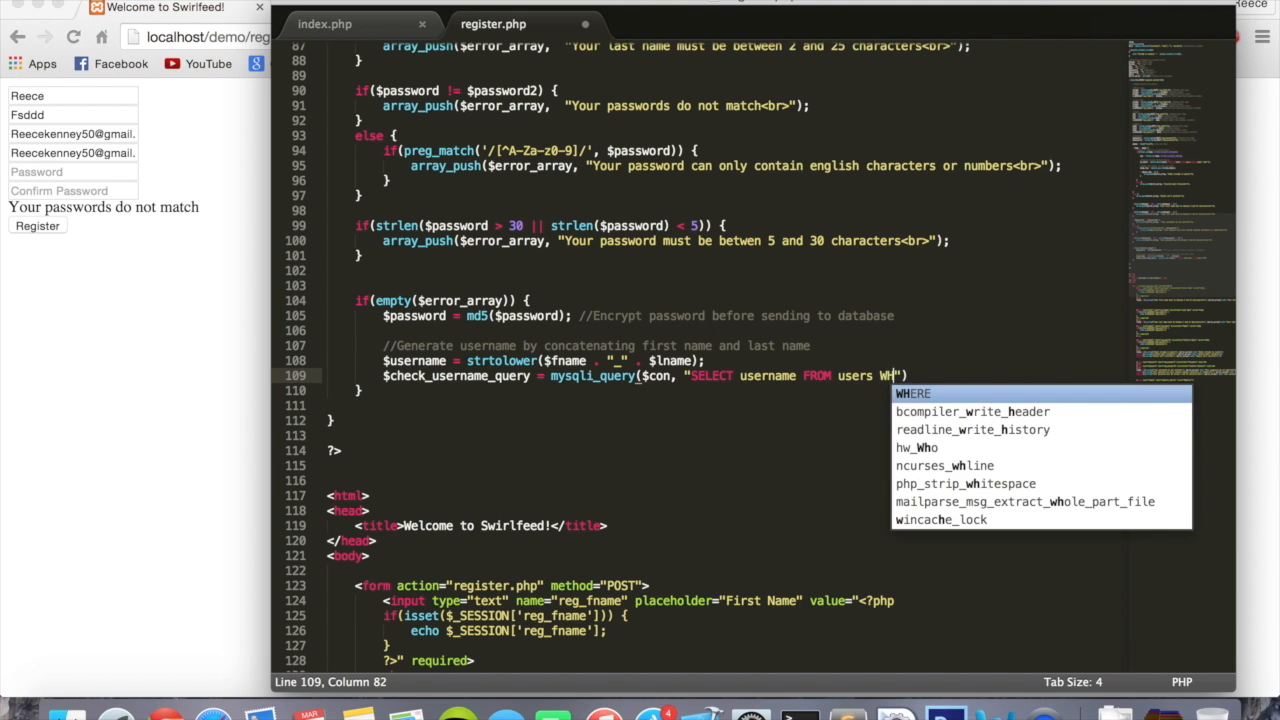
key("Tab")
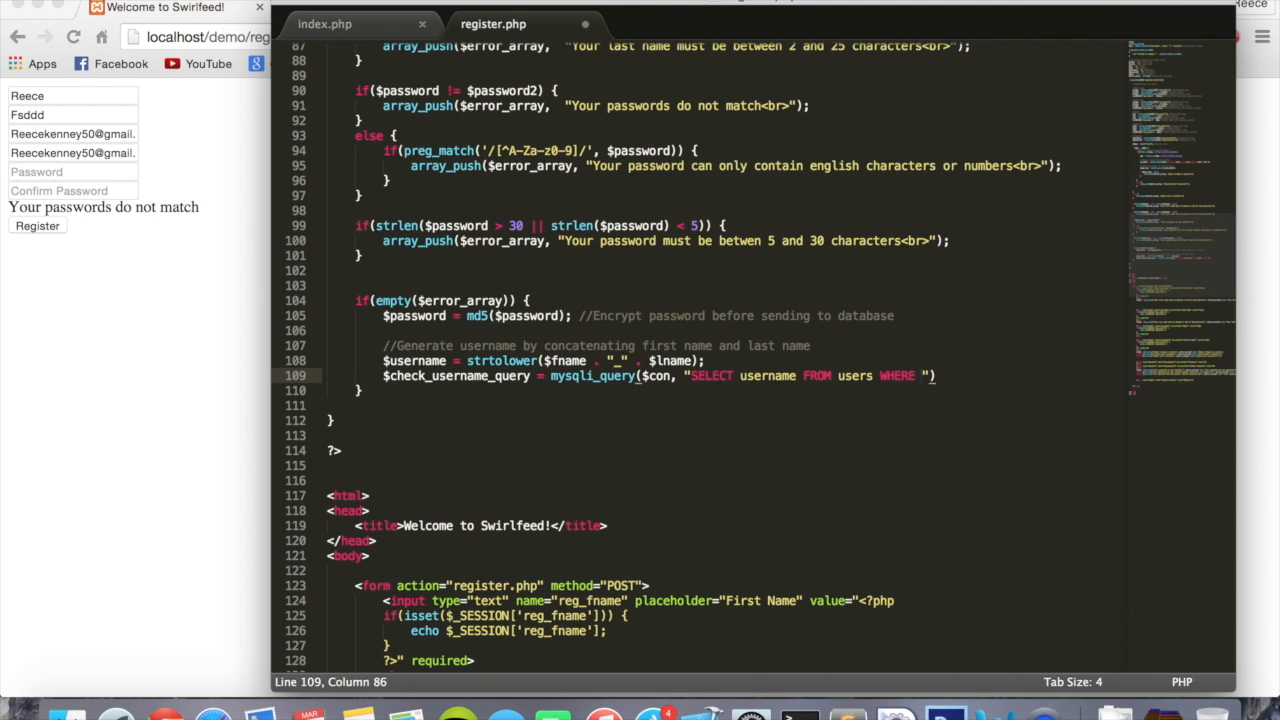
type("username=")
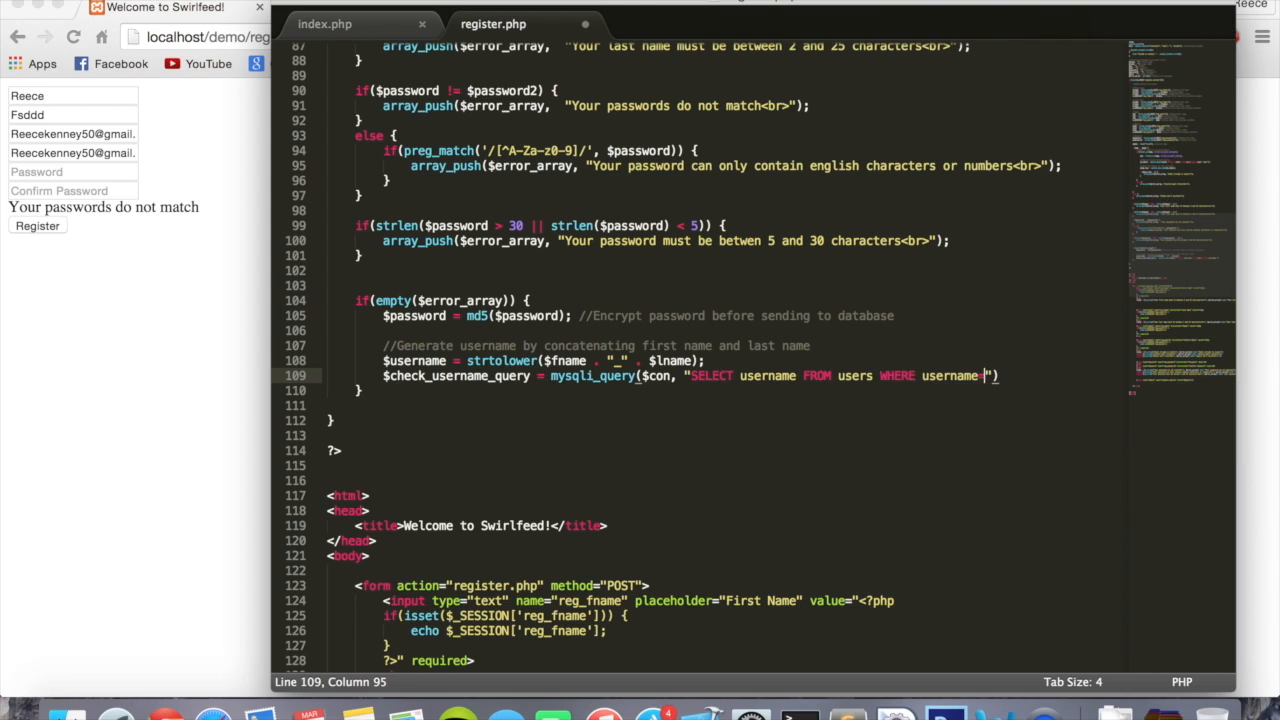
type("''")
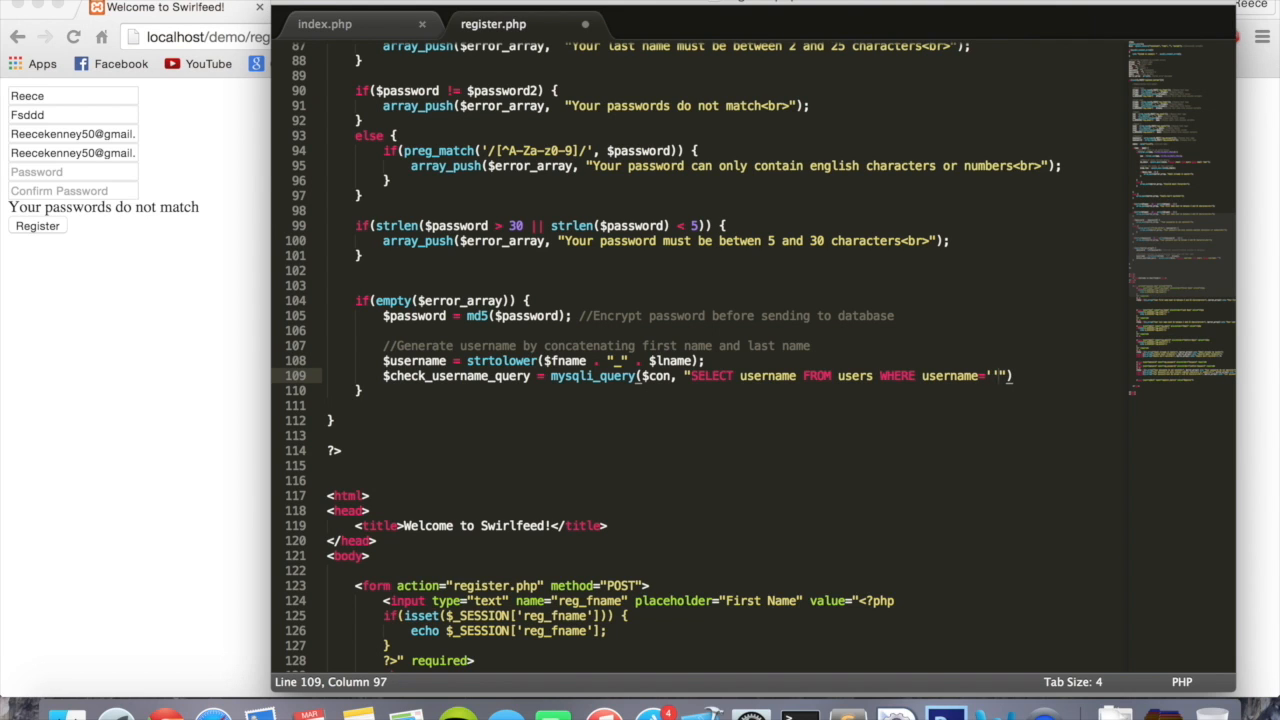
type("$")
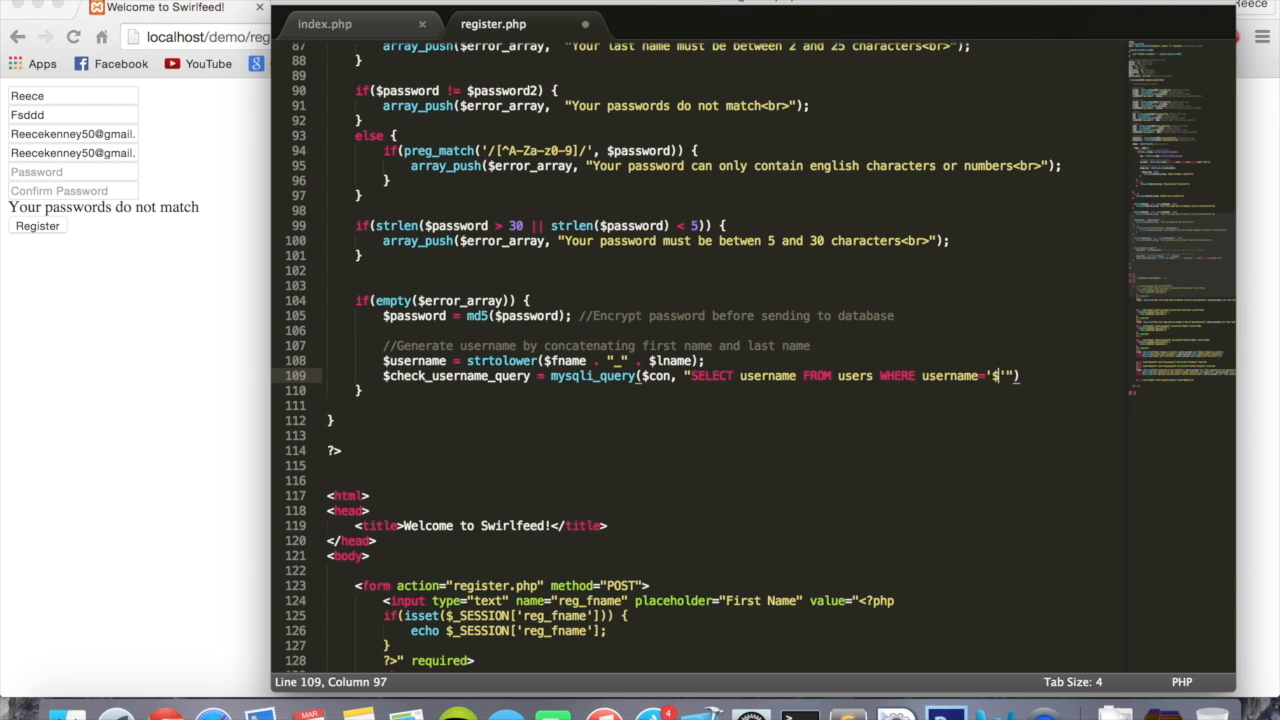
type("username")
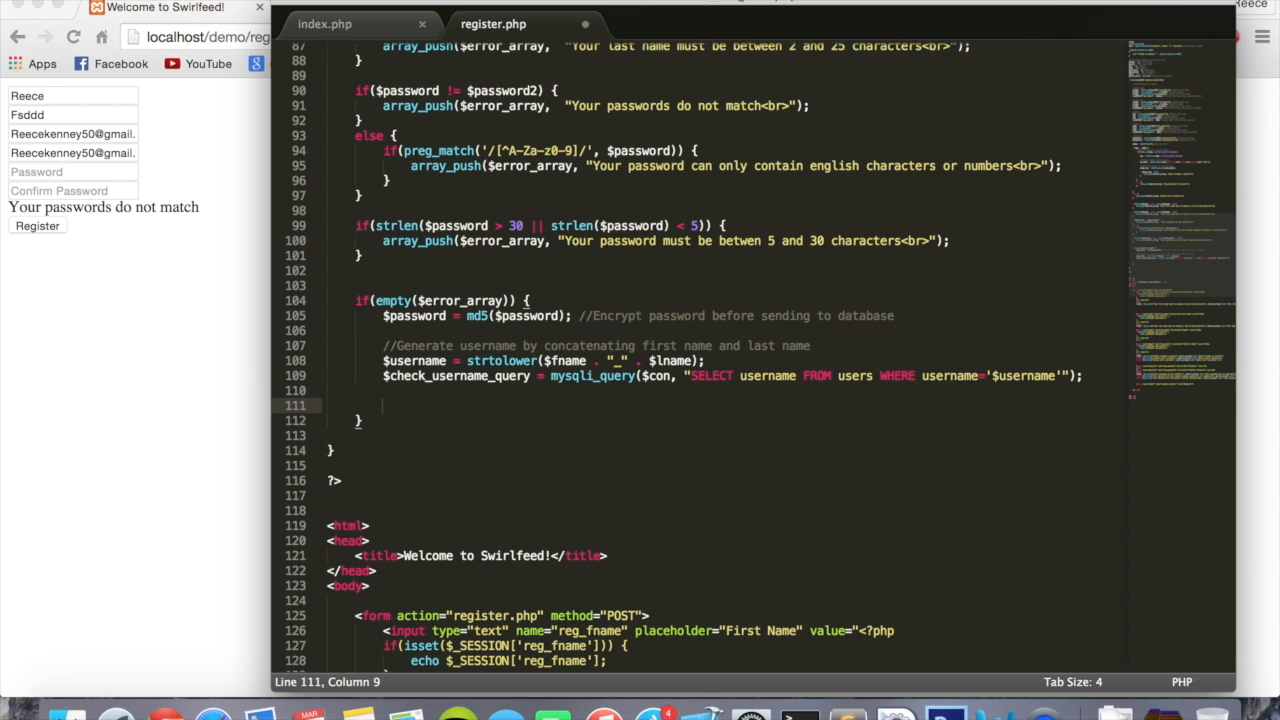
Step: Write $i = 0; then the comment //if username exists add number to username, and begin while
type("$i")
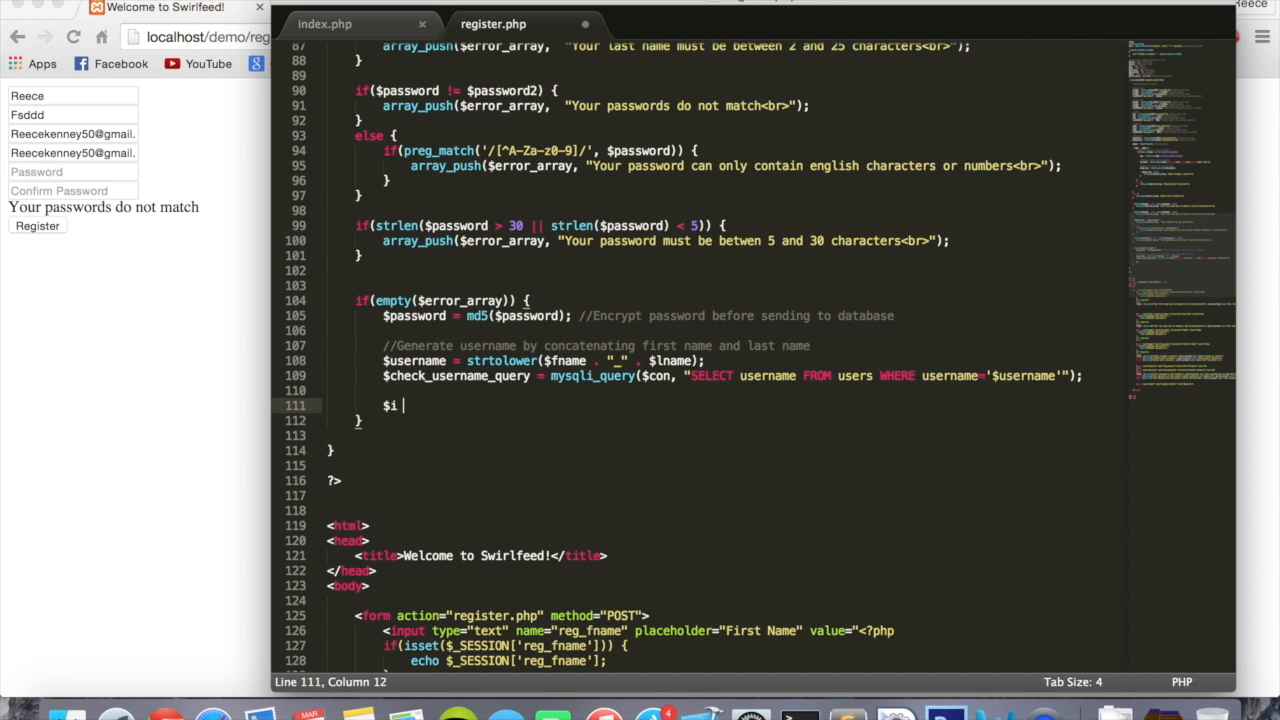
type("= 0;")
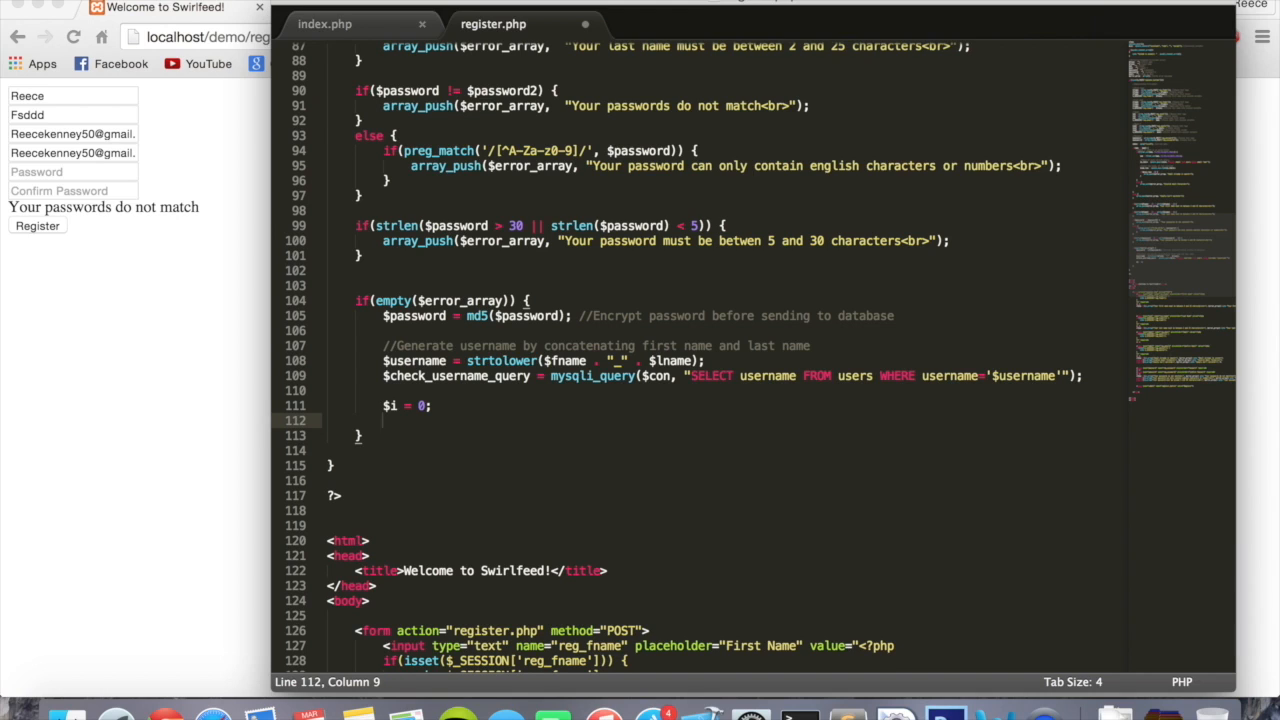
type("//if usernam")
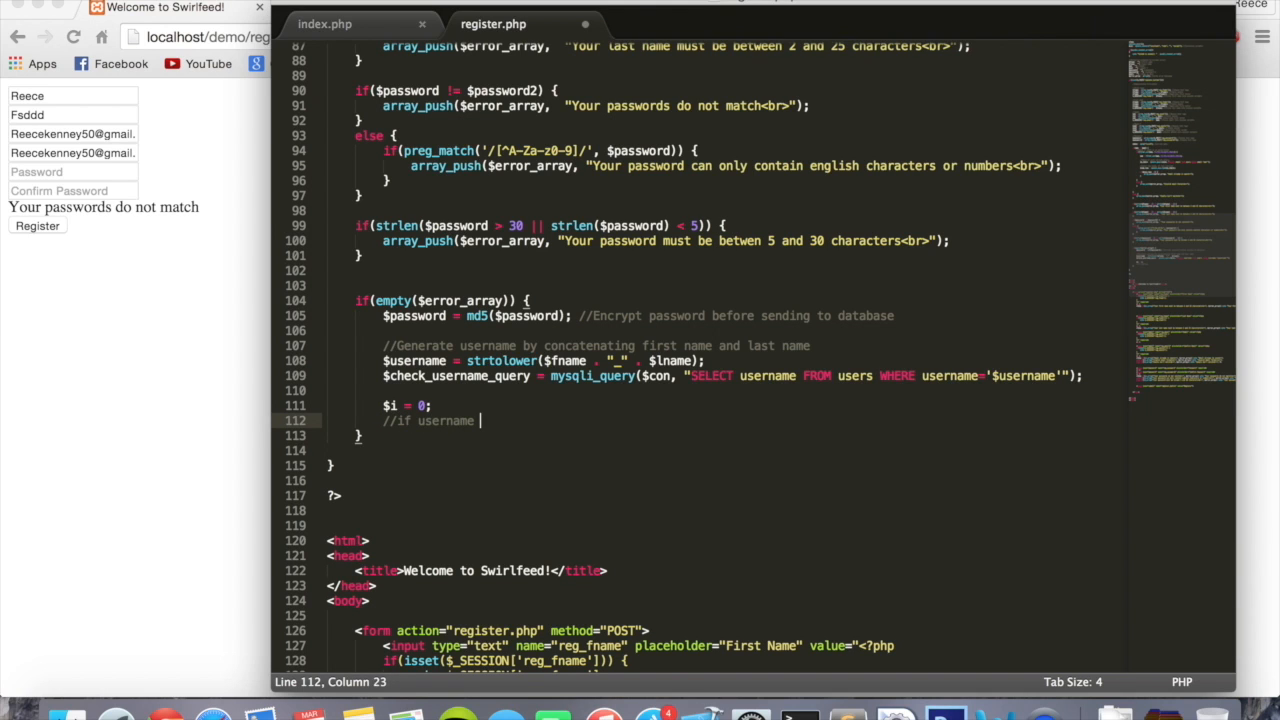
type("exists")
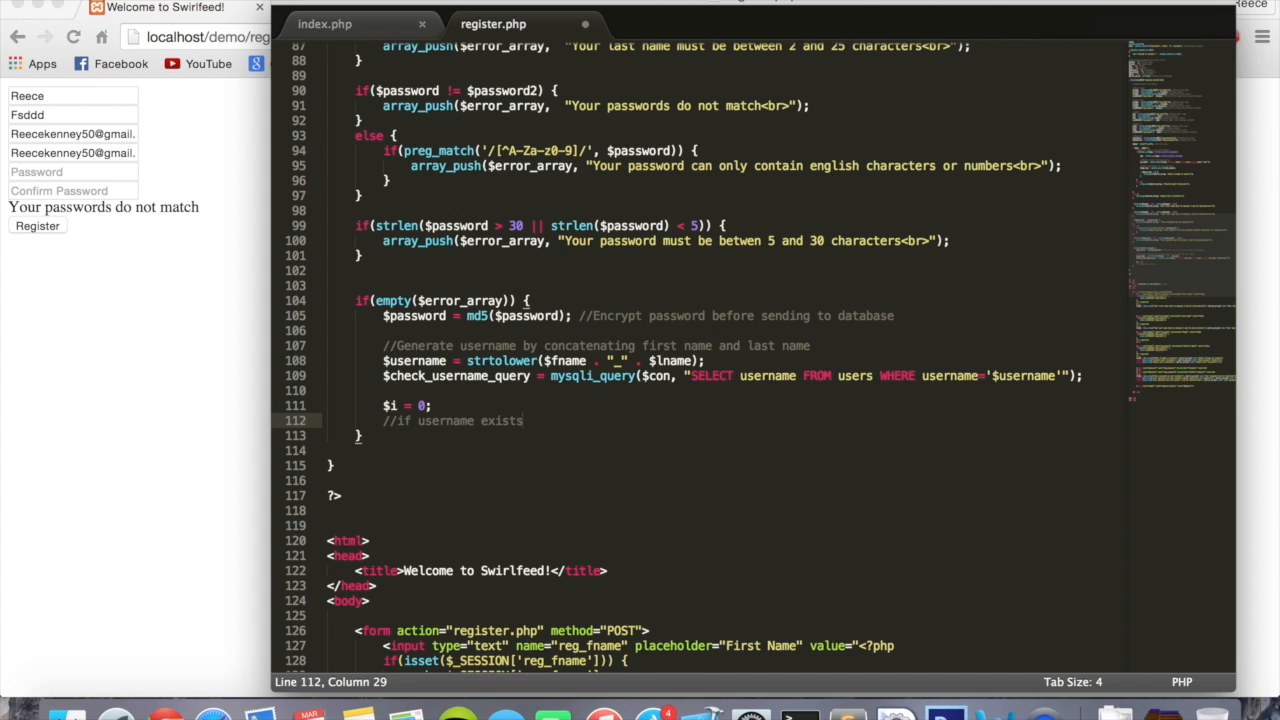
type("add")
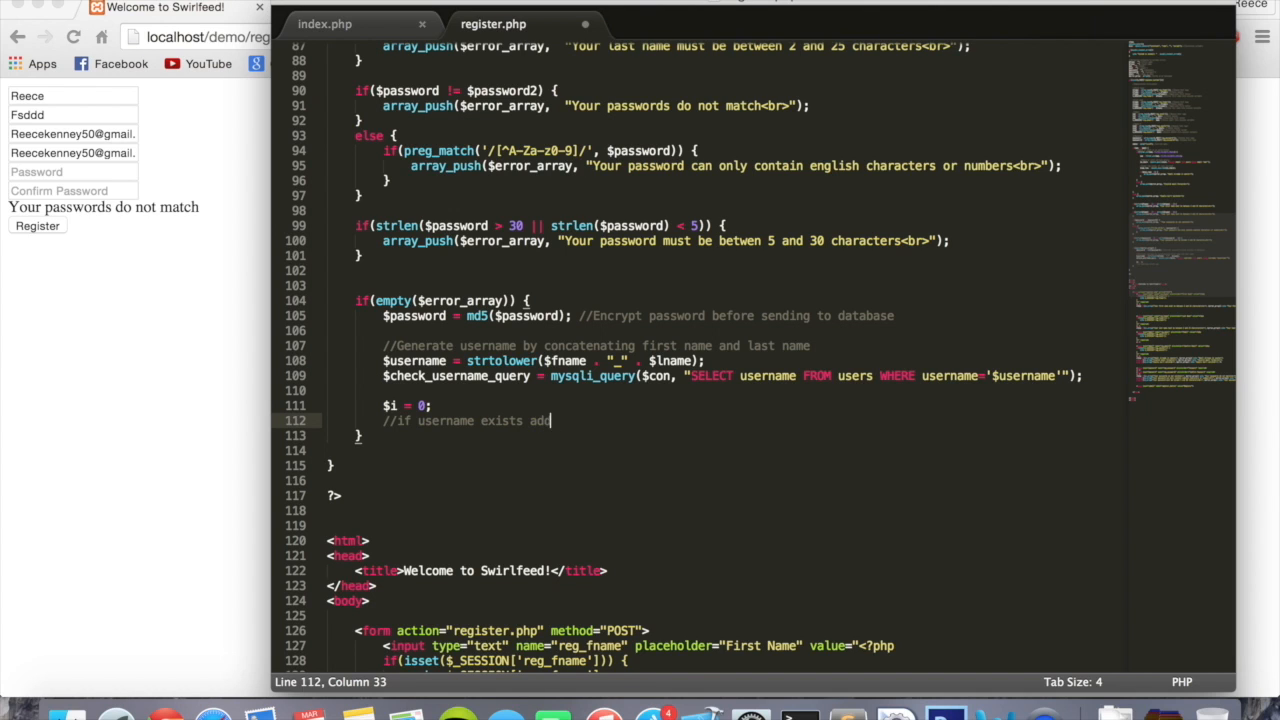
type("number to")
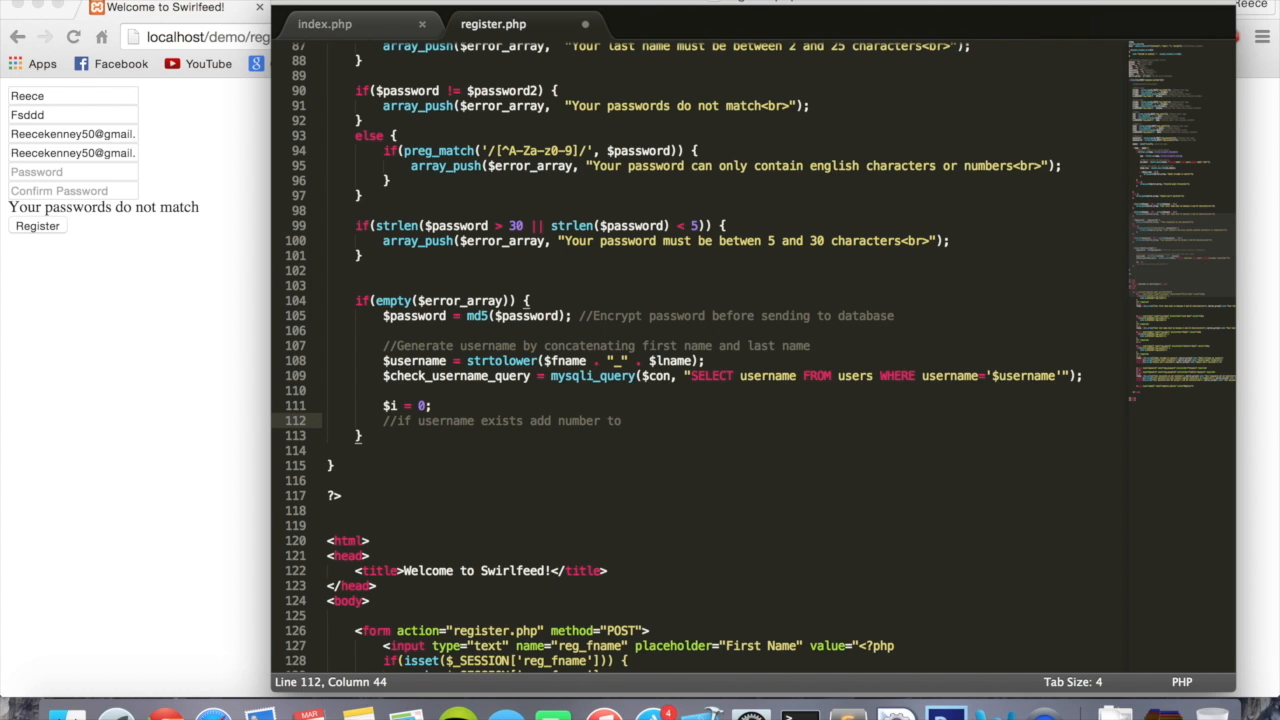
type("username")
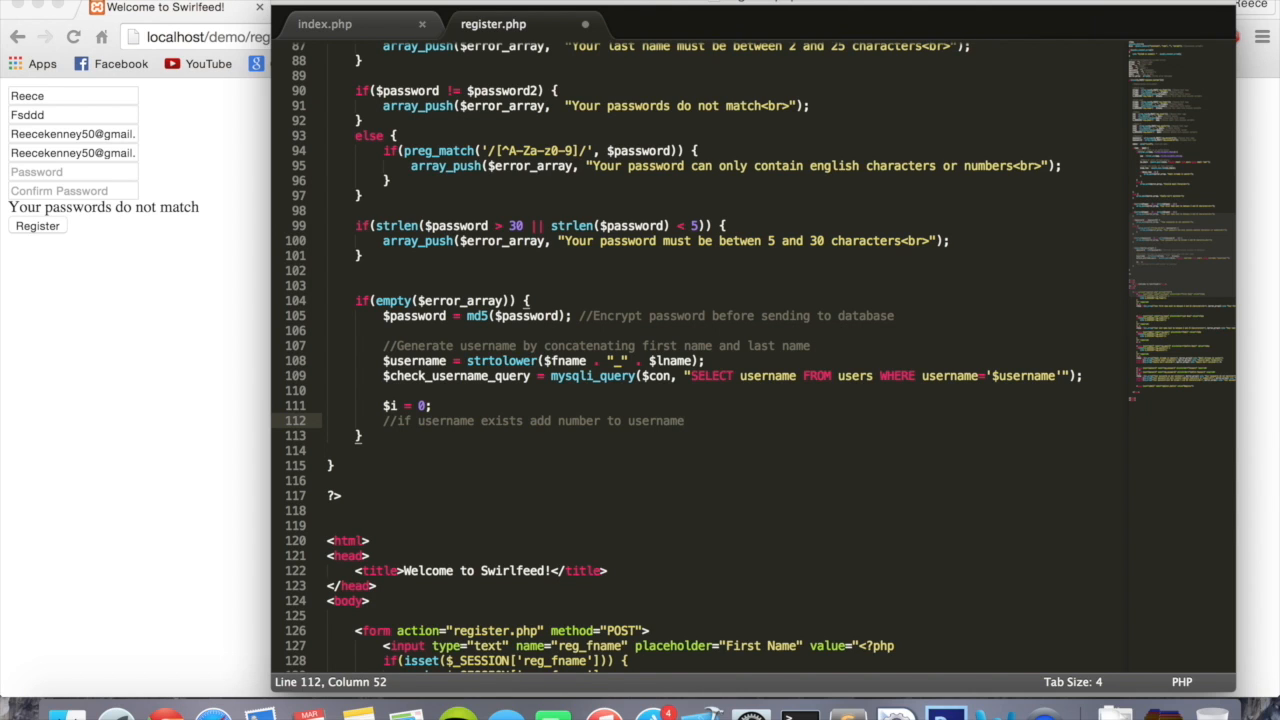
type("while(")
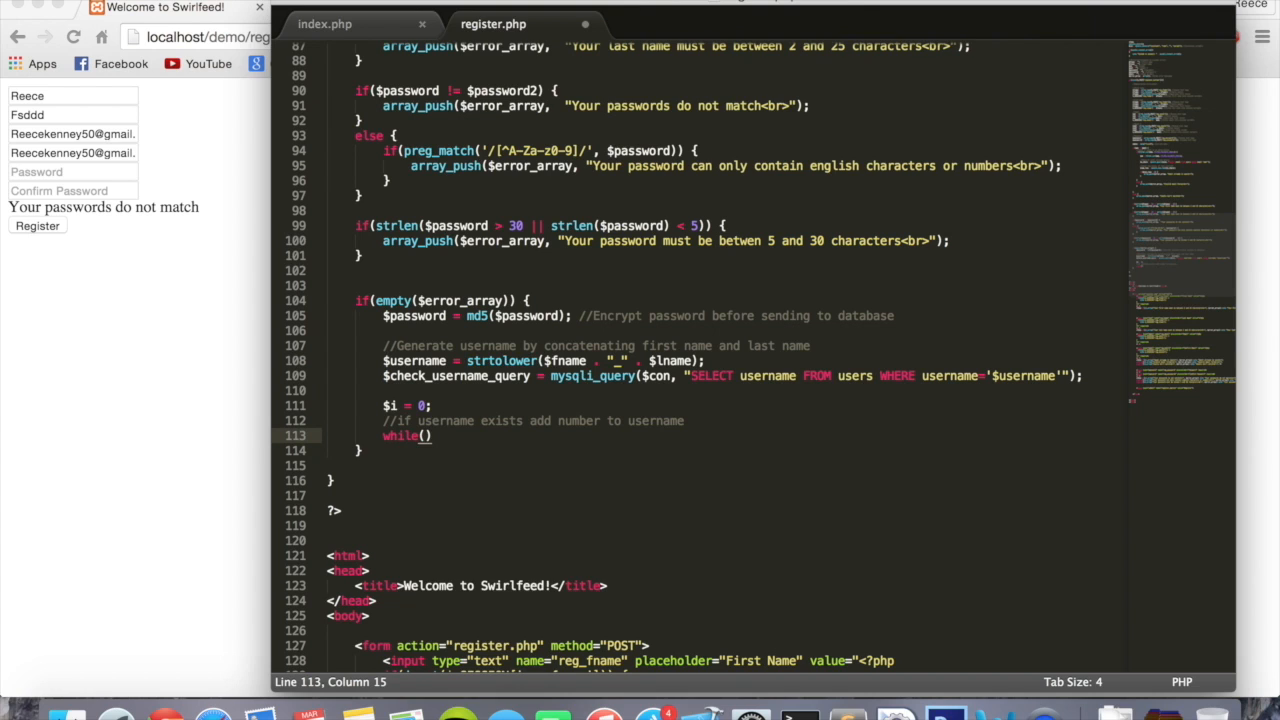
Step: Write the loop header while(mysqli_num_rows($check_username_query) != 0) { with an empty body
type("mysqli")
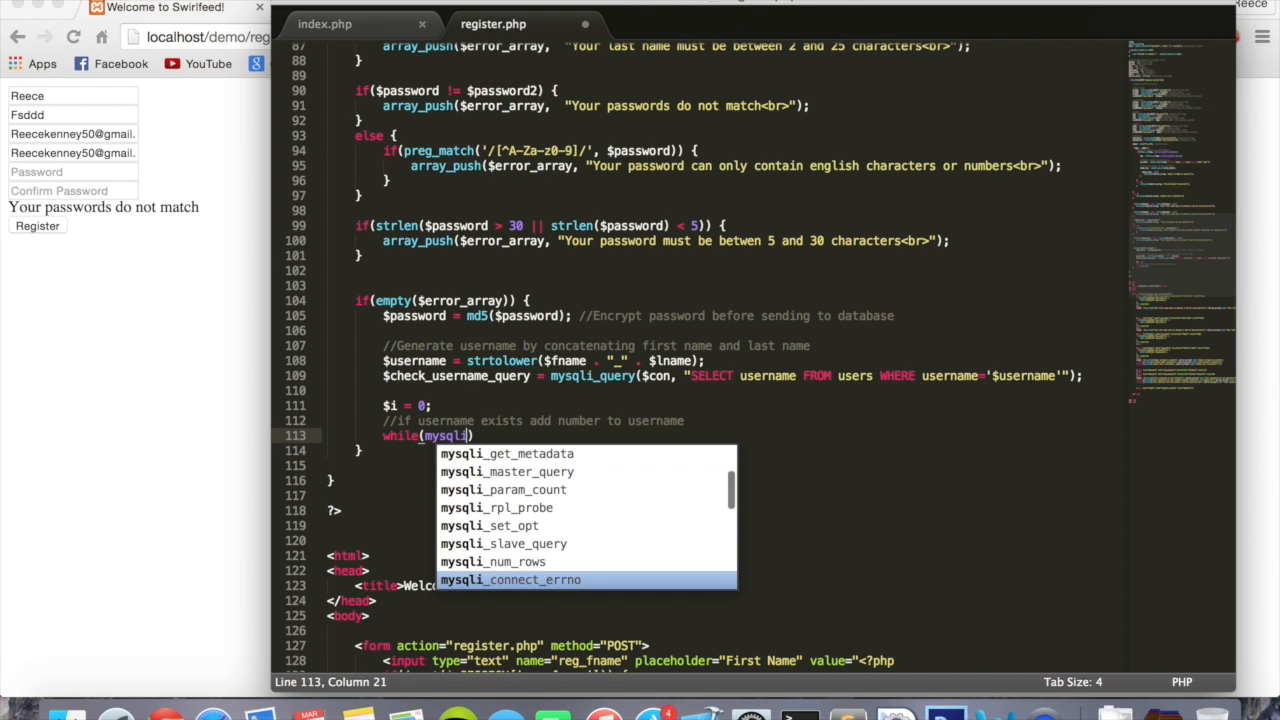
type("_rows")
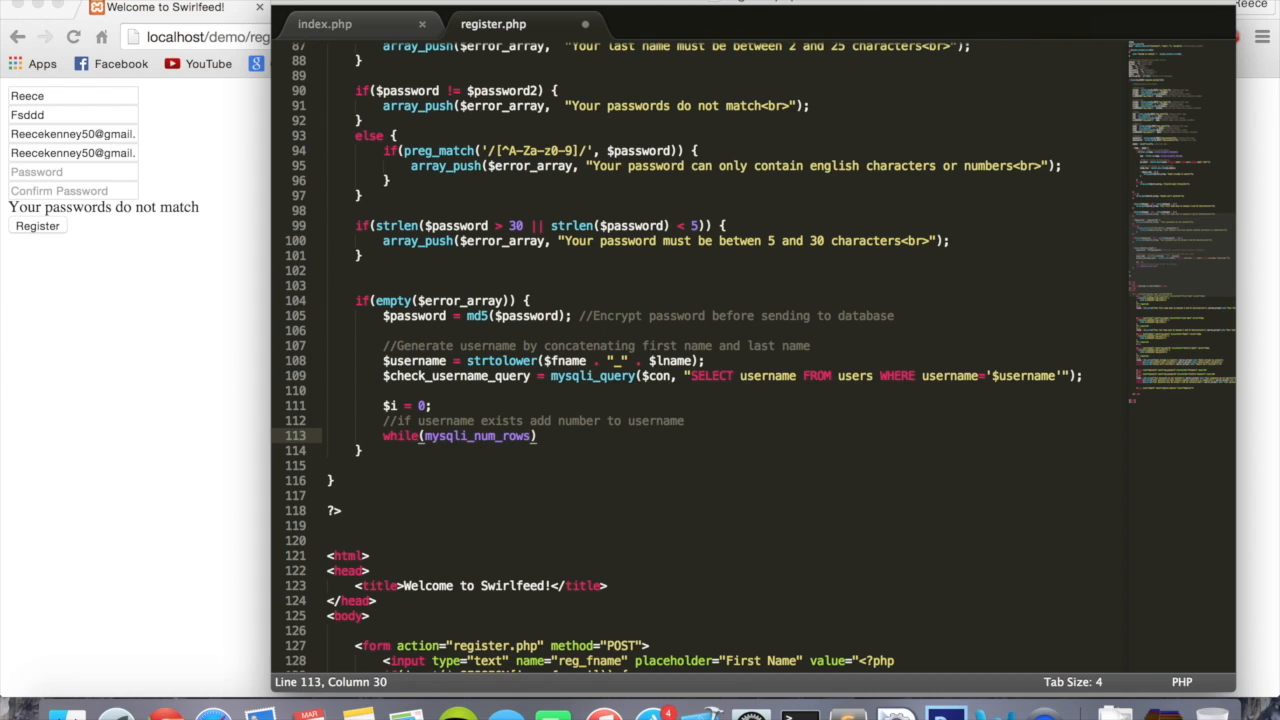
type("(")
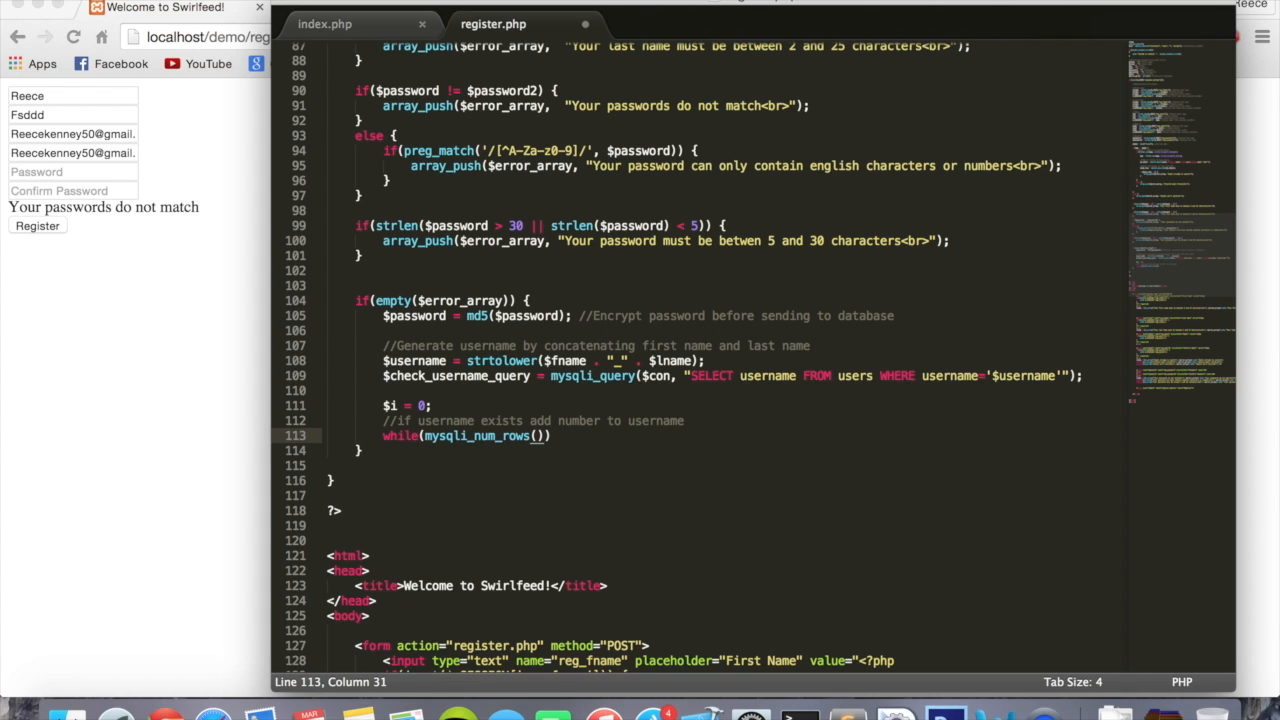
type("$check")
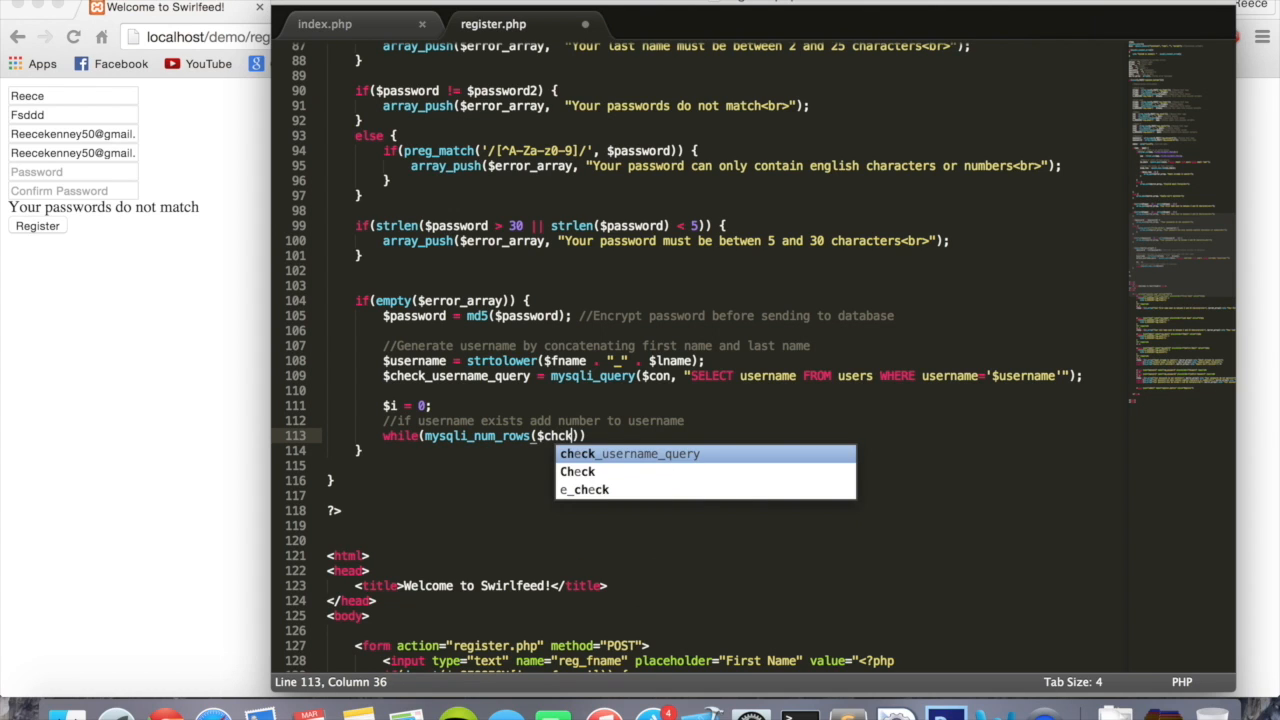
key("tab")
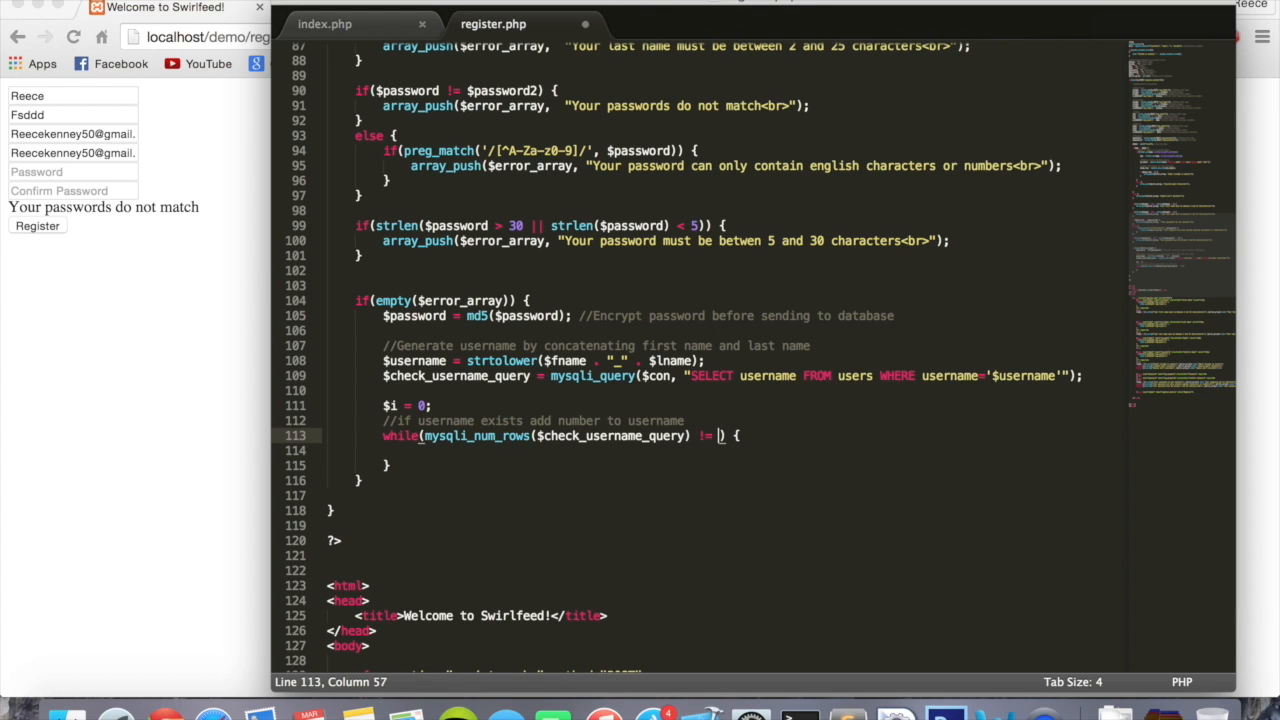
type("0")
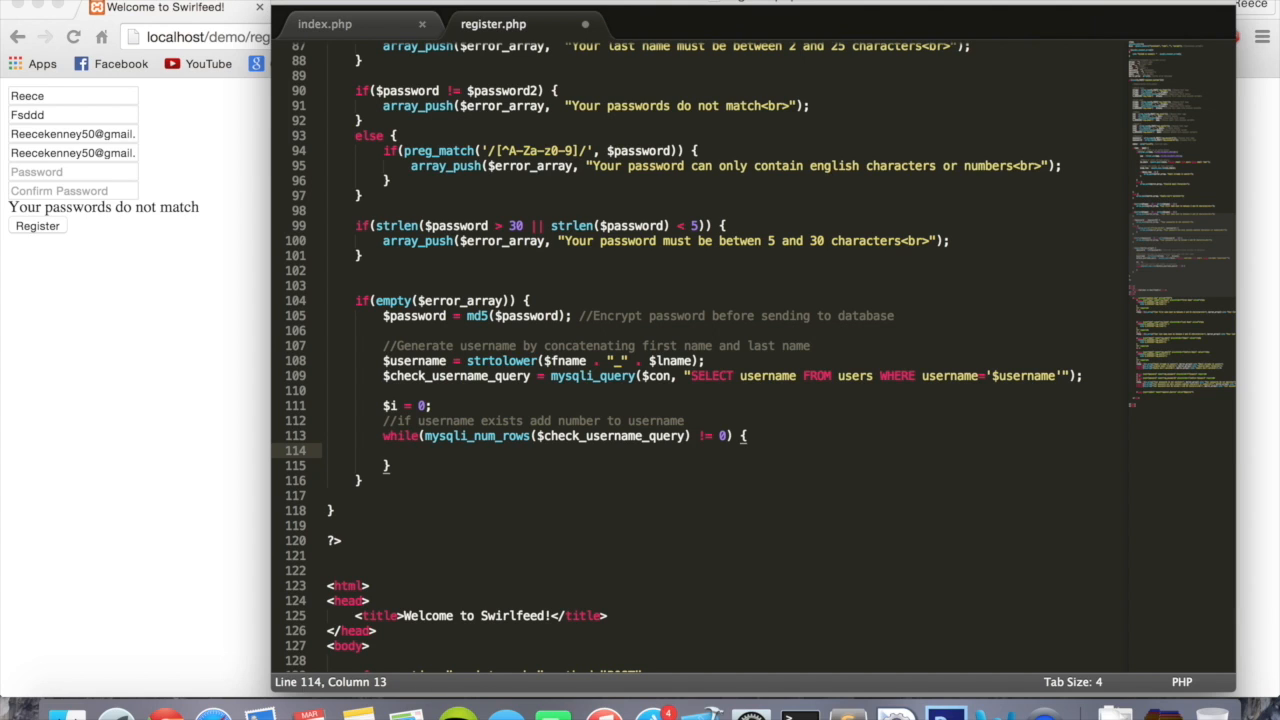
Step: Inside the loop write $i++; with the comment //Add 1 to i
type("$i++")
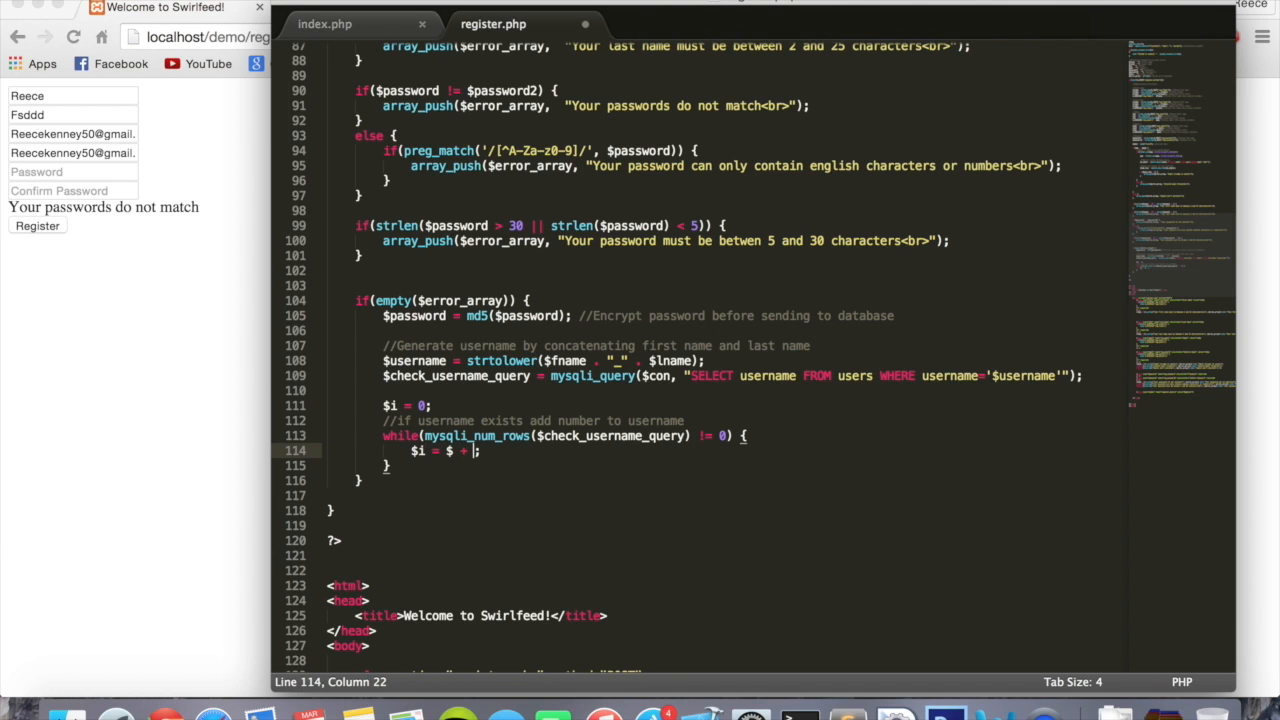
type("1")
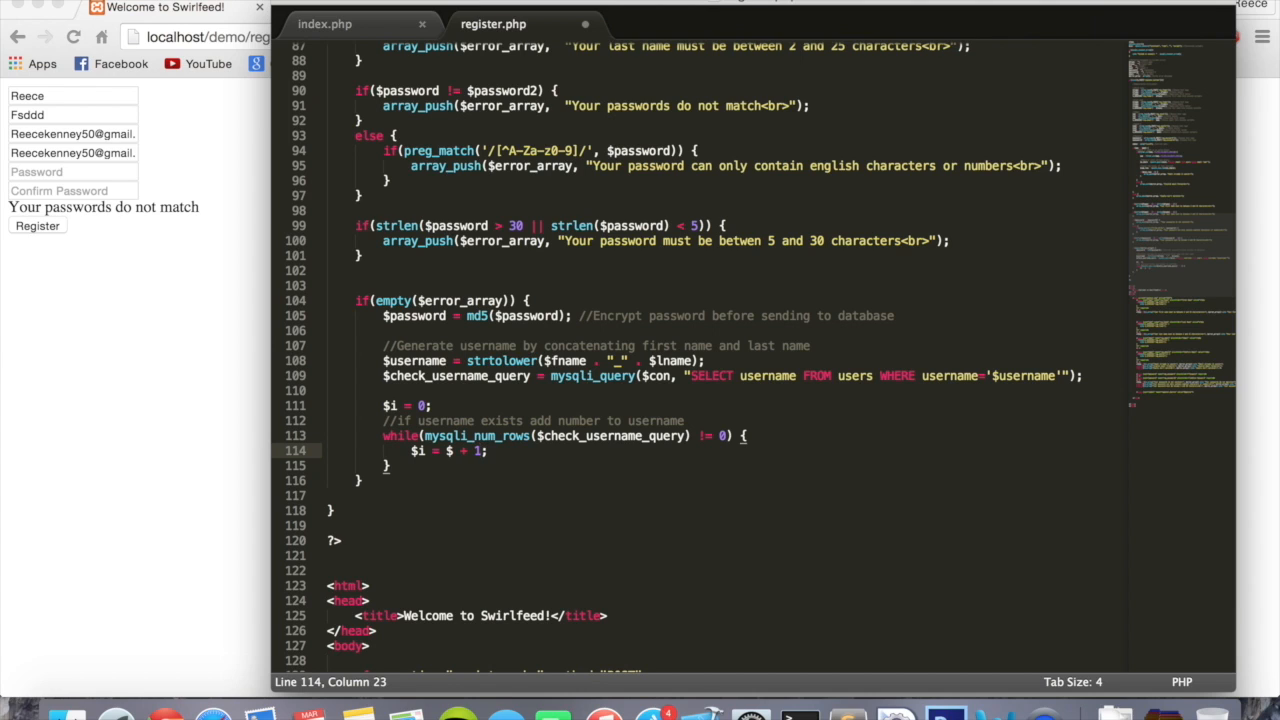
type("i")
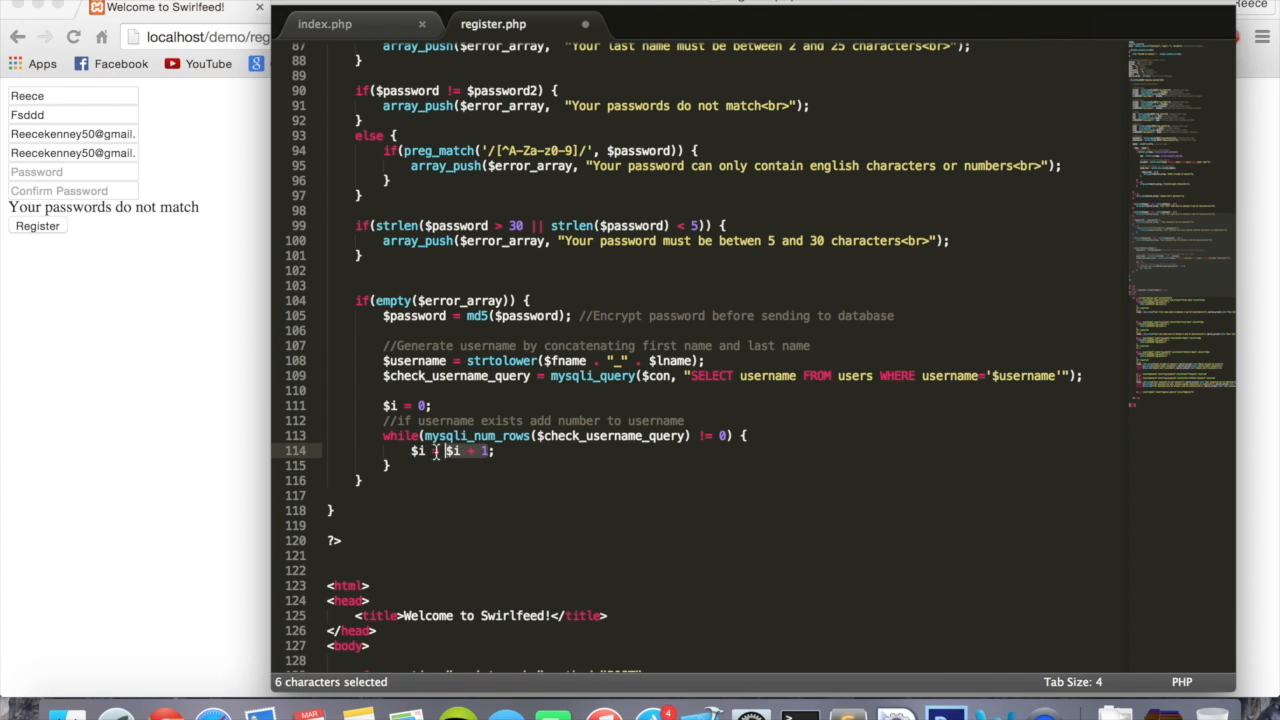
type("$i++;")
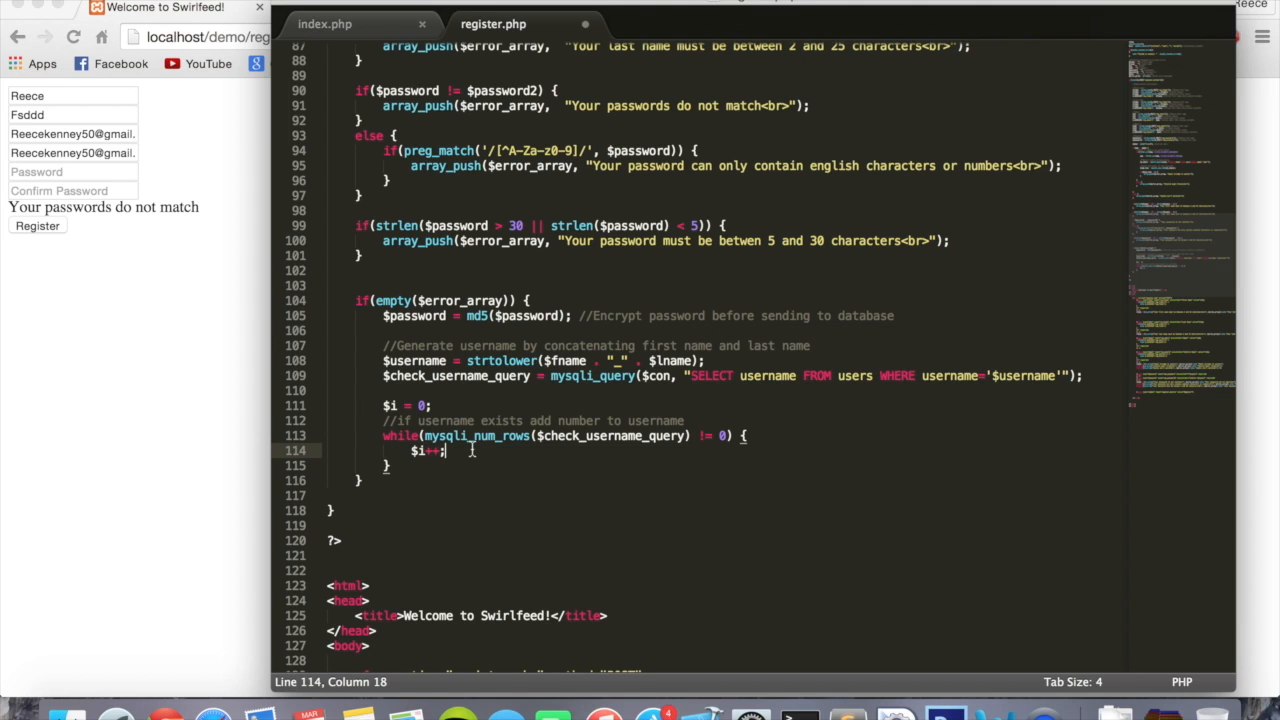
type("//Add 1 to i")
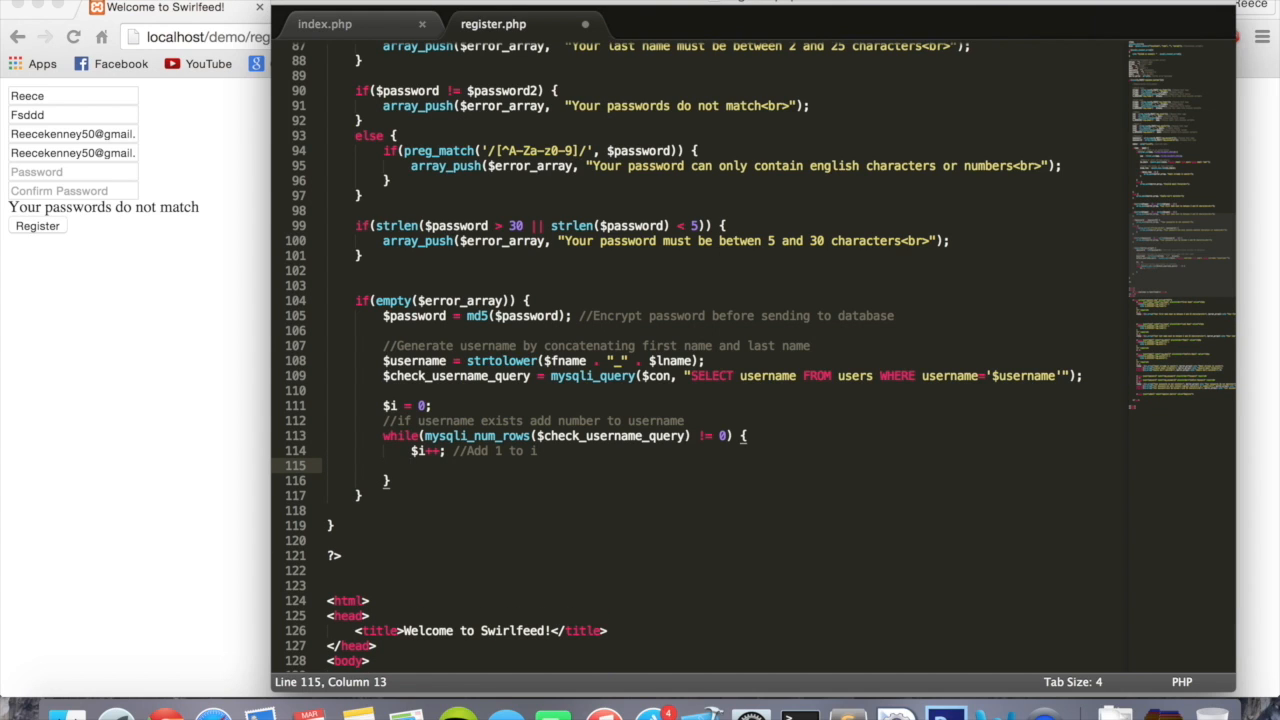
Step: Add $username = $username . "_" . $i; on the next line
type("$username = $username")
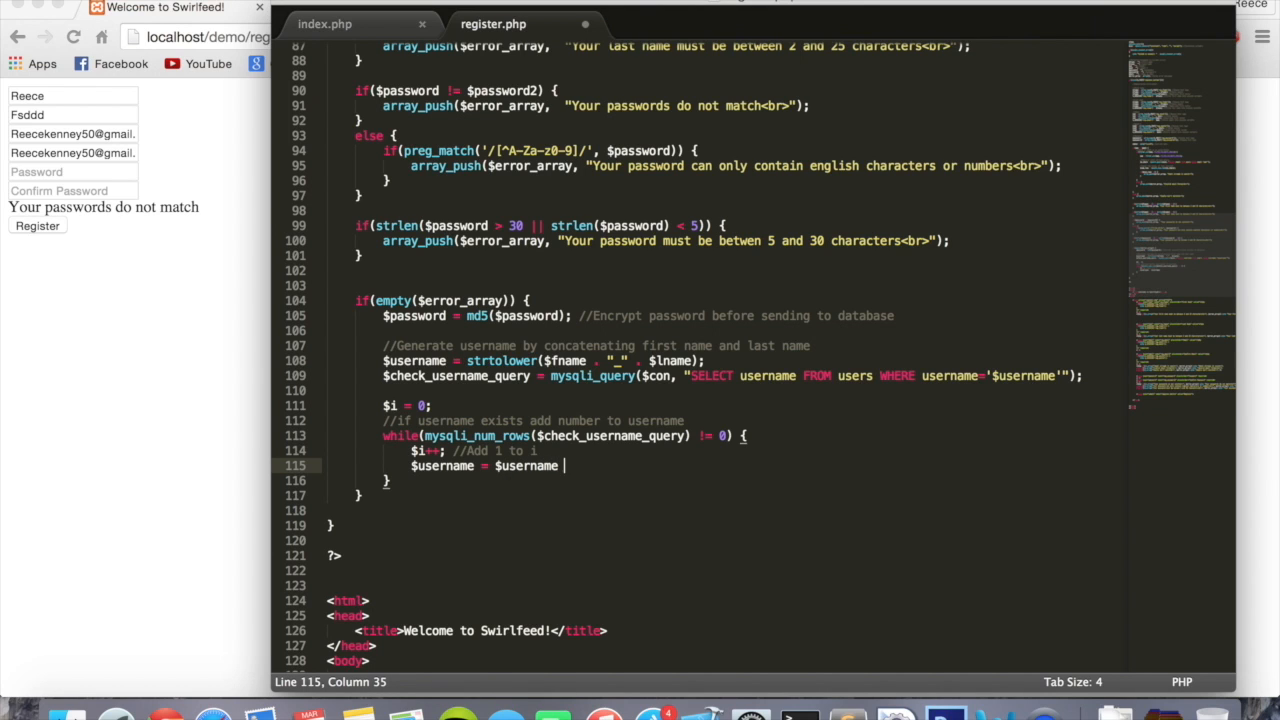
type("\"\"")
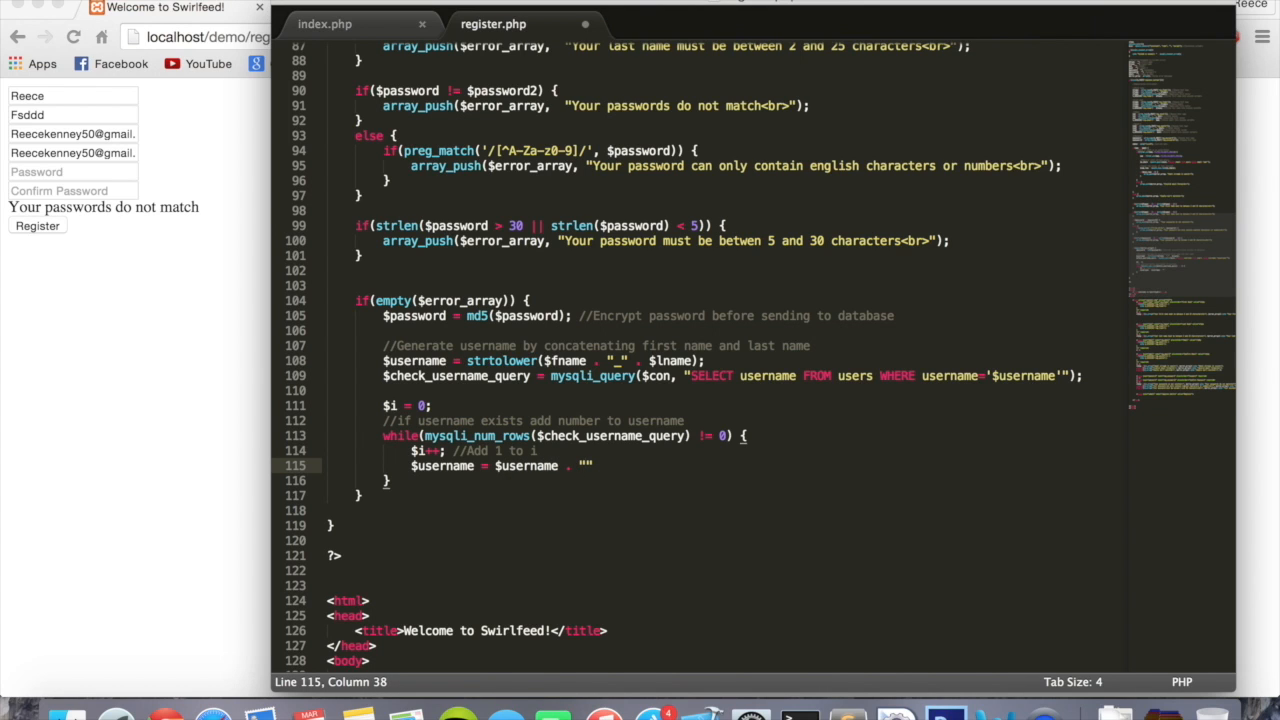
type("_")
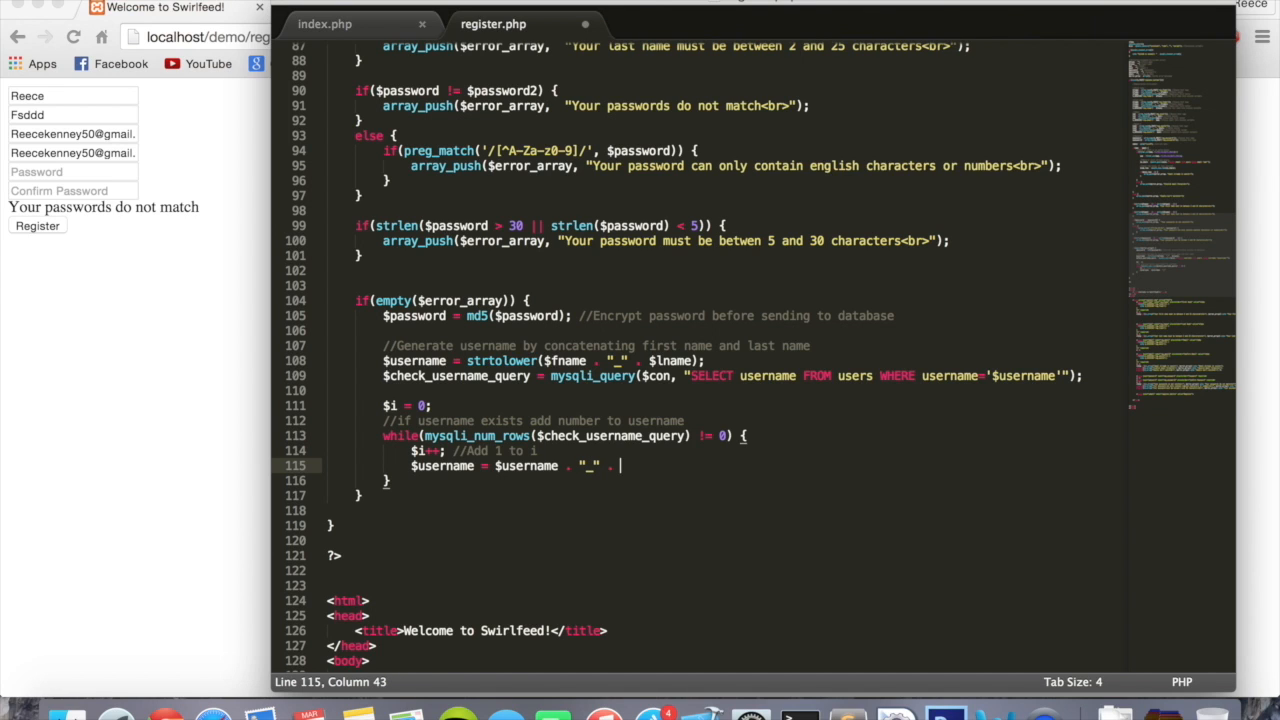
type("$i;")
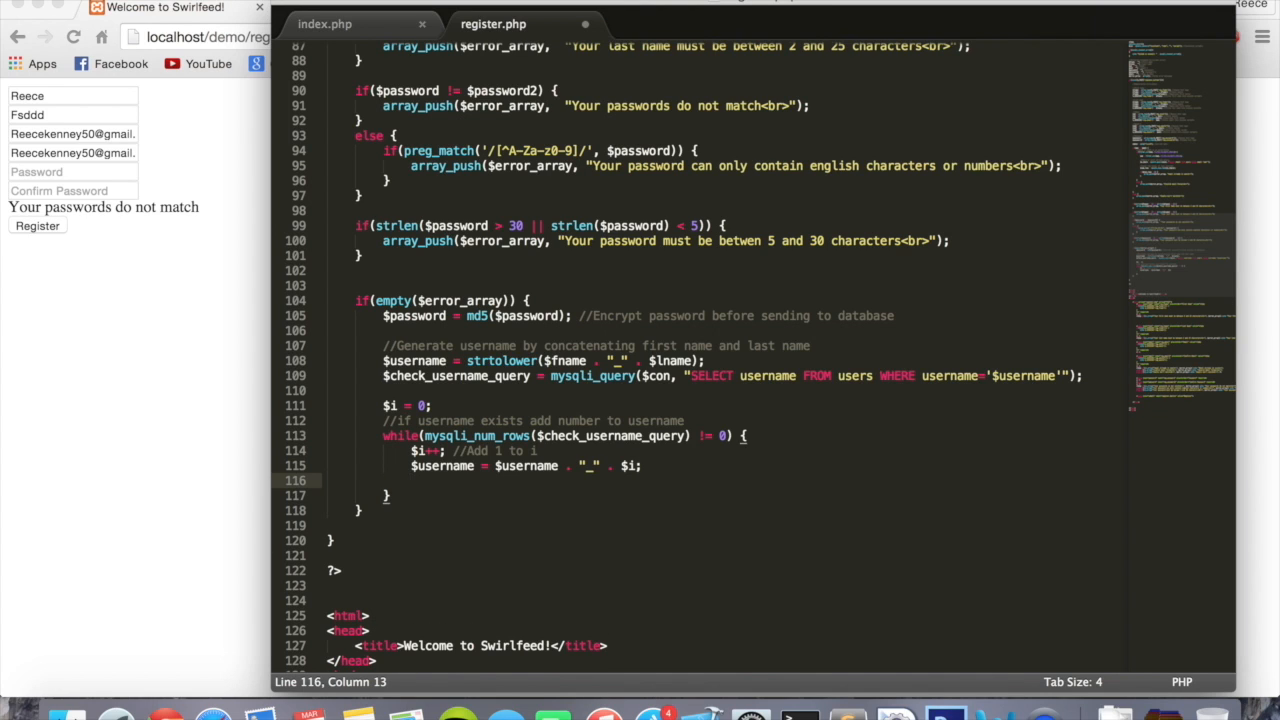
Step: Reassign $check_username_query = mysqli_query($con, "SELECT username FROM users WHERE username='$username'"); inside the loop
type("$")
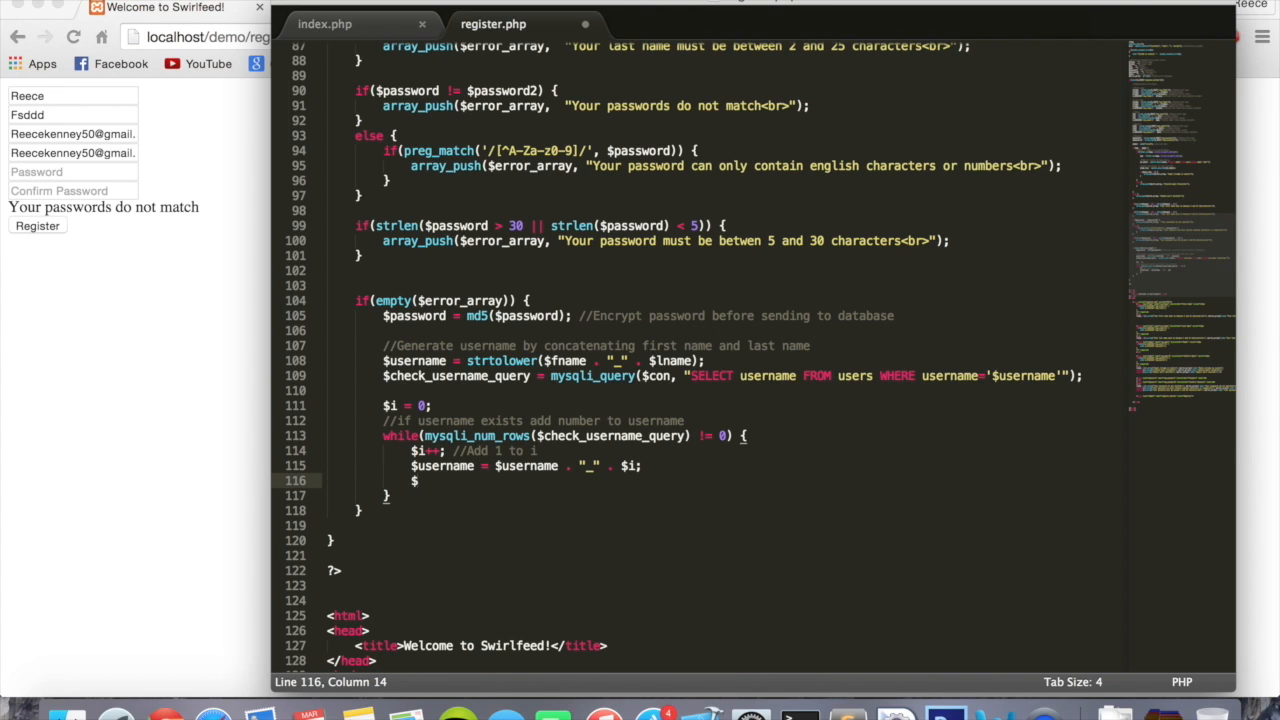
type("check")
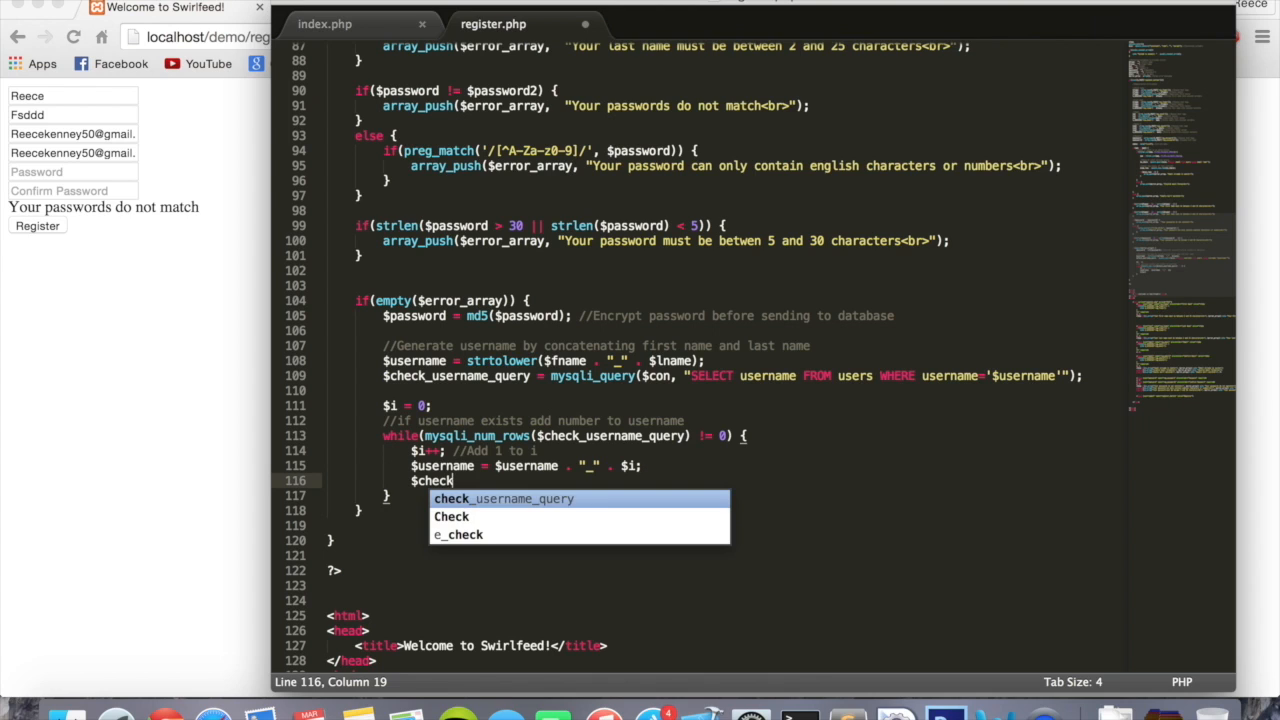
key("Tab")
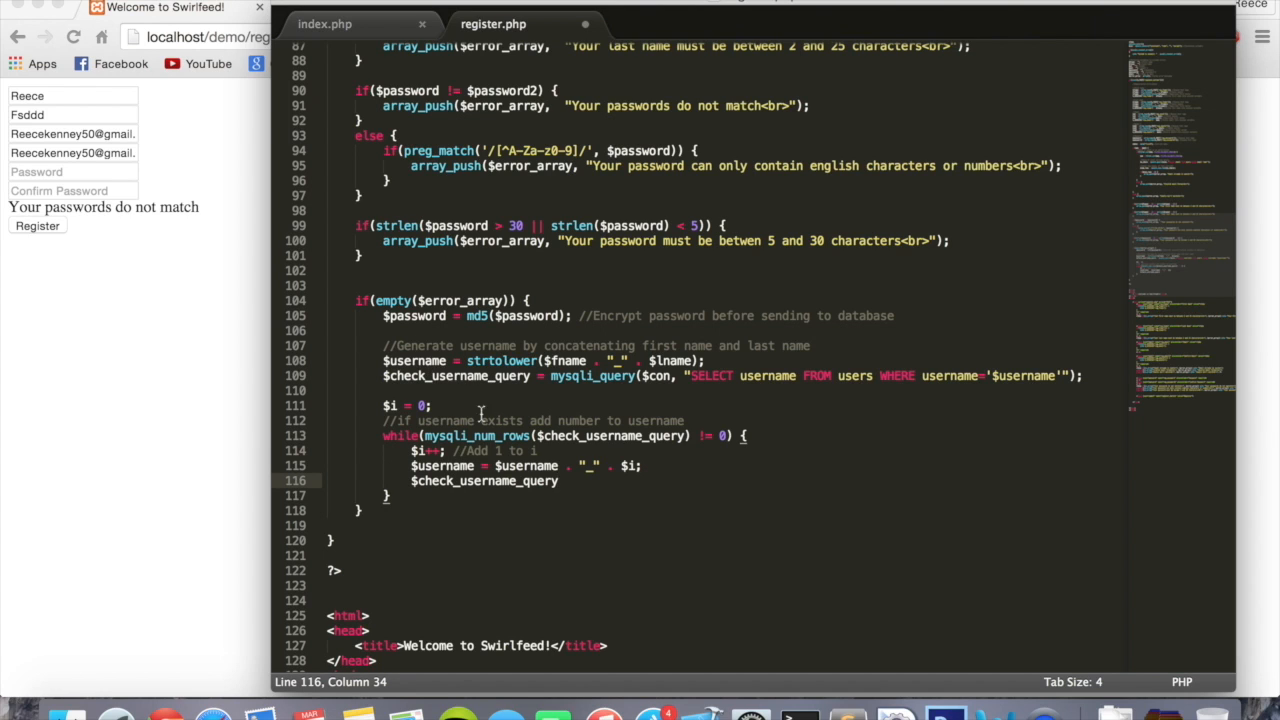
mouse_move(564, 492)
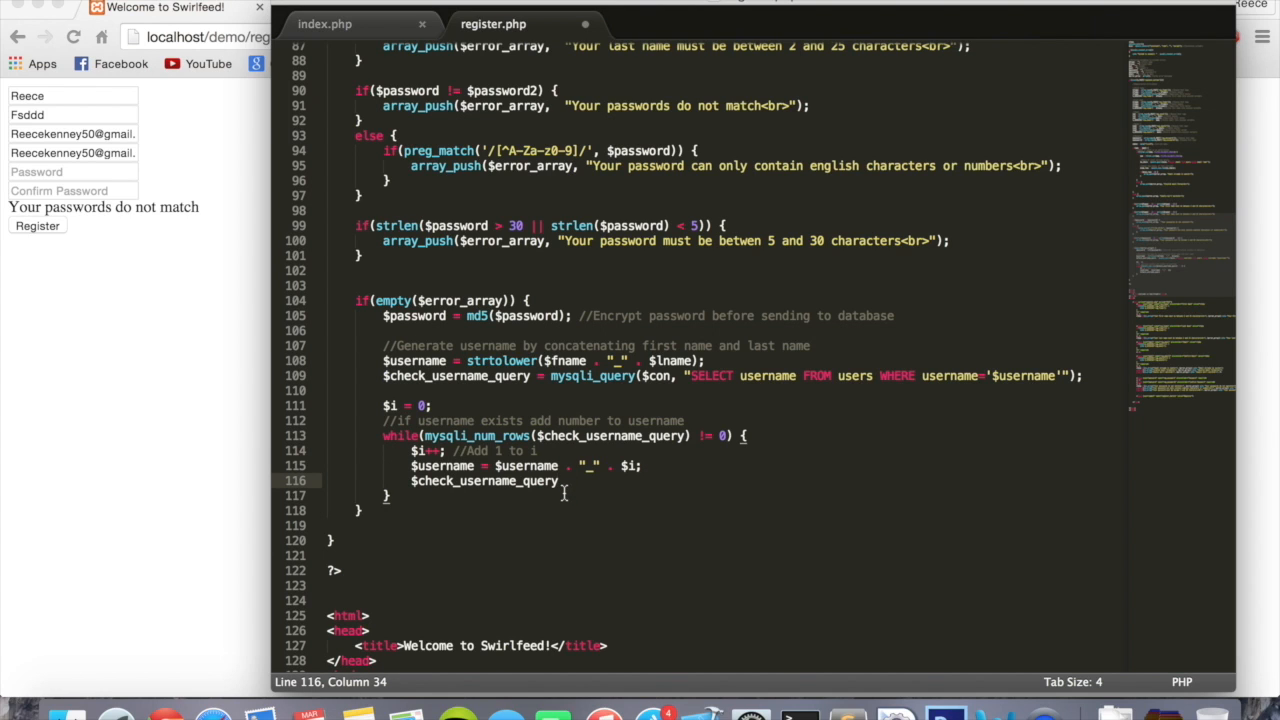
type("mysqli_query")
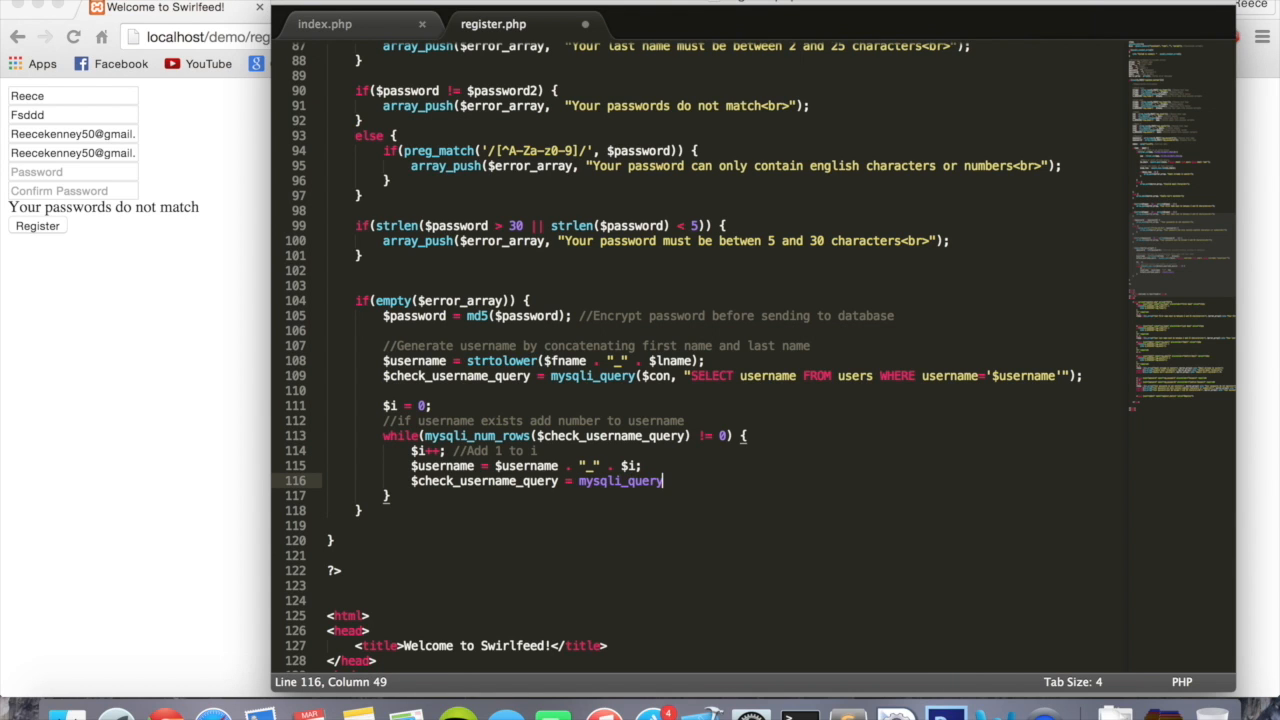
type("($")
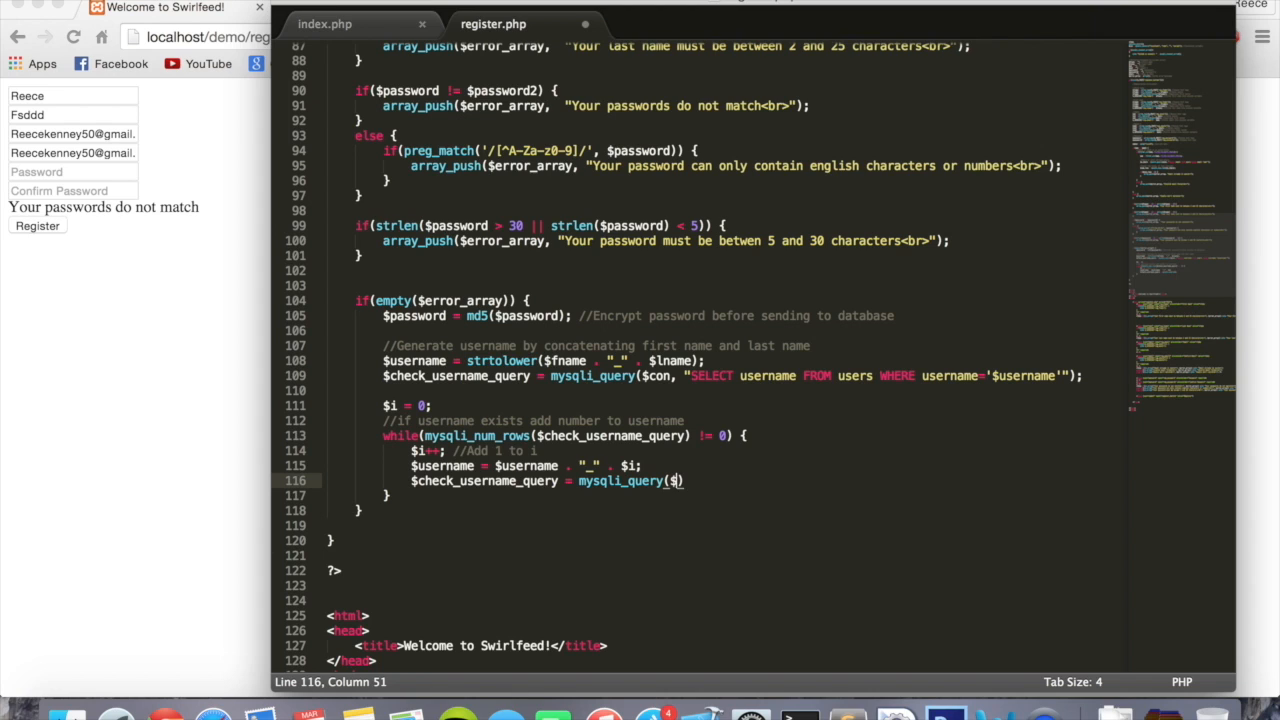
type("con, \"SELECT username FROM users WHERE username='$username")
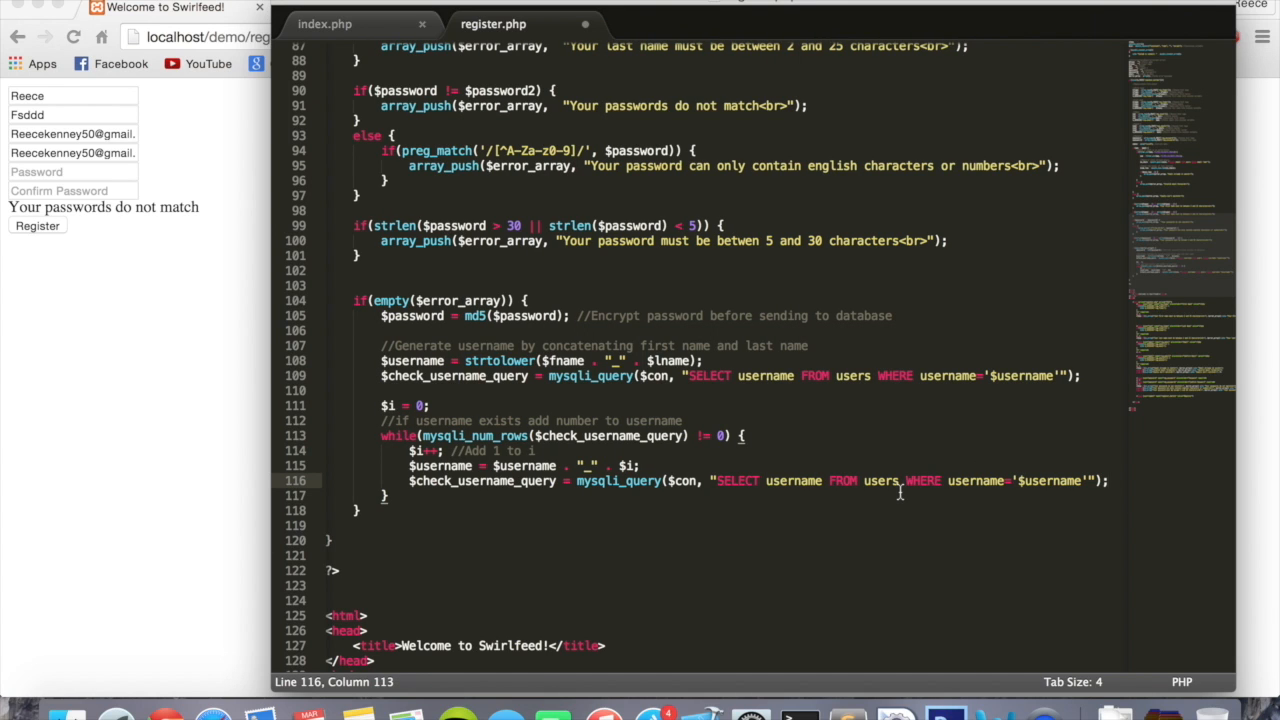
mouse_move(756, 378)
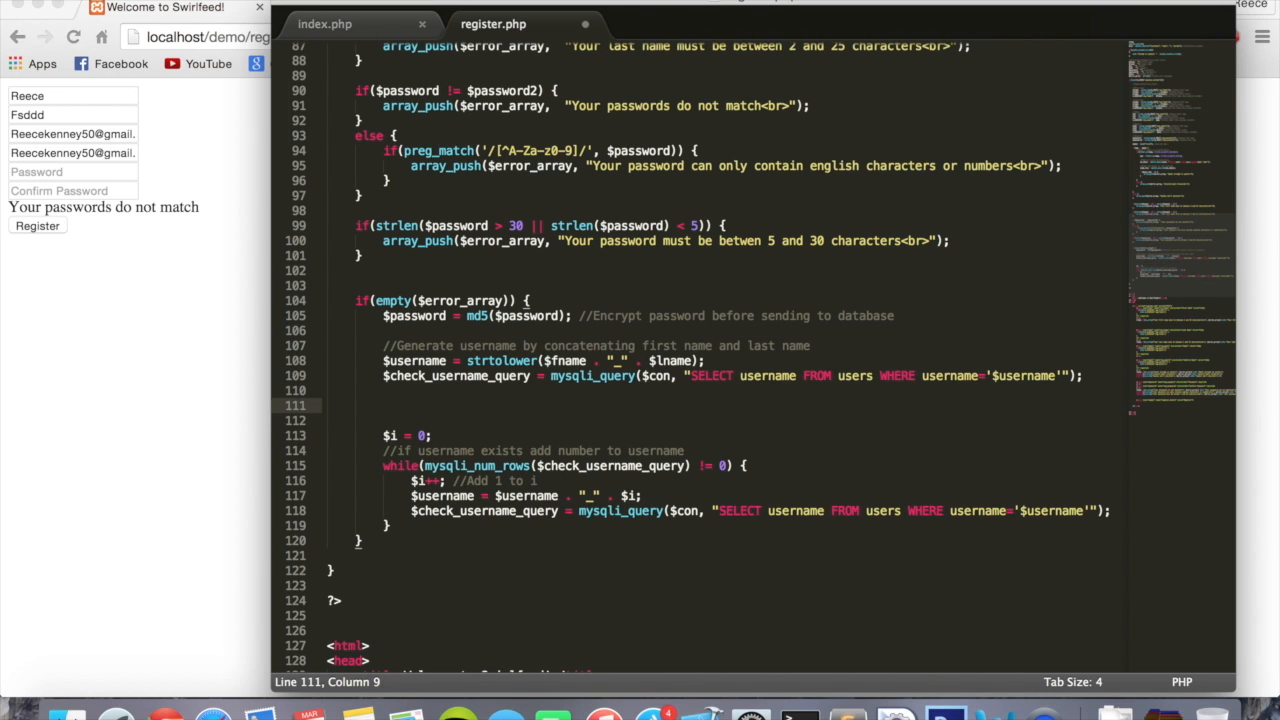
Step: Type the example username reece_kenney above $i = 0 and duplicate it
type("r")
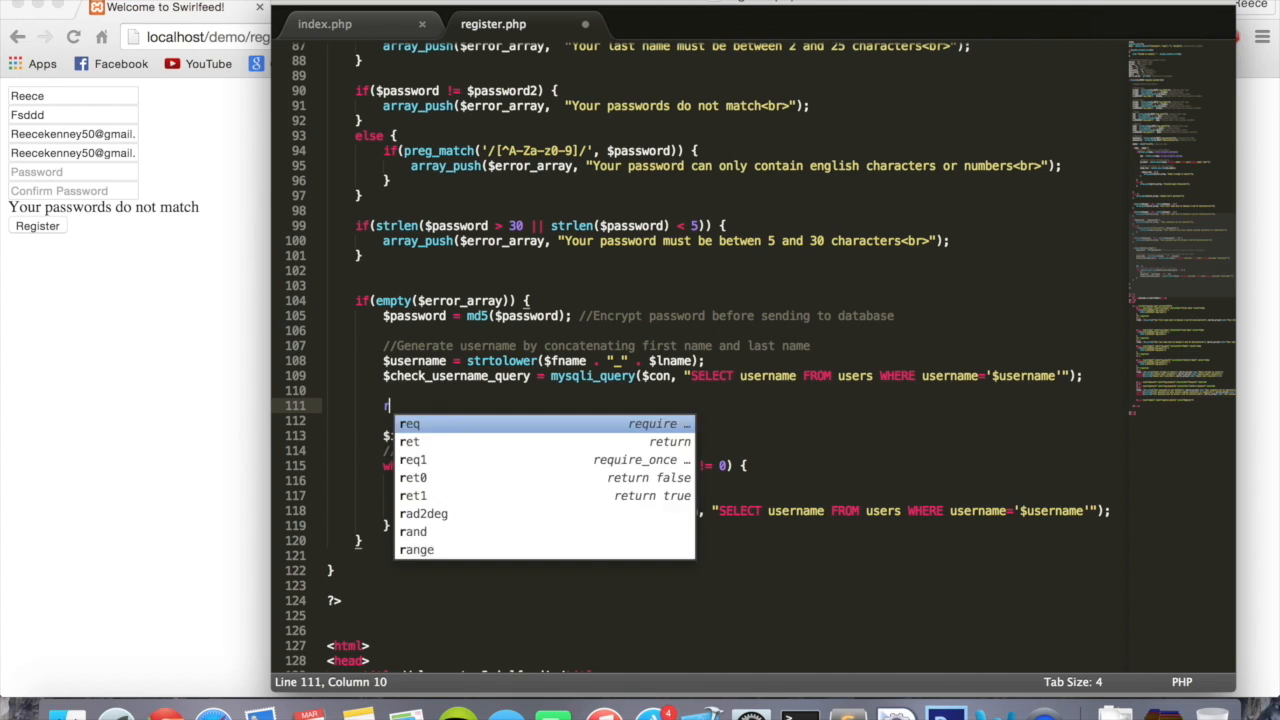
type("reece_keney")
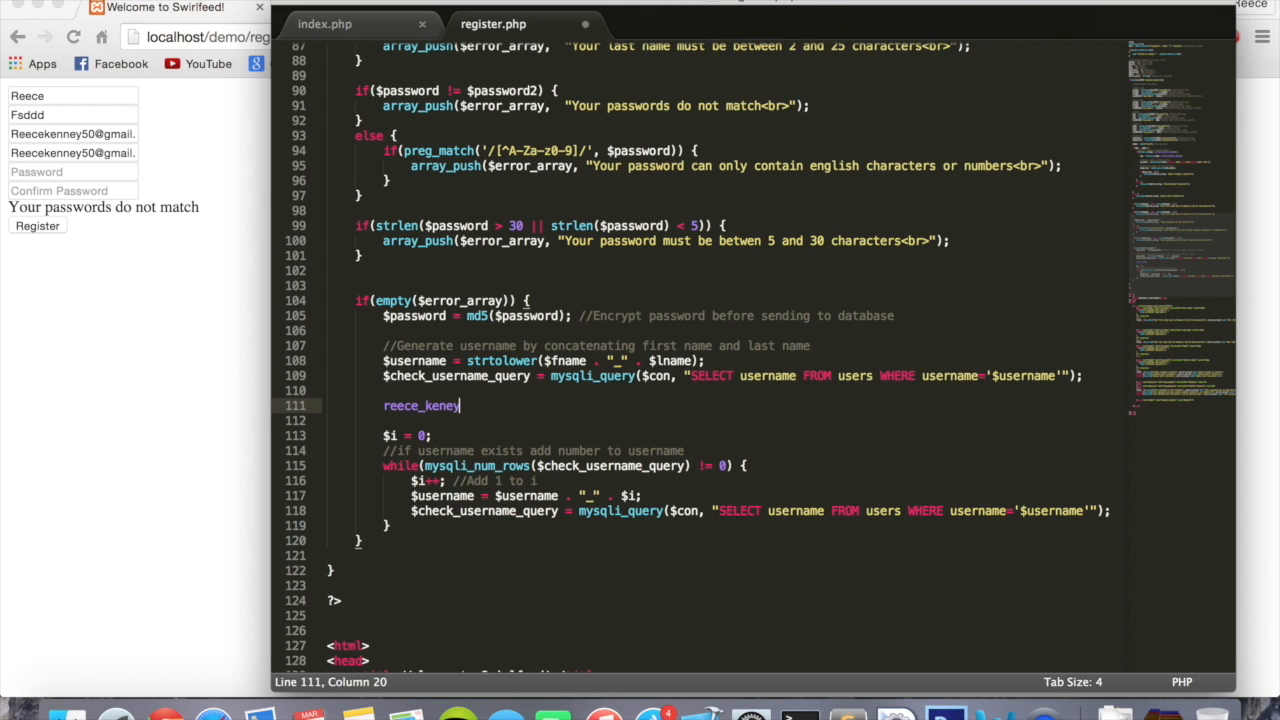
type("y")
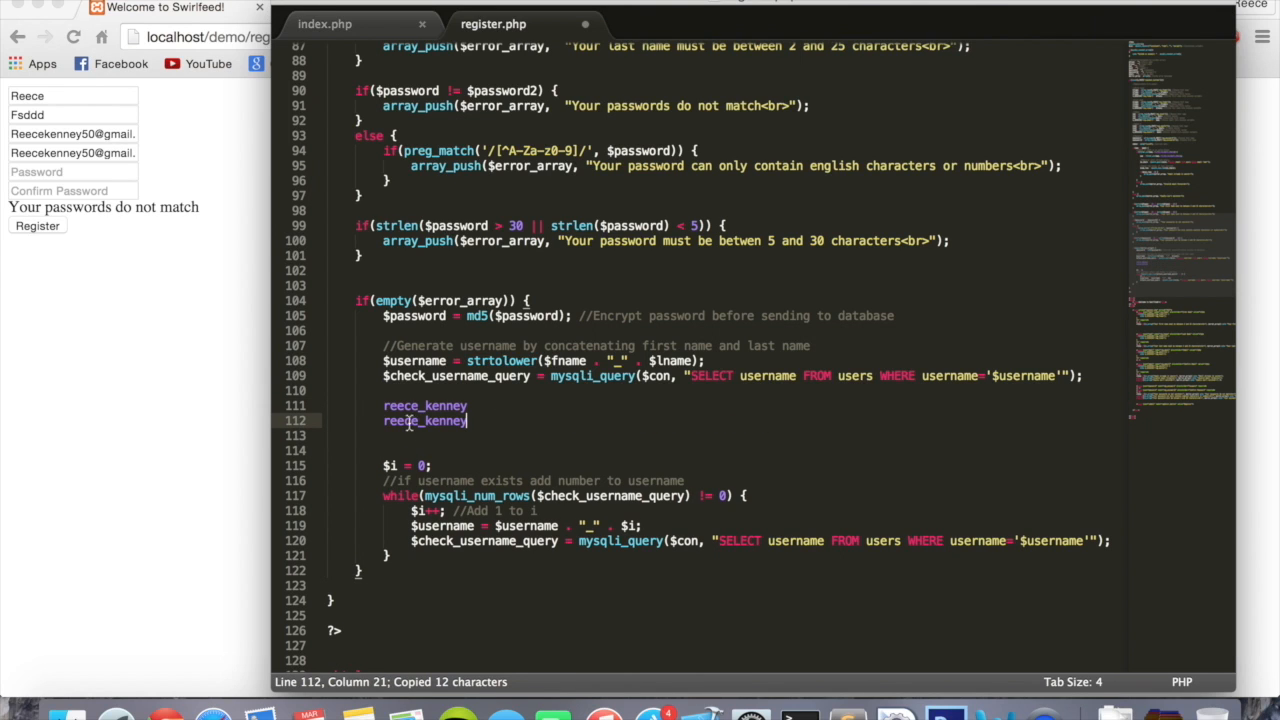
Step: Append the suffix _6 to the second example username
left_click(448, 404)
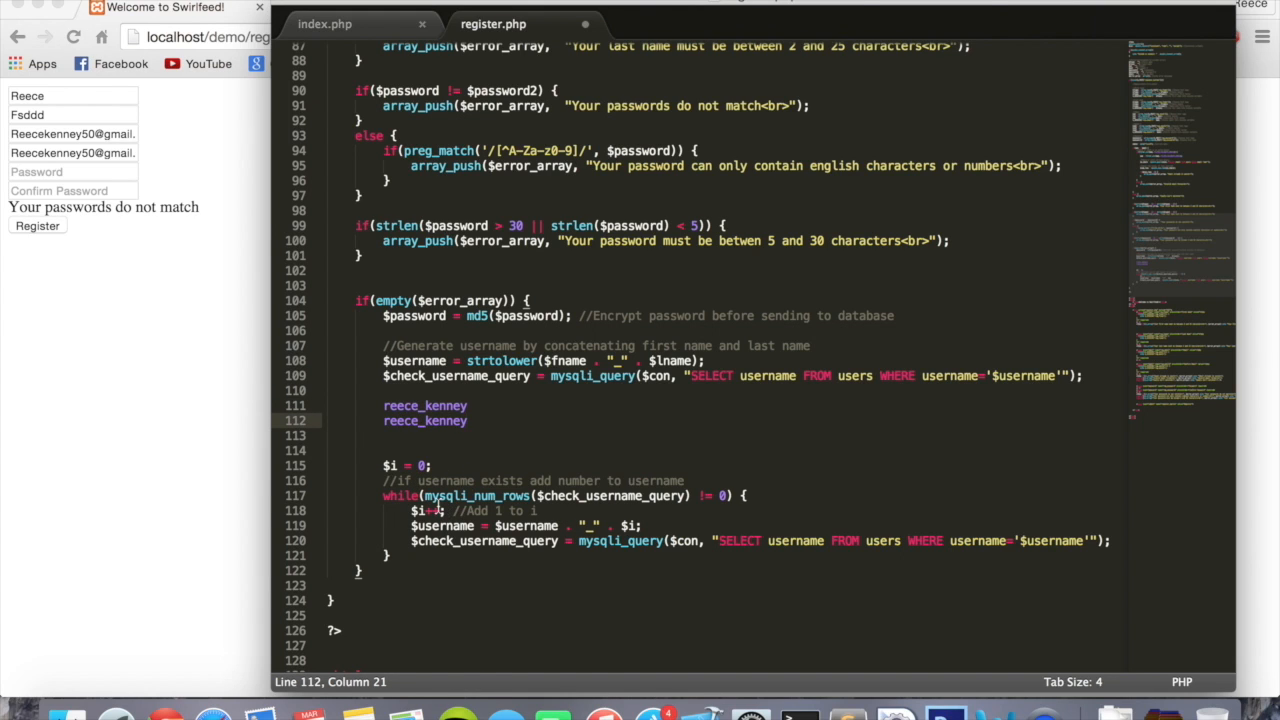
mouse_move(440, 510)
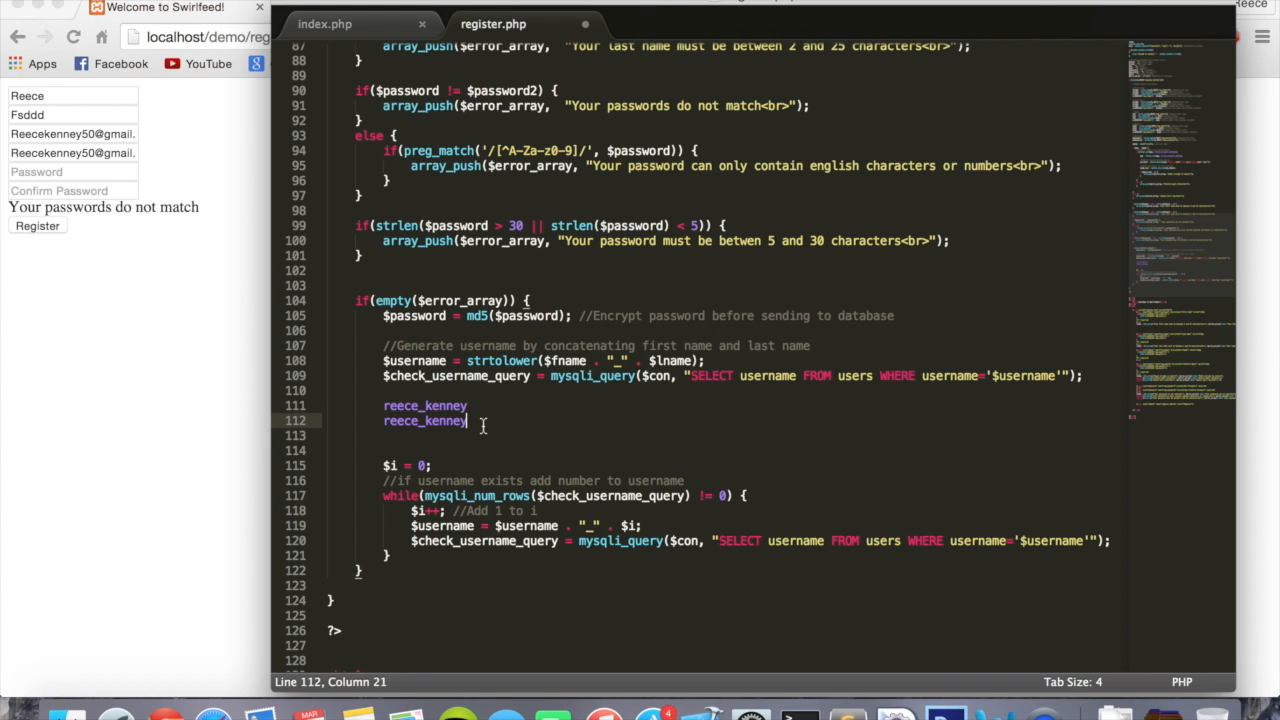
type("_2")
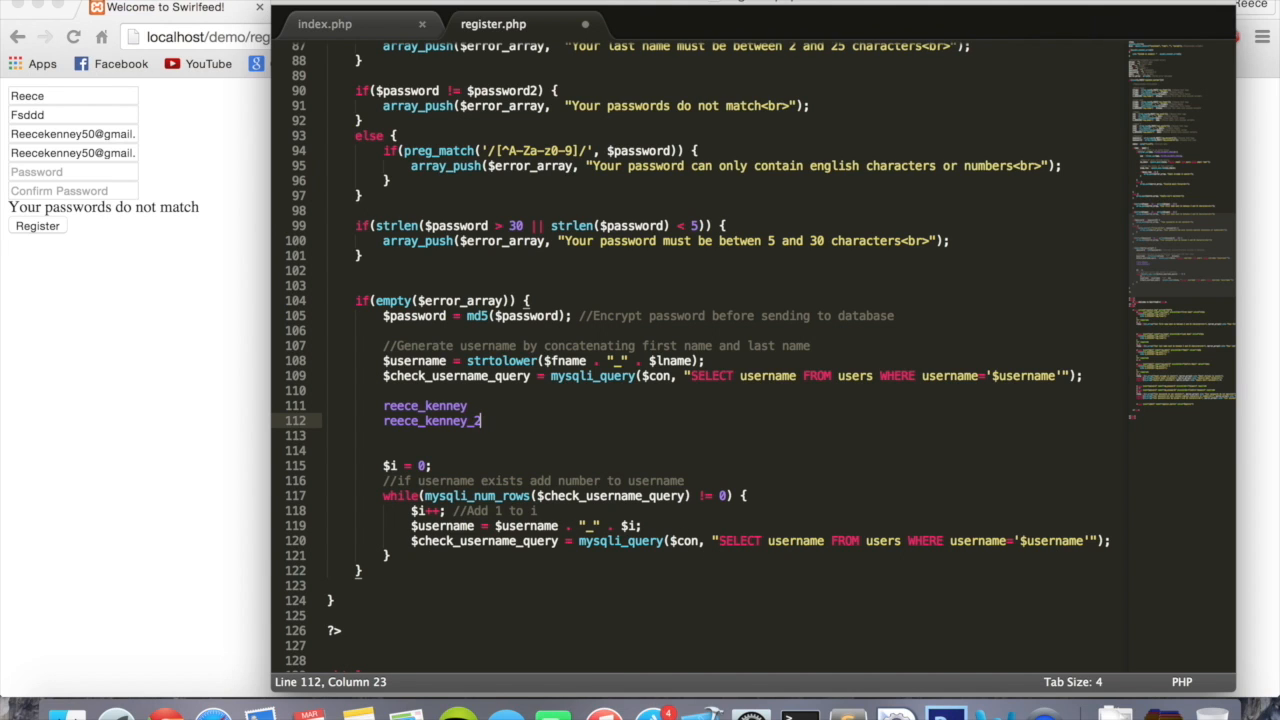
type("6")
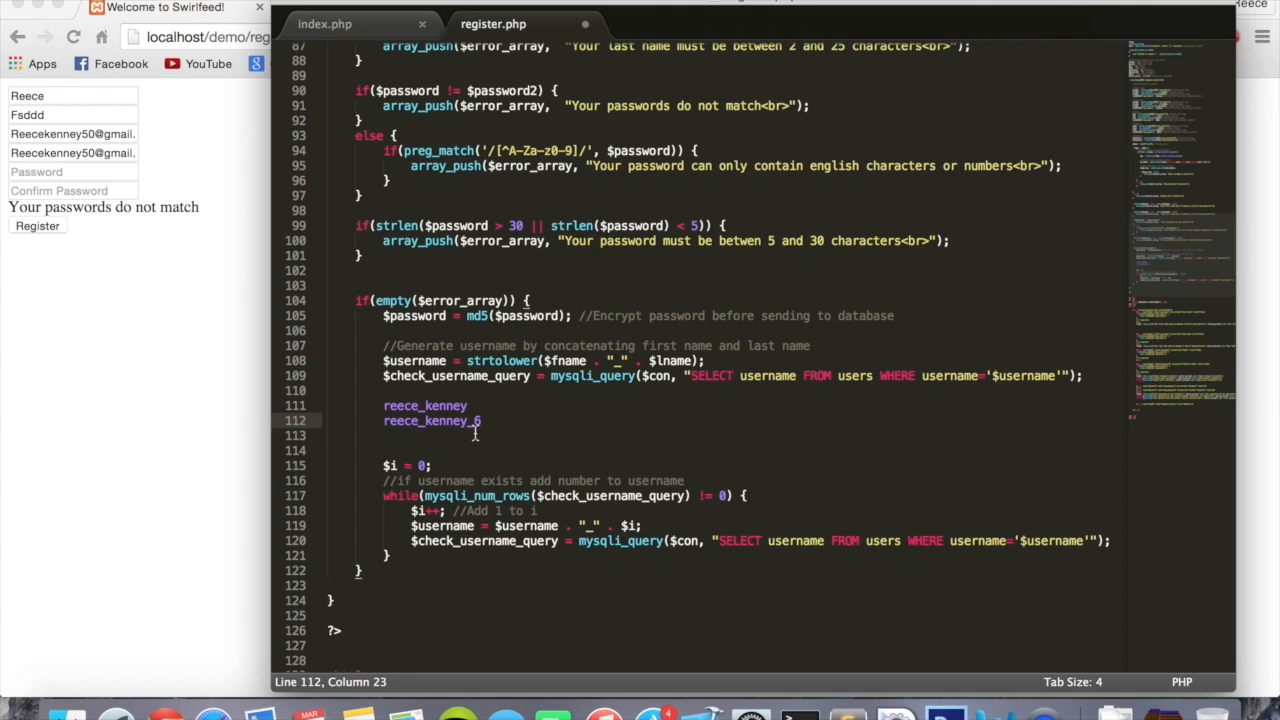